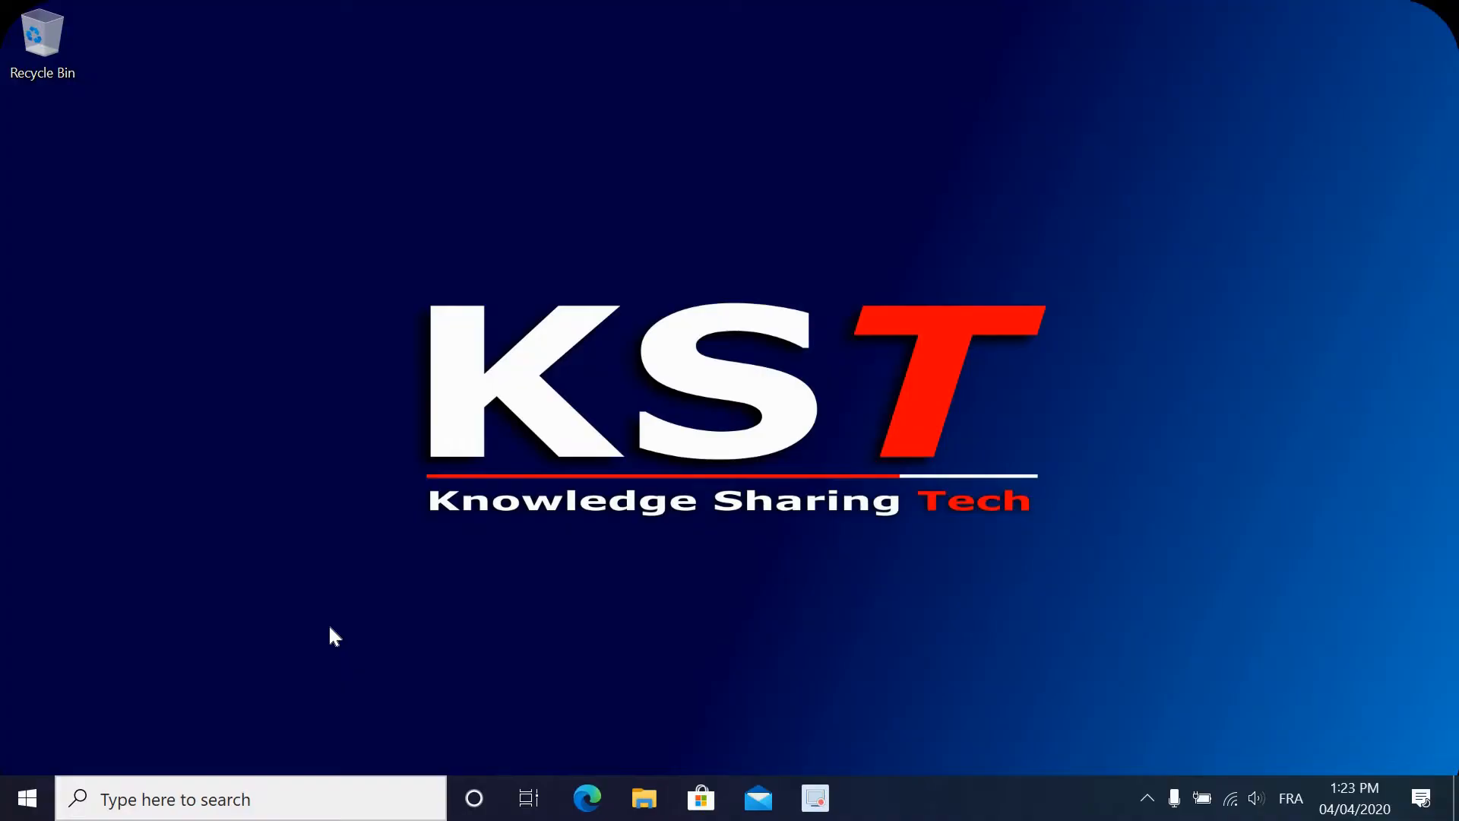
{"action": "mouse_move", "coordinate": [1039, 575]}
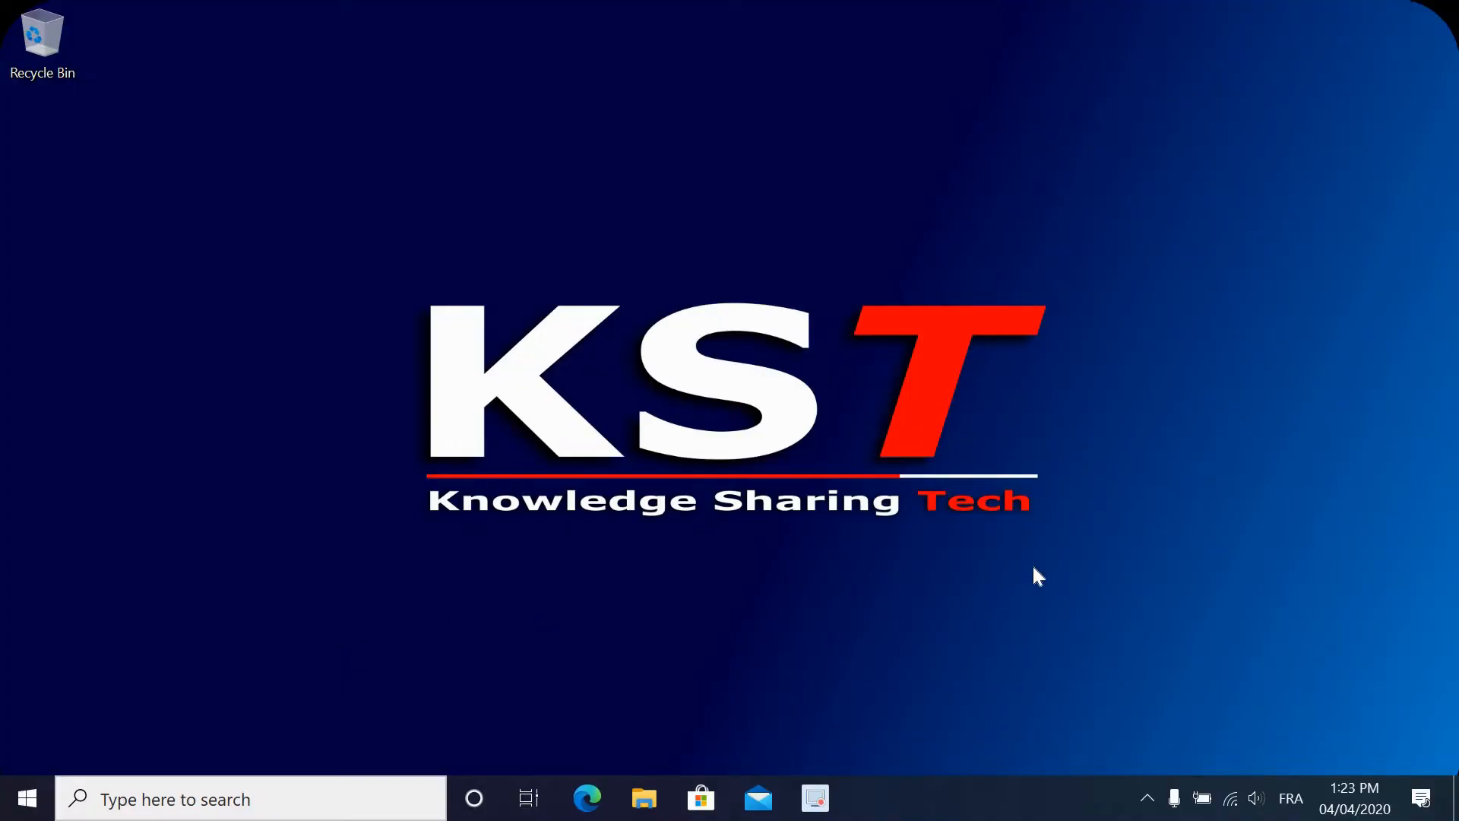
{"action": "mouse_move", "coordinate": [404, 647]}
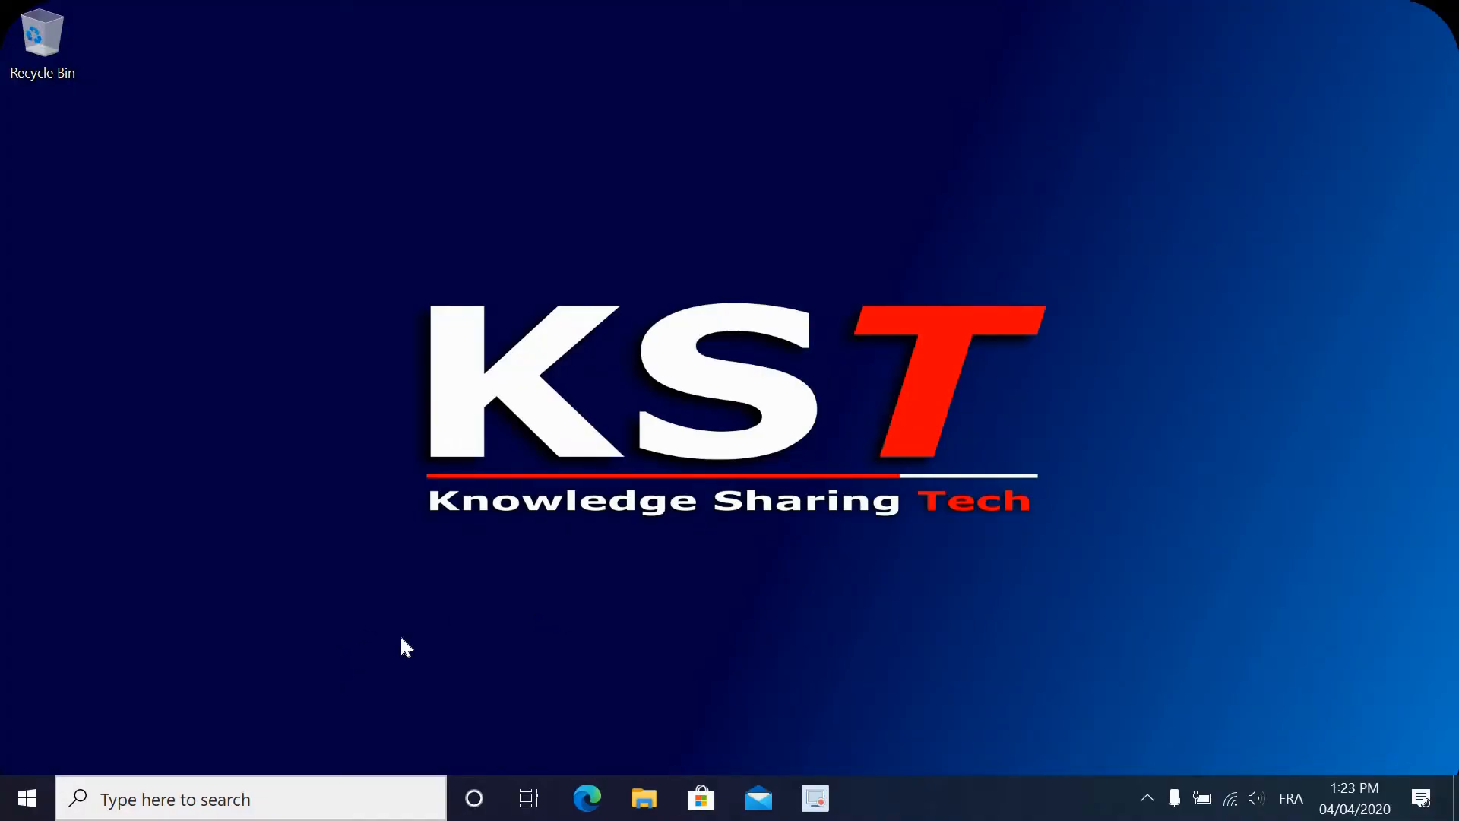
{"action": "mouse_move", "coordinate": [703, 704]}
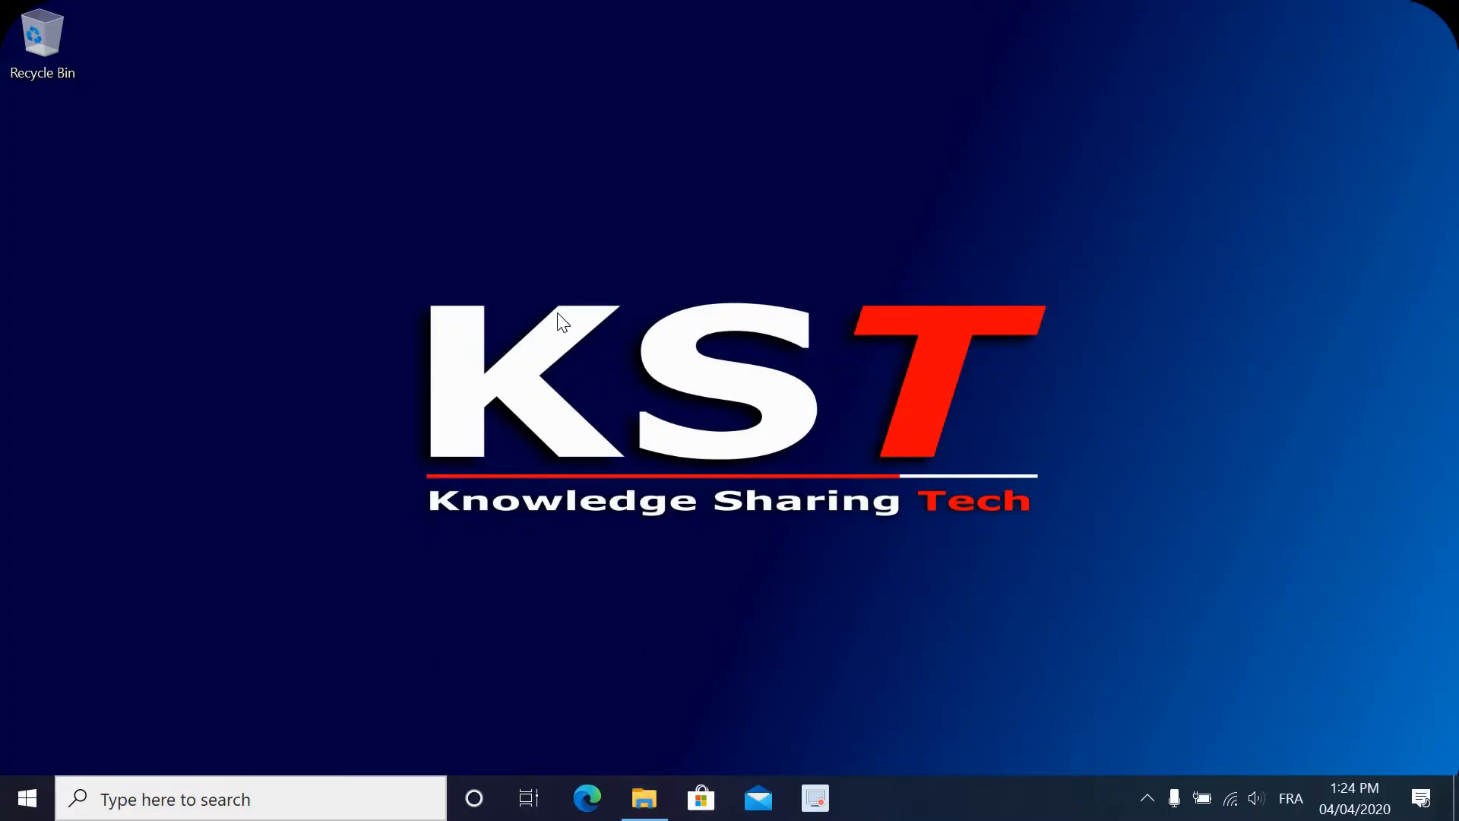
Browse from This PC into C:\Users and bring up the KST folder's context menu.
{"action": "left_click", "coordinate": [643, 798]}
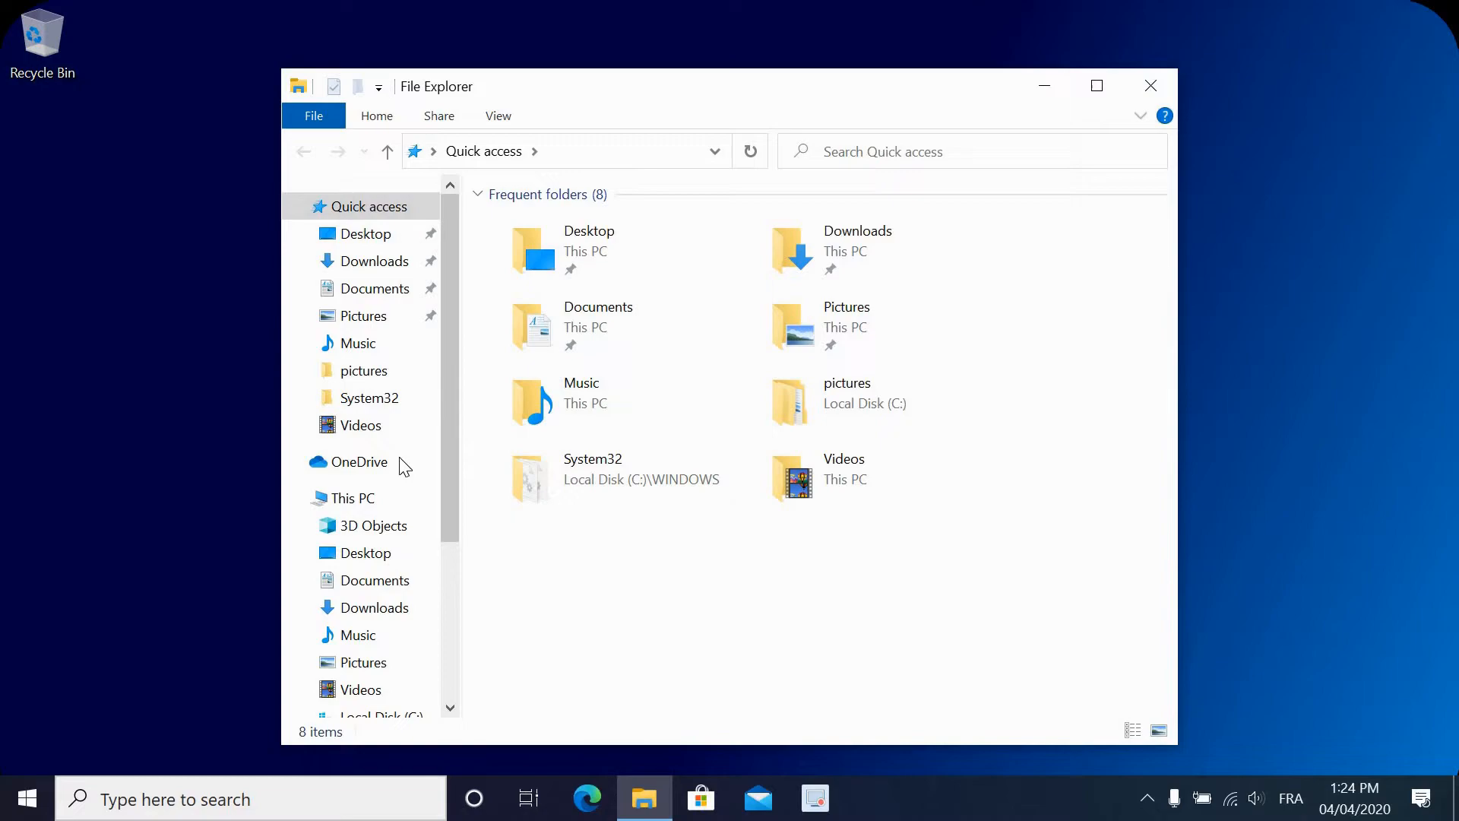
{"action": "left_click", "coordinate": [351, 497]}
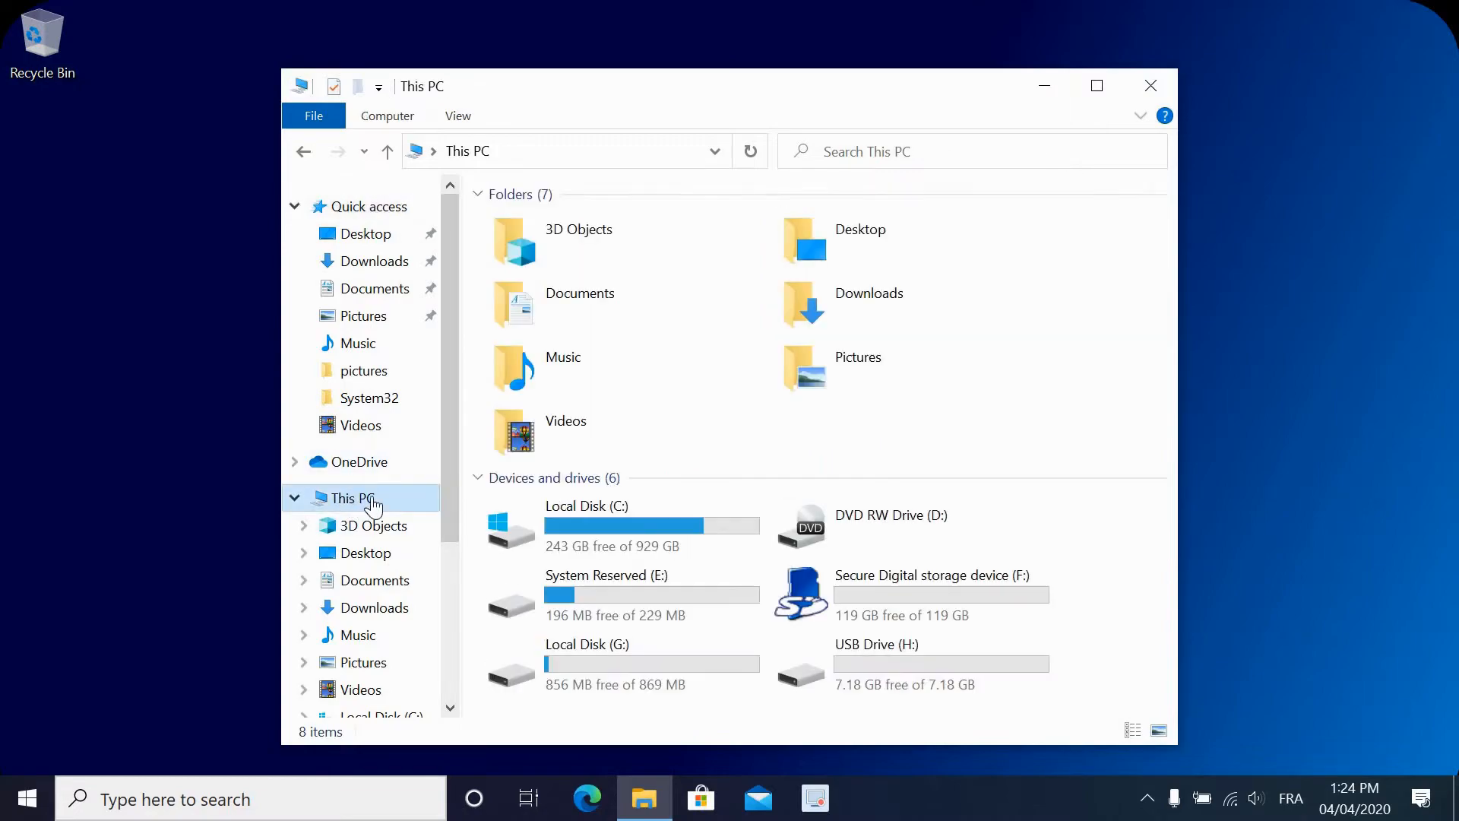
{"action": "mouse_move", "coordinate": [591, 517]}
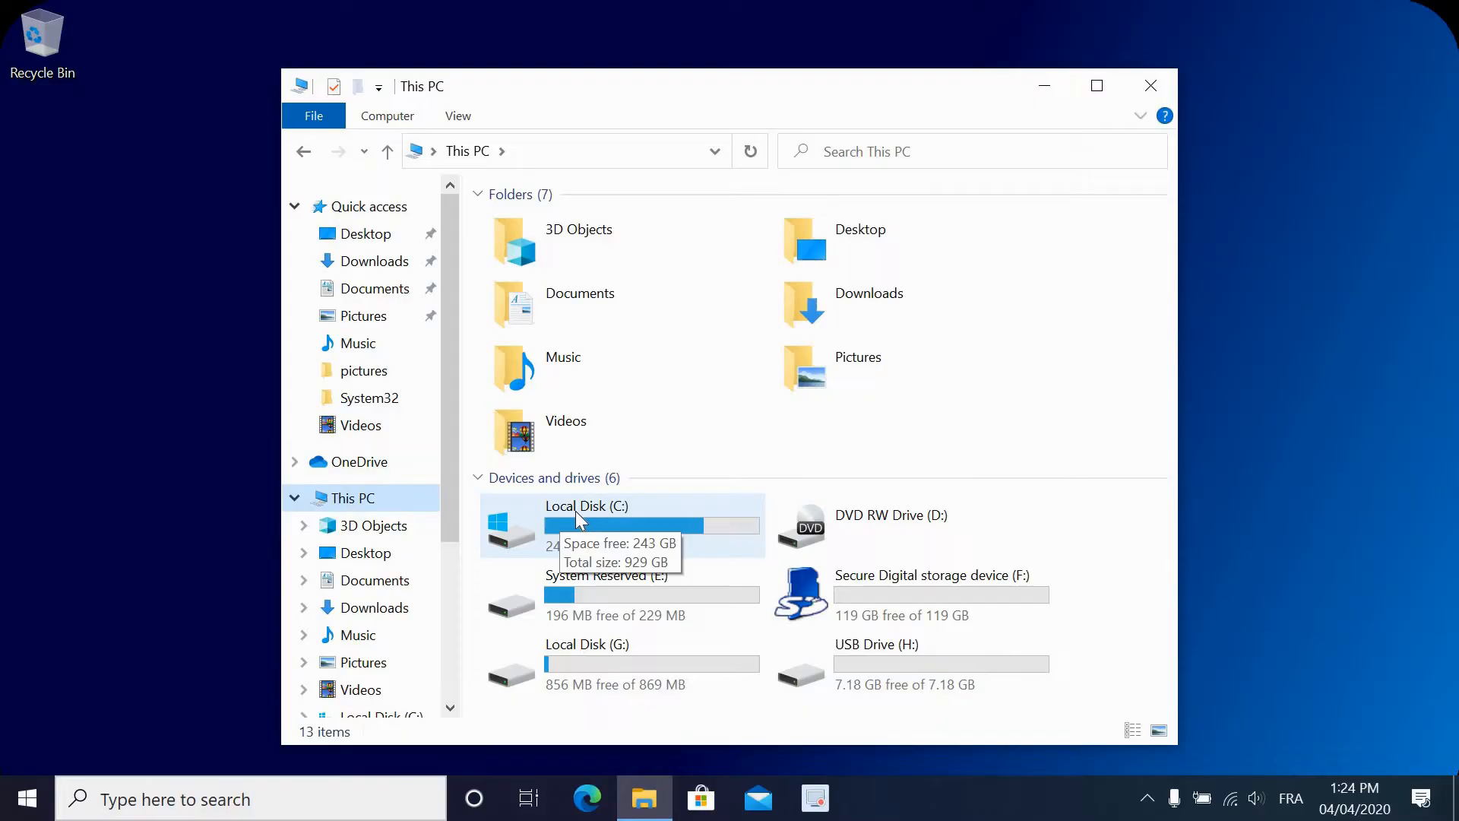
{"action": "double_click", "coordinate": [587, 504]}
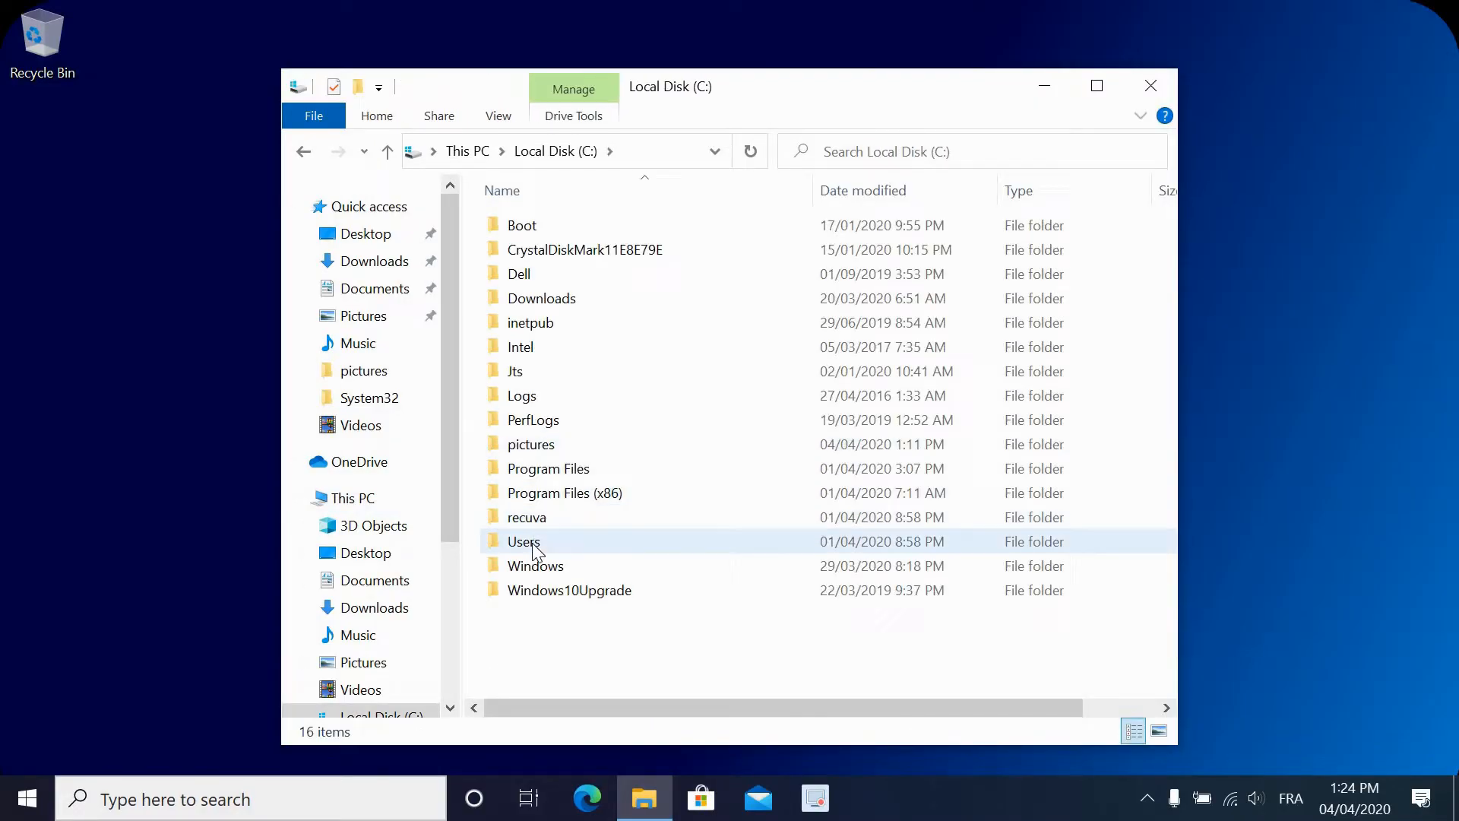
{"action": "double_click", "coordinate": [524, 541]}
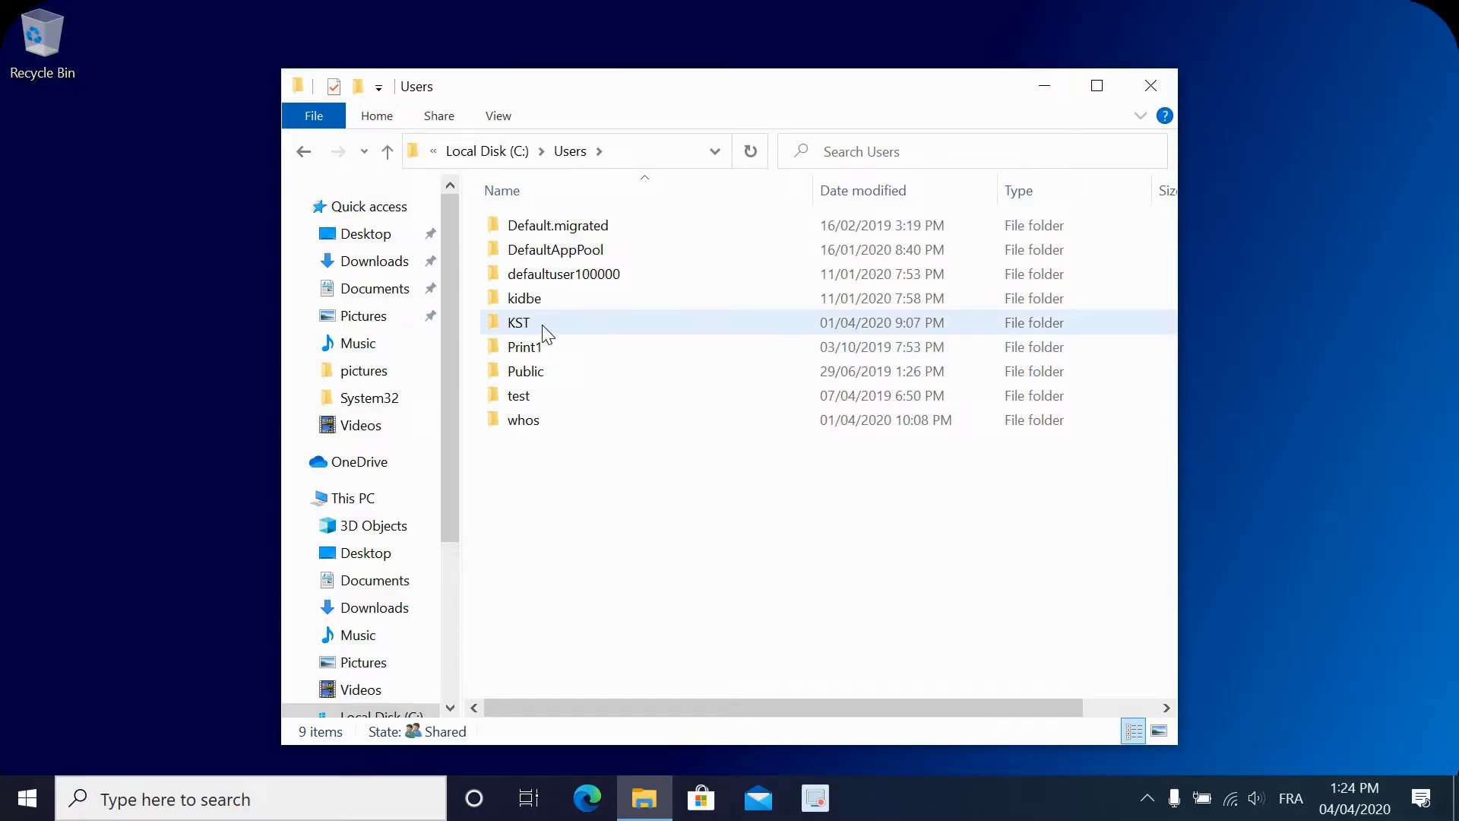
{"action": "right_click", "coordinate": [520, 322]}
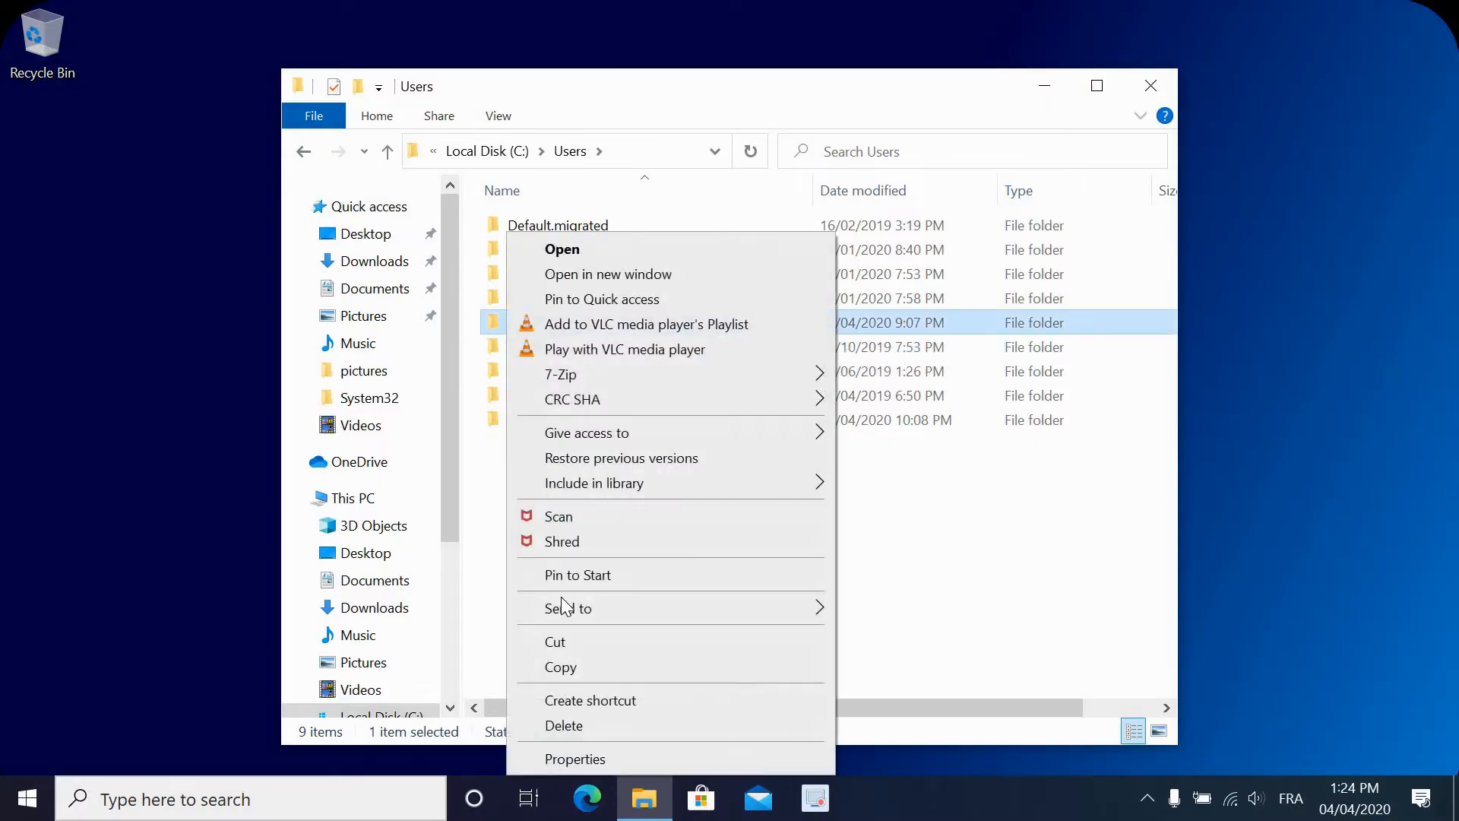
View the KST folder's General properties (853 MB, 3,256 files), cancel, and close File Explorer.
{"action": "left_click", "coordinate": [575, 759]}
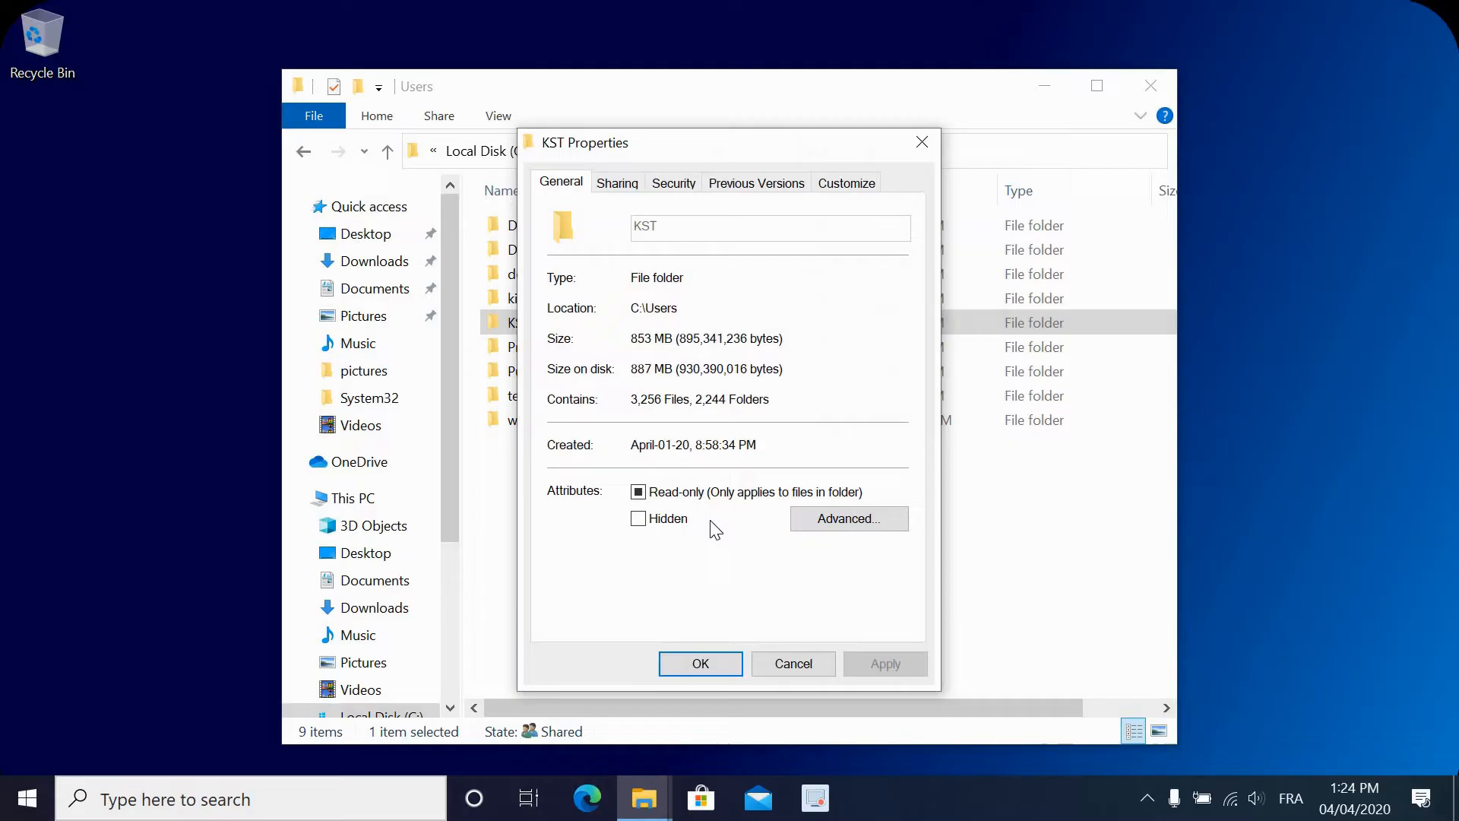
{"action": "mouse_move", "coordinate": [640, 376]}
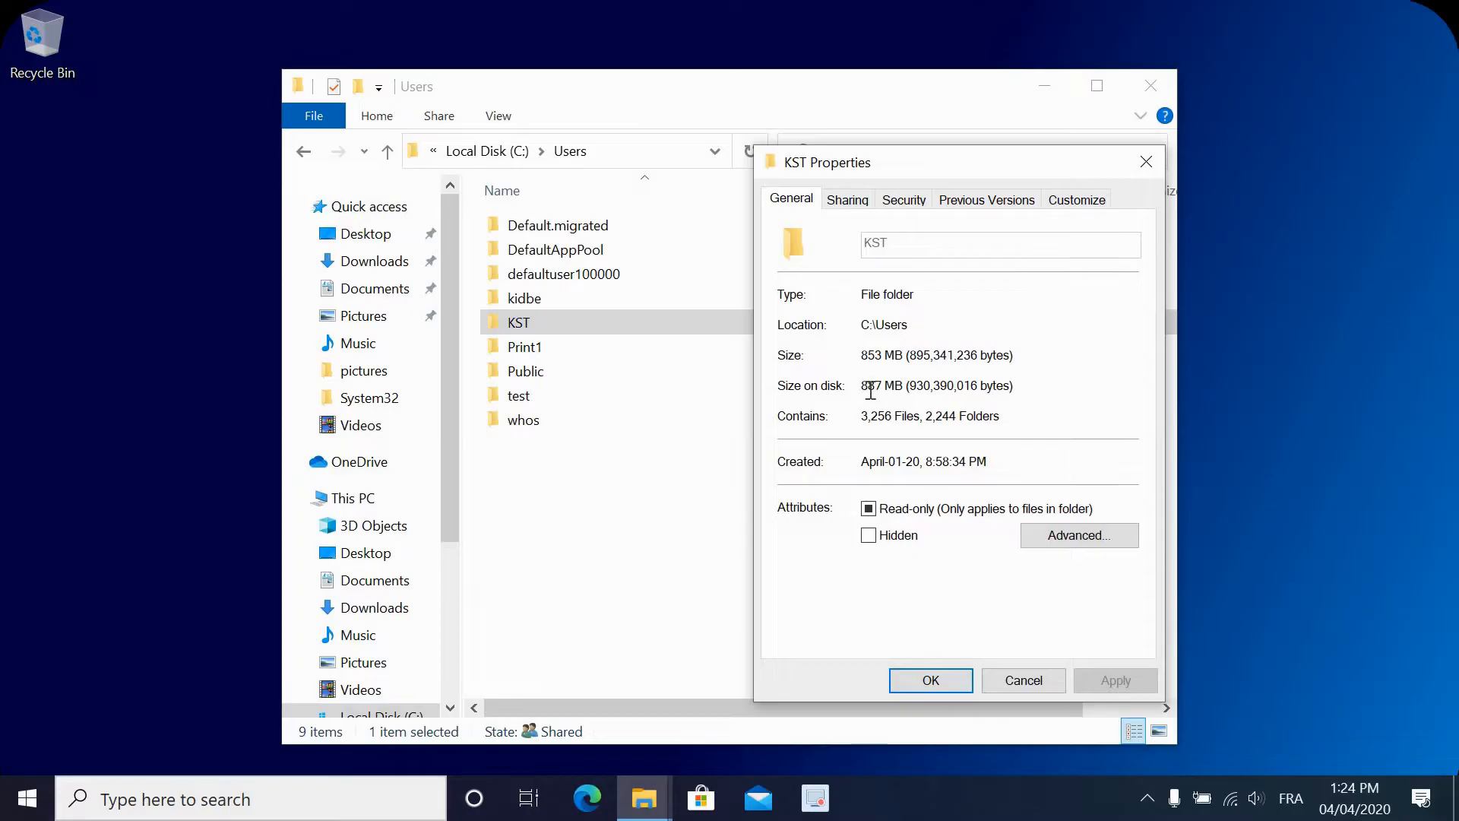
{"action": "mouse_move", "coordinate": [1018, 389]}
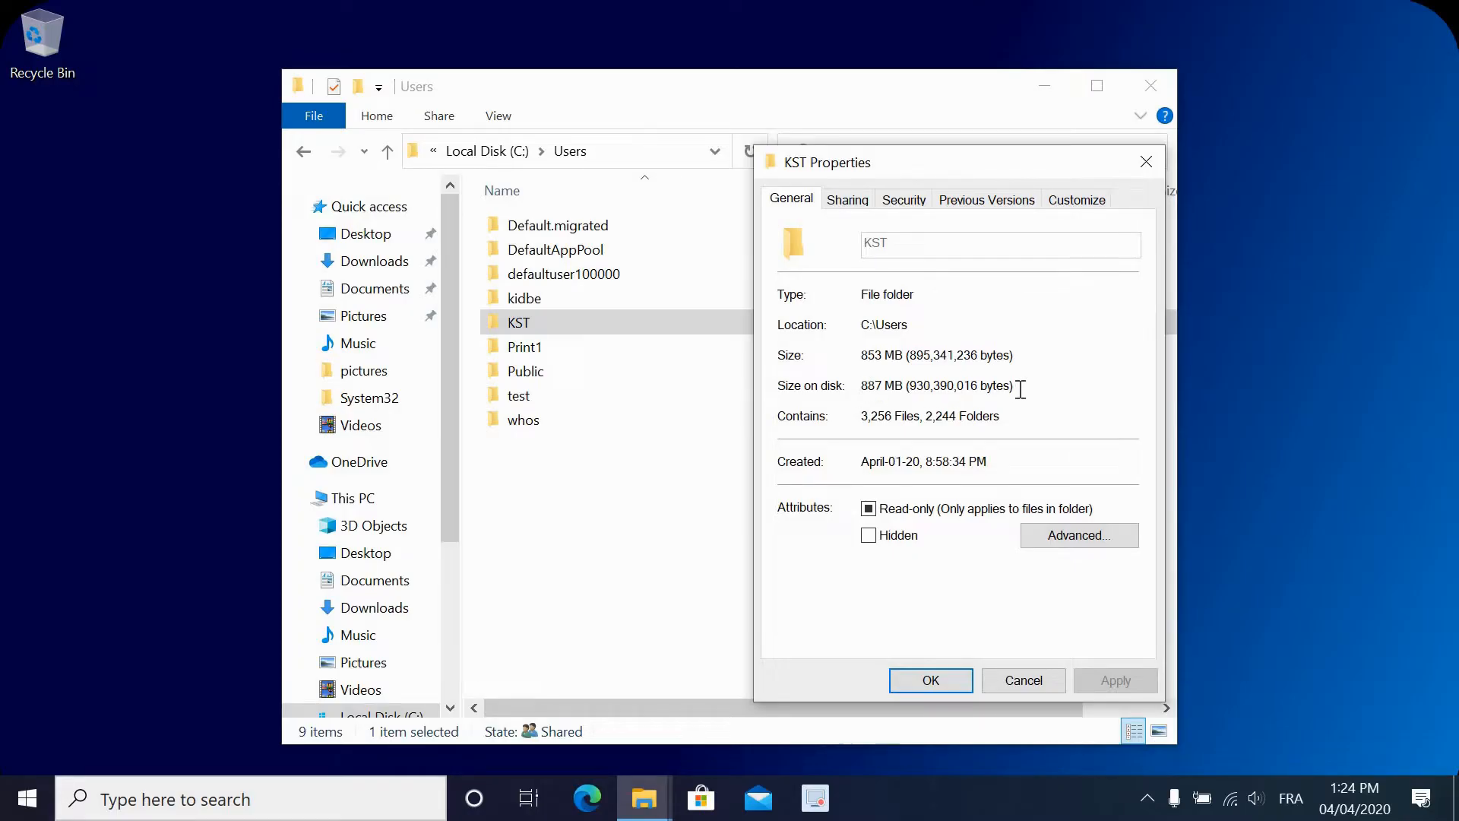
{"action": "mouse_move", "coordinate": [851, 392]}
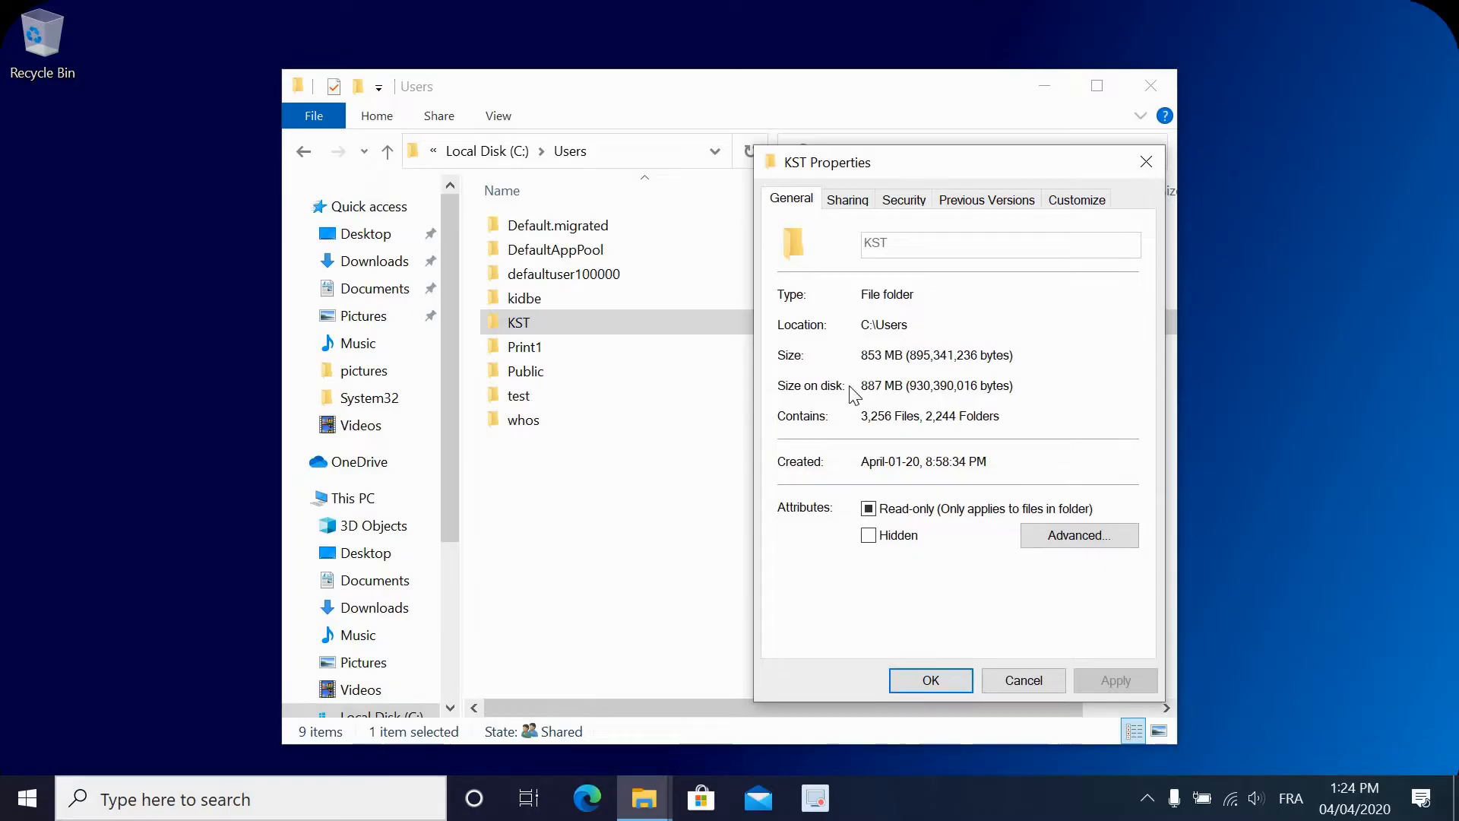
{"action": "mouse_move", "coordinate": [1030, 395]}
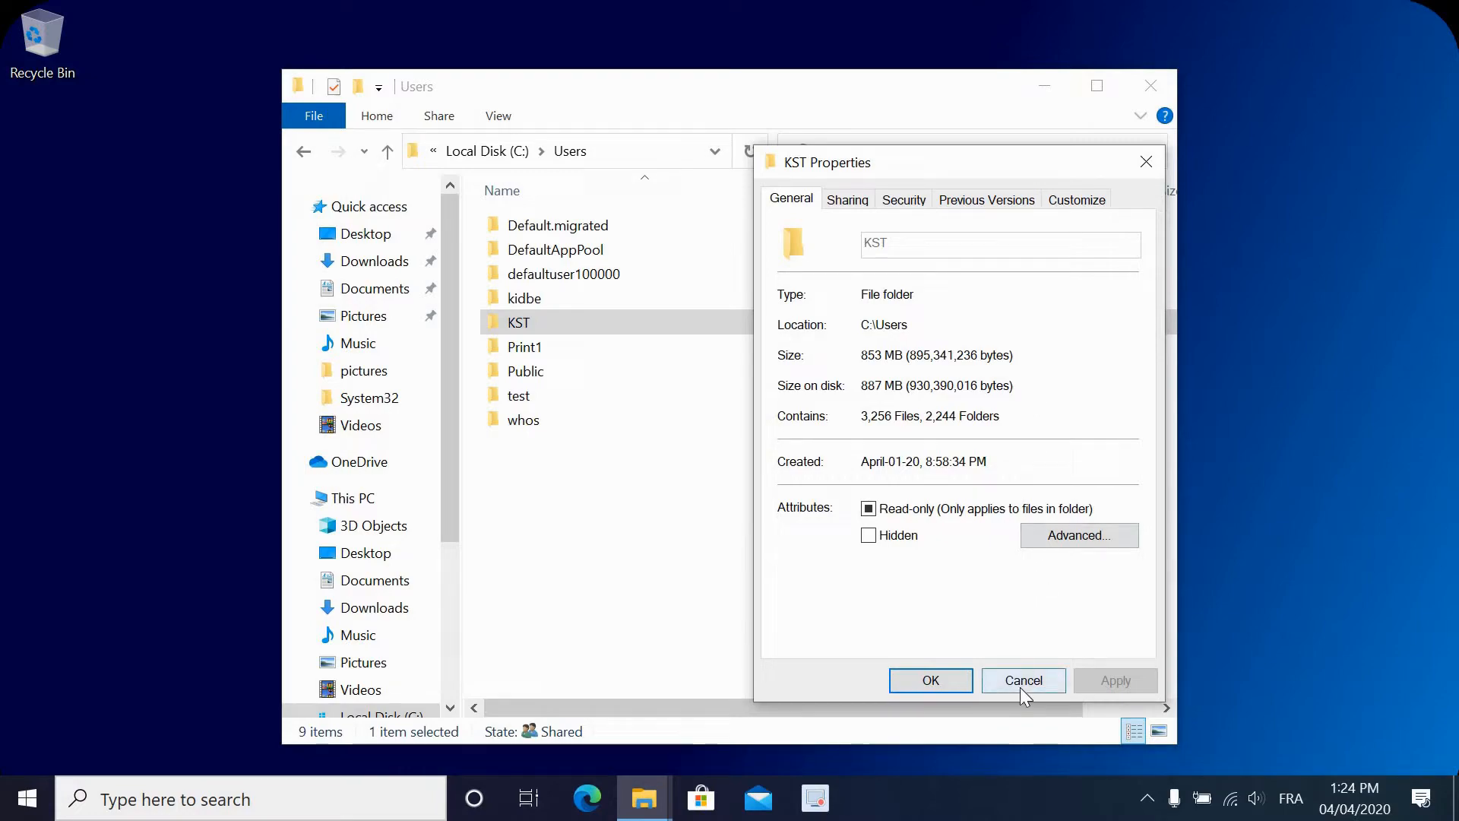
{"action": "left_click", "coordinate": [1021, 682]}
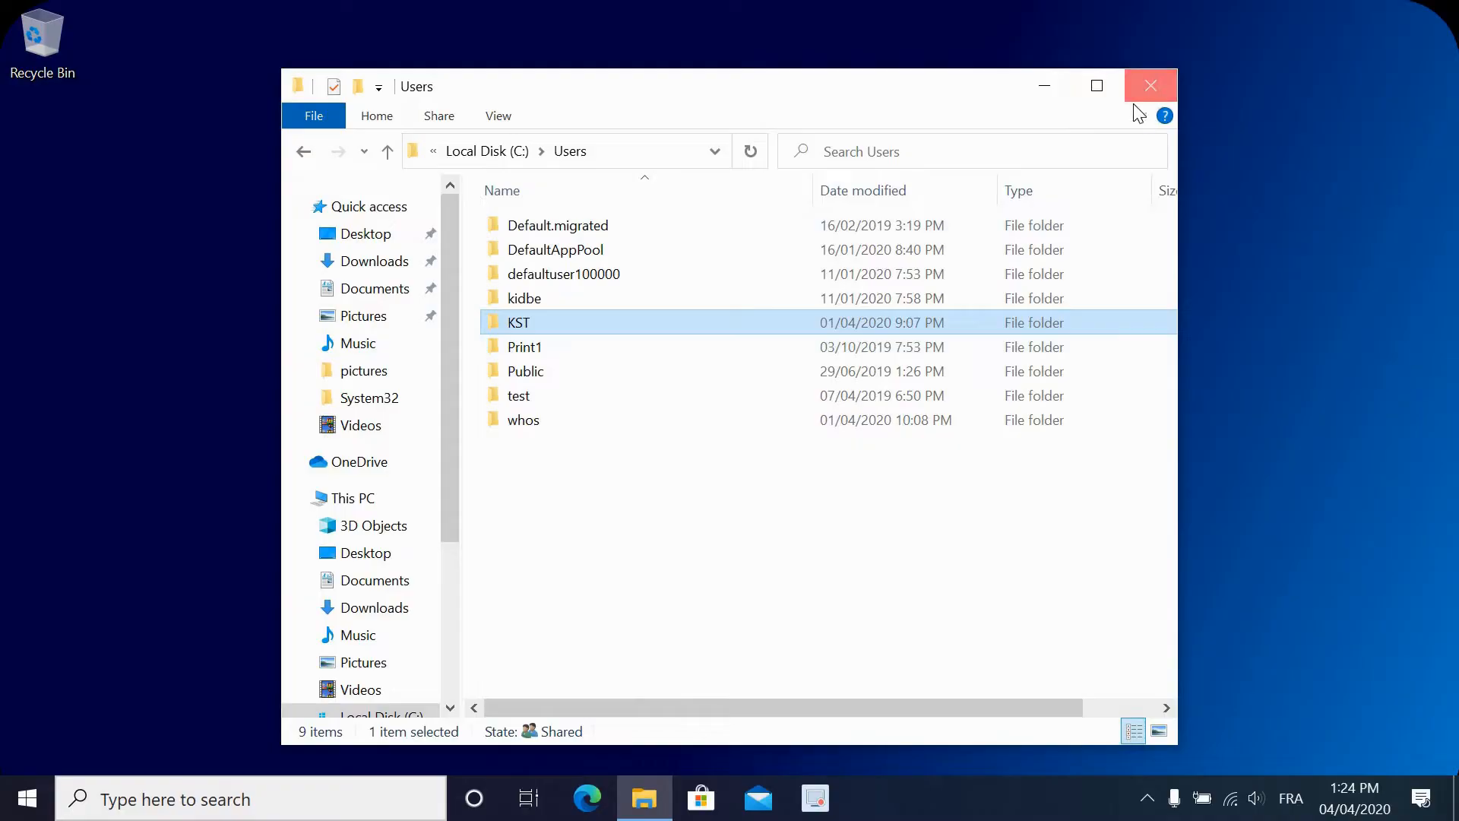
{"action": "left_click", "coordinate": [1151, 85]}
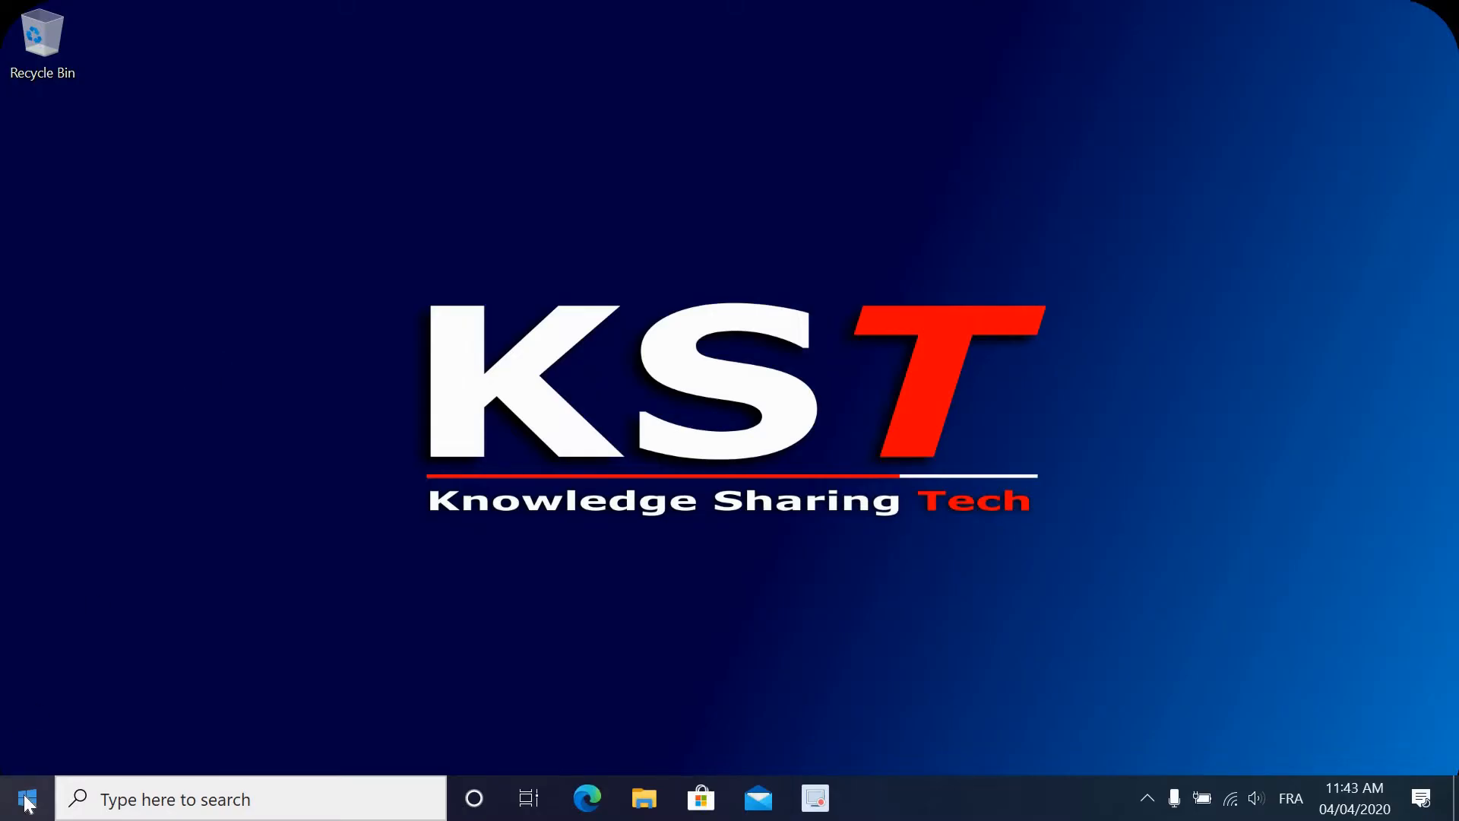
Reach the Update & Security page of Windows Settings from the Start menu.
{"action": "left_click", "coordinate": [26, 798]}
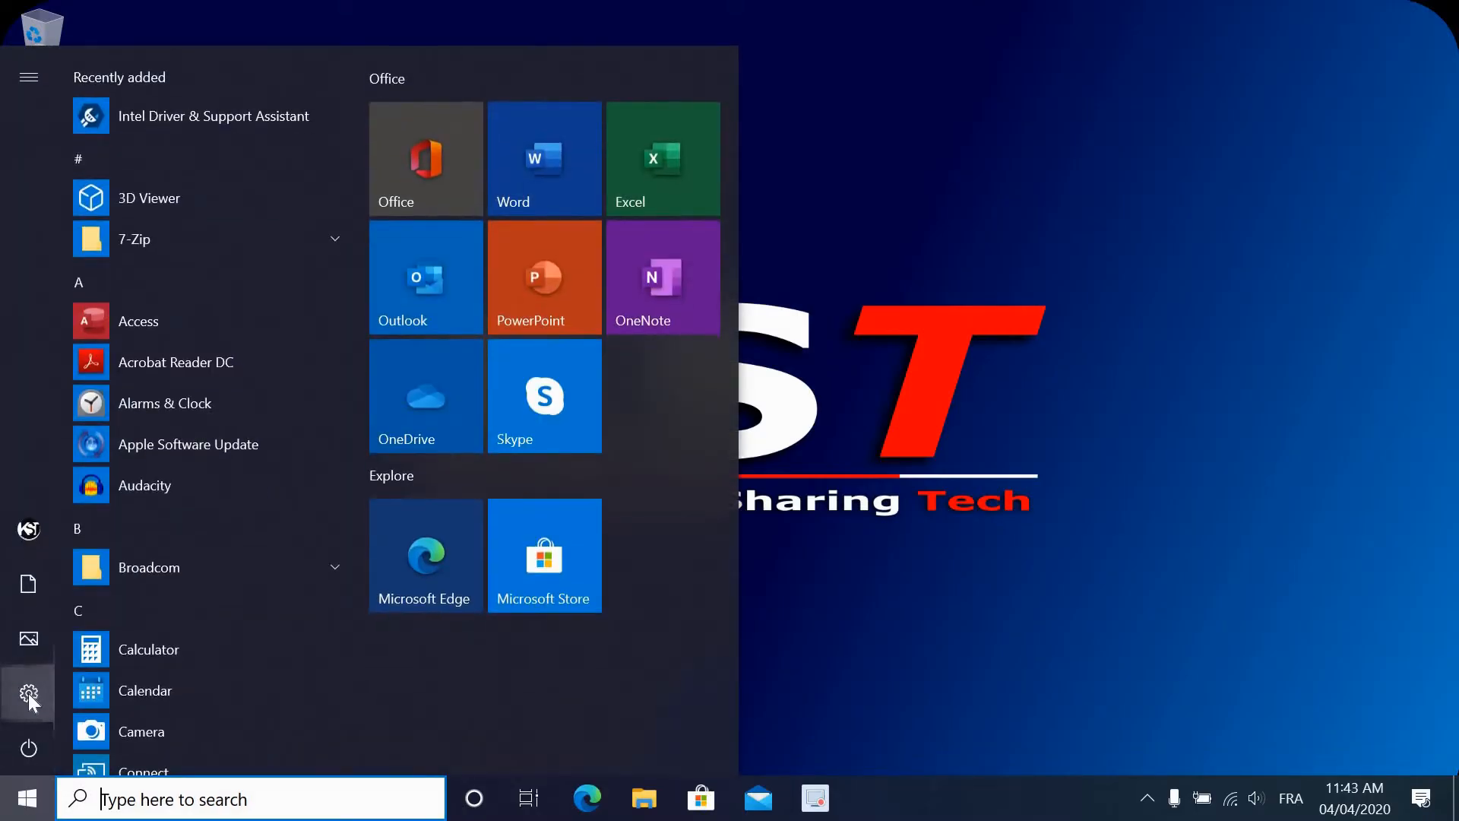
{"action": "left_click", "coordinate": [28, 696]}
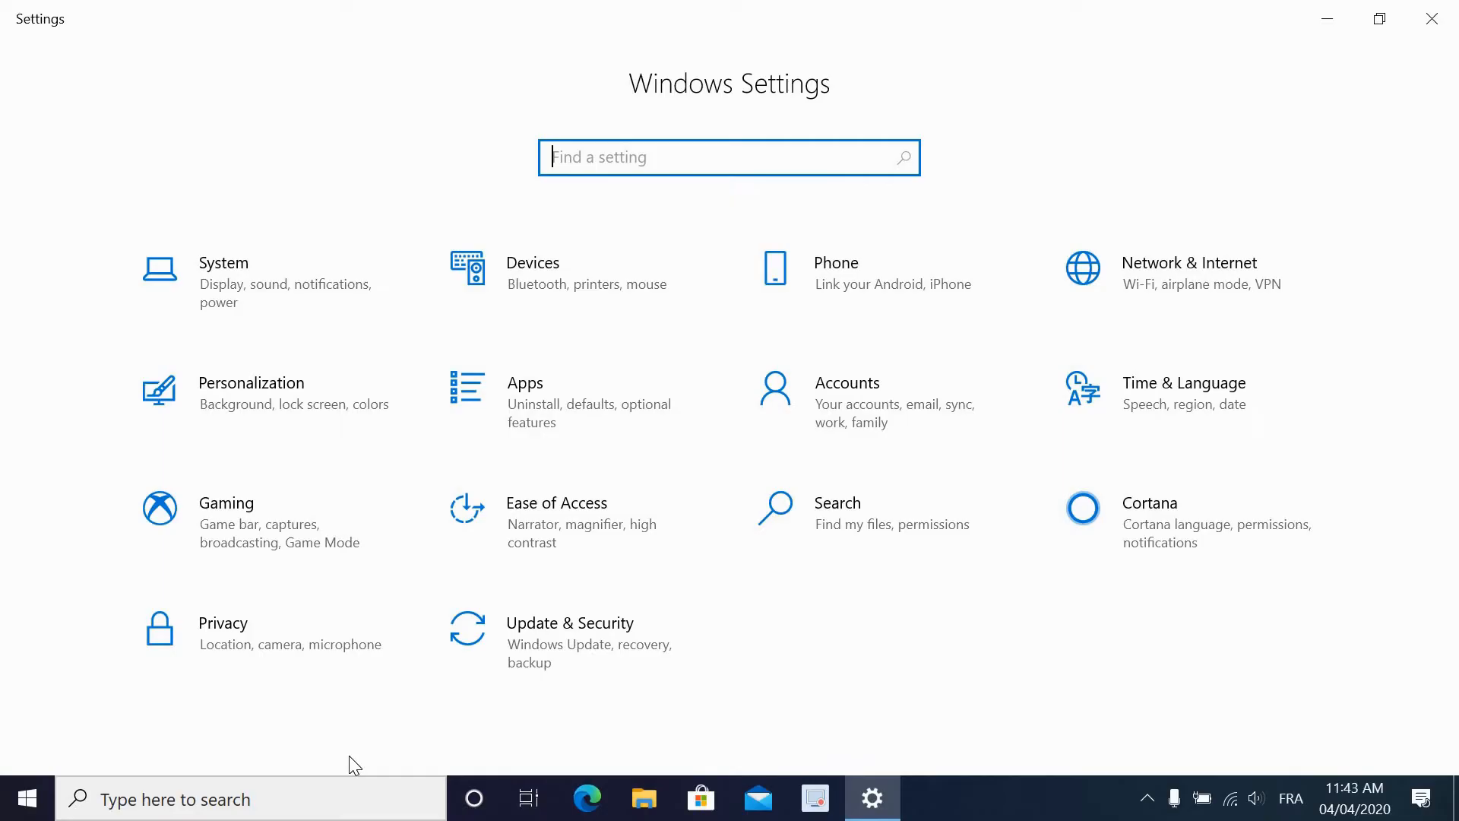
{"action": "mouse_move", "coordinate": [628, 605]}
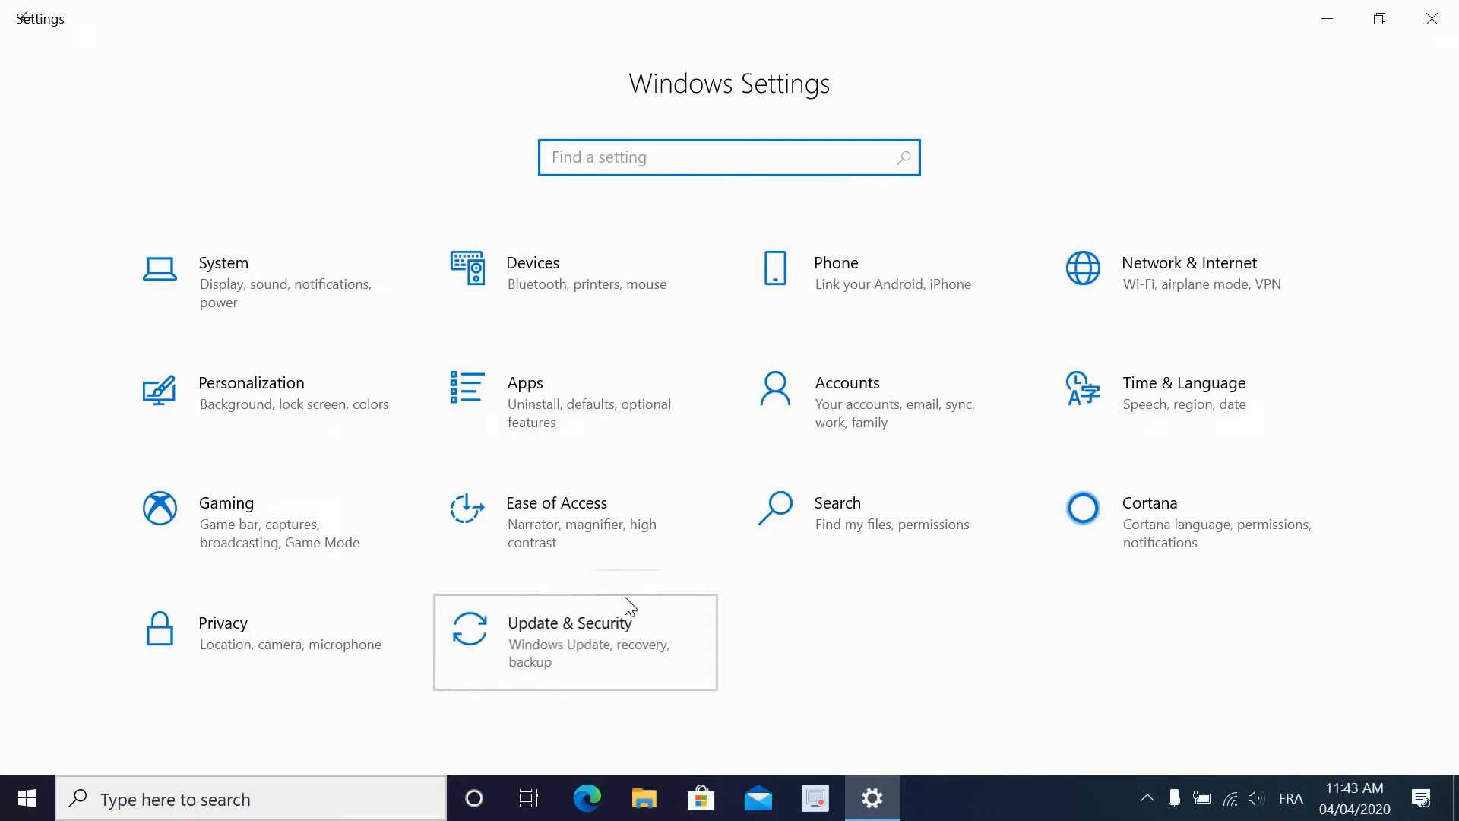
{"action": "left_click", "coordinate": [569, 623]}
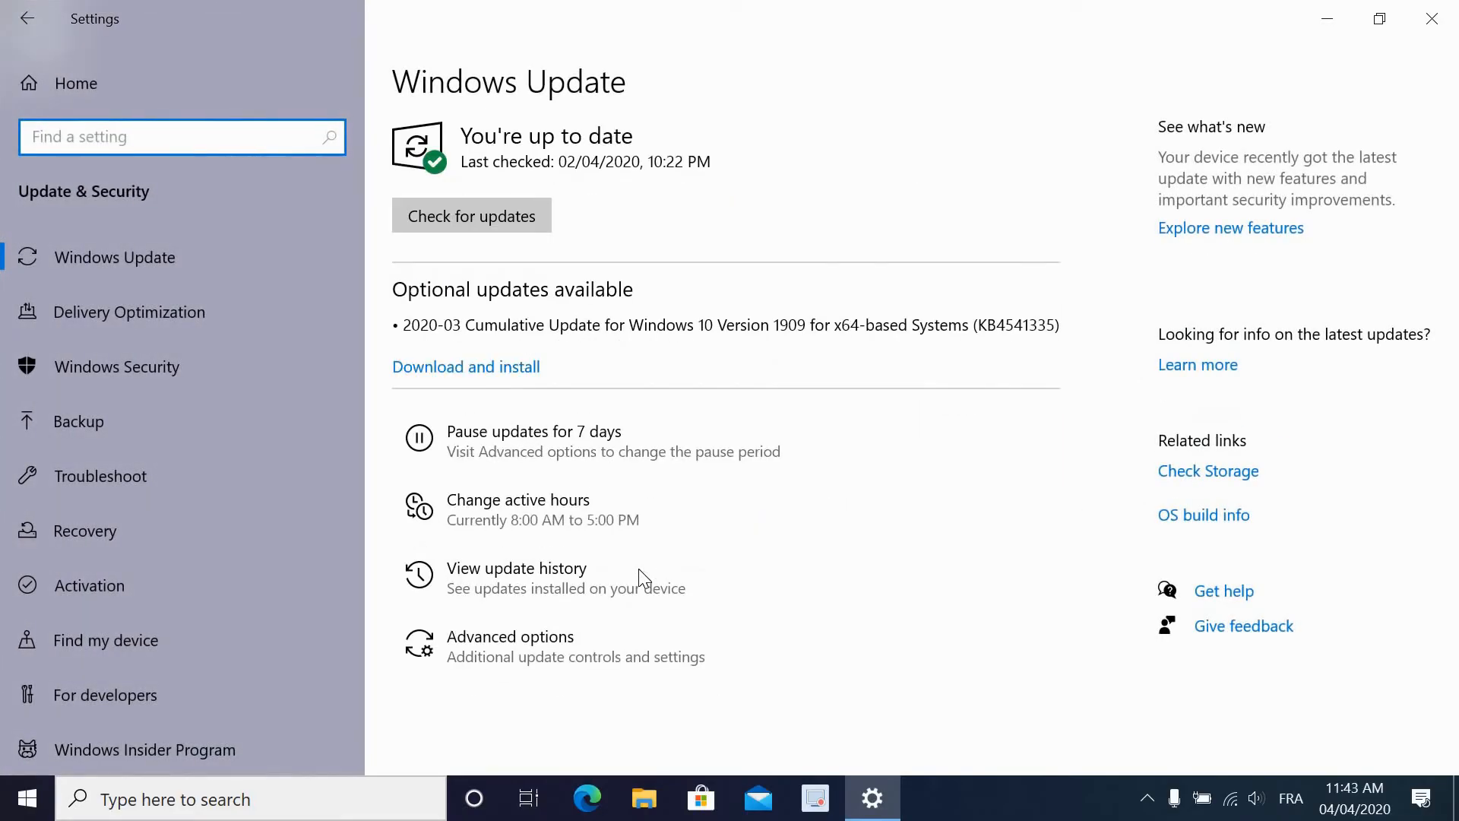
{"action": "mouse_move", "coordinate": [77, 433]}
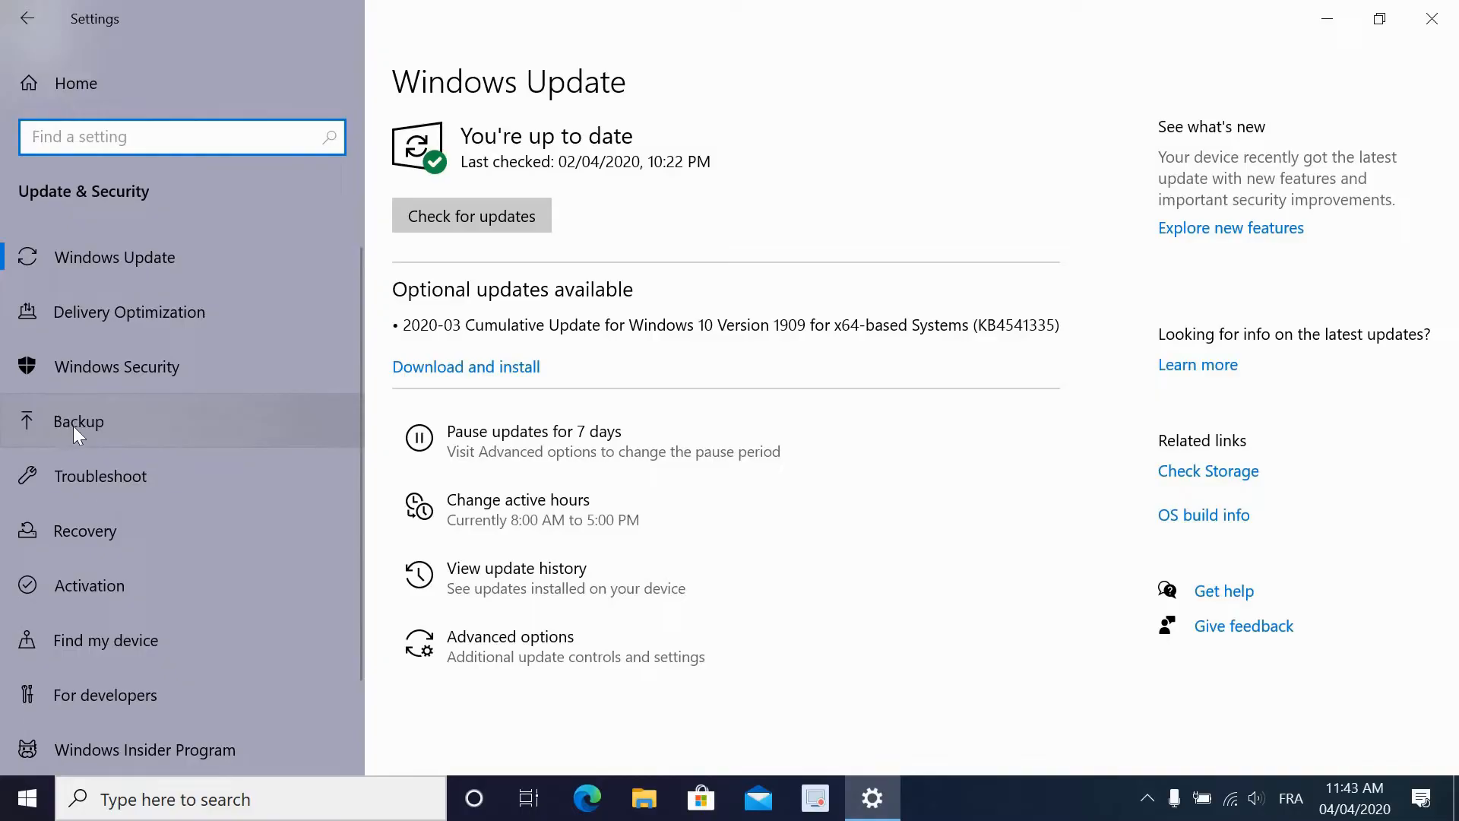
Show the Backup page offering File History backup by adding a drive.
{"action": "left_click", "coordinate": [78, 421]}
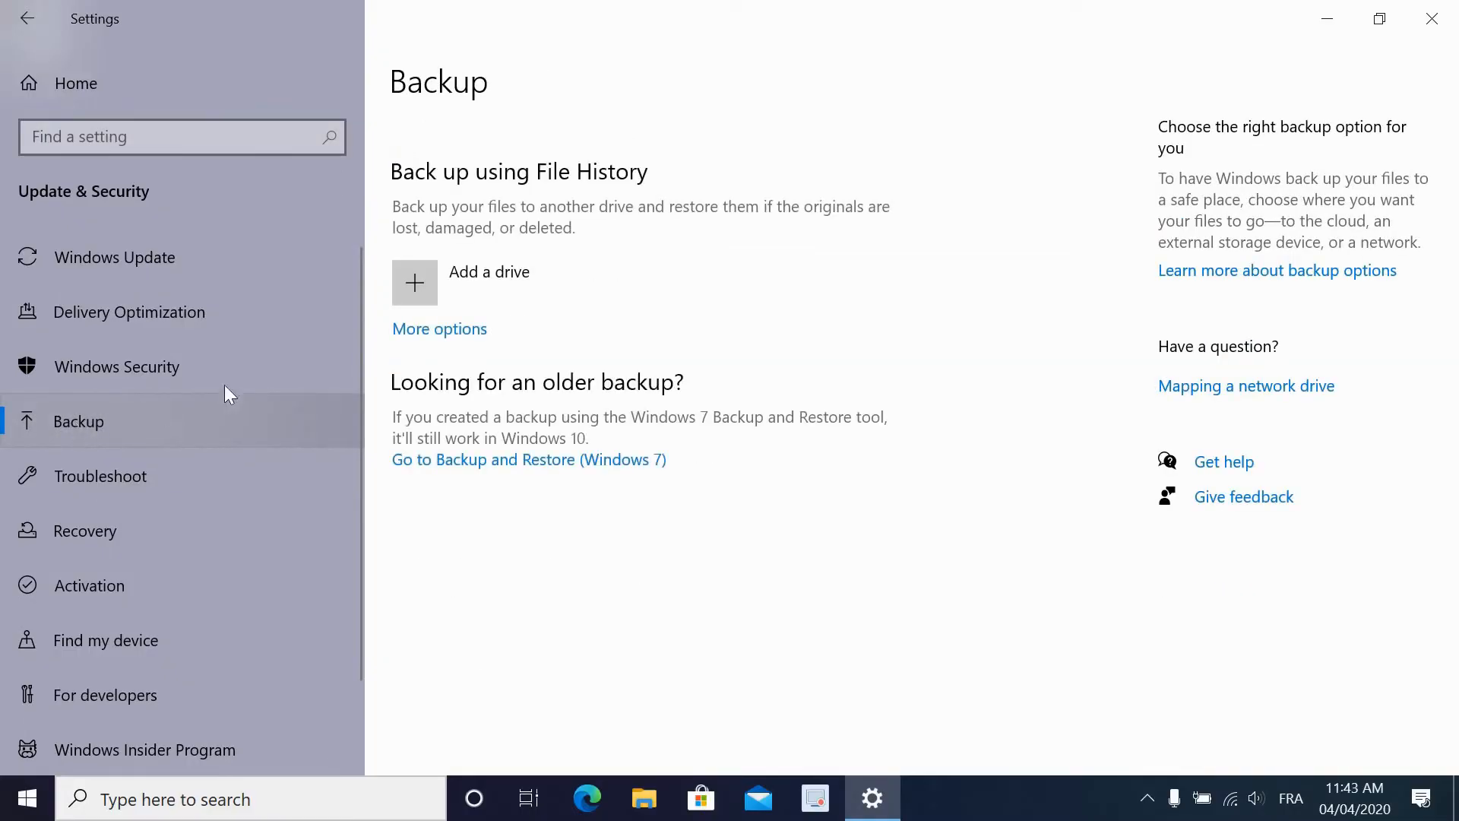
{"action": "mouse_move", "coordinate": [903, 205]}
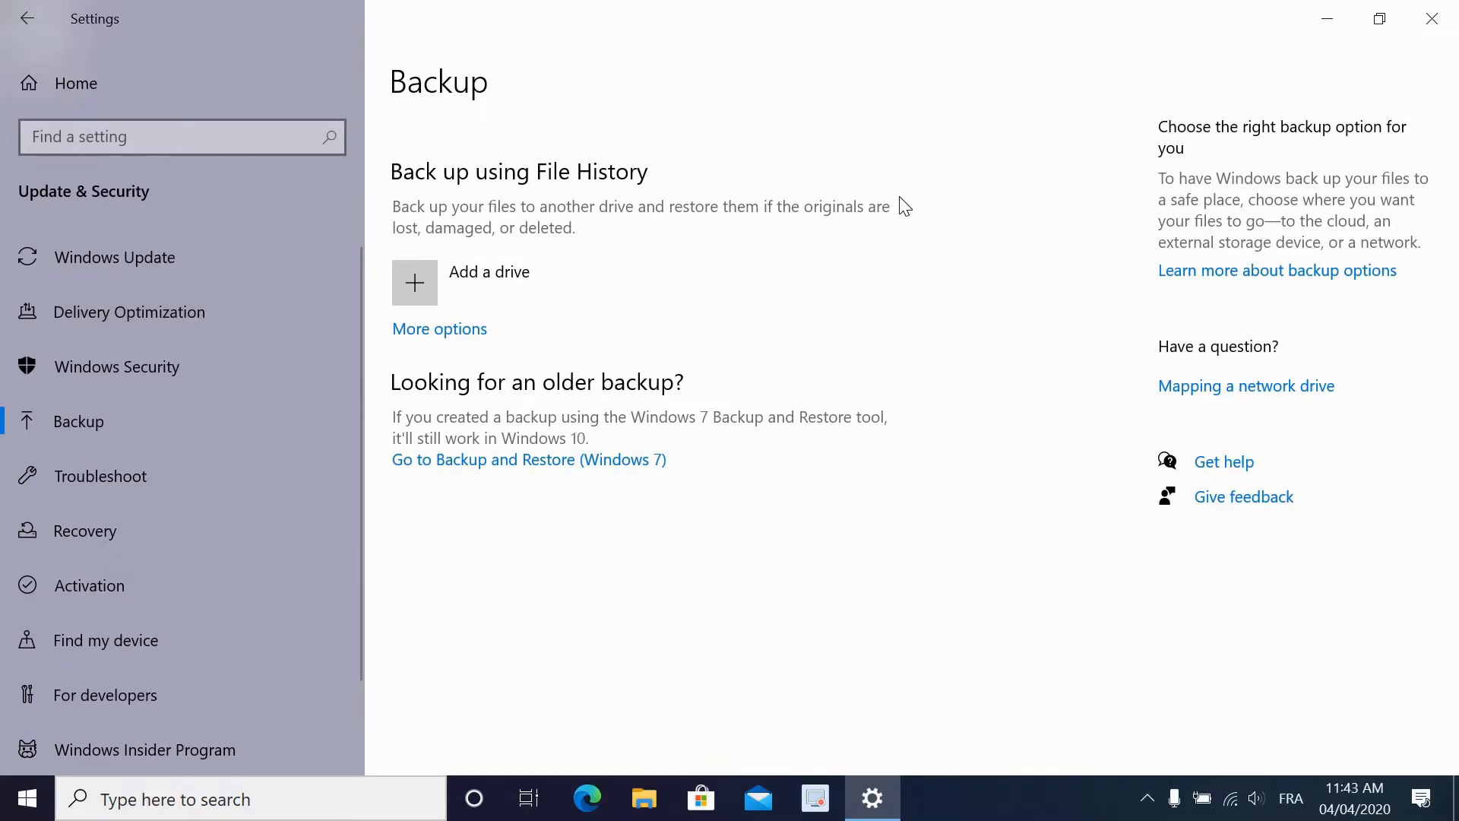
{"action": "mouse_move", "coordinate": [424, 338]}
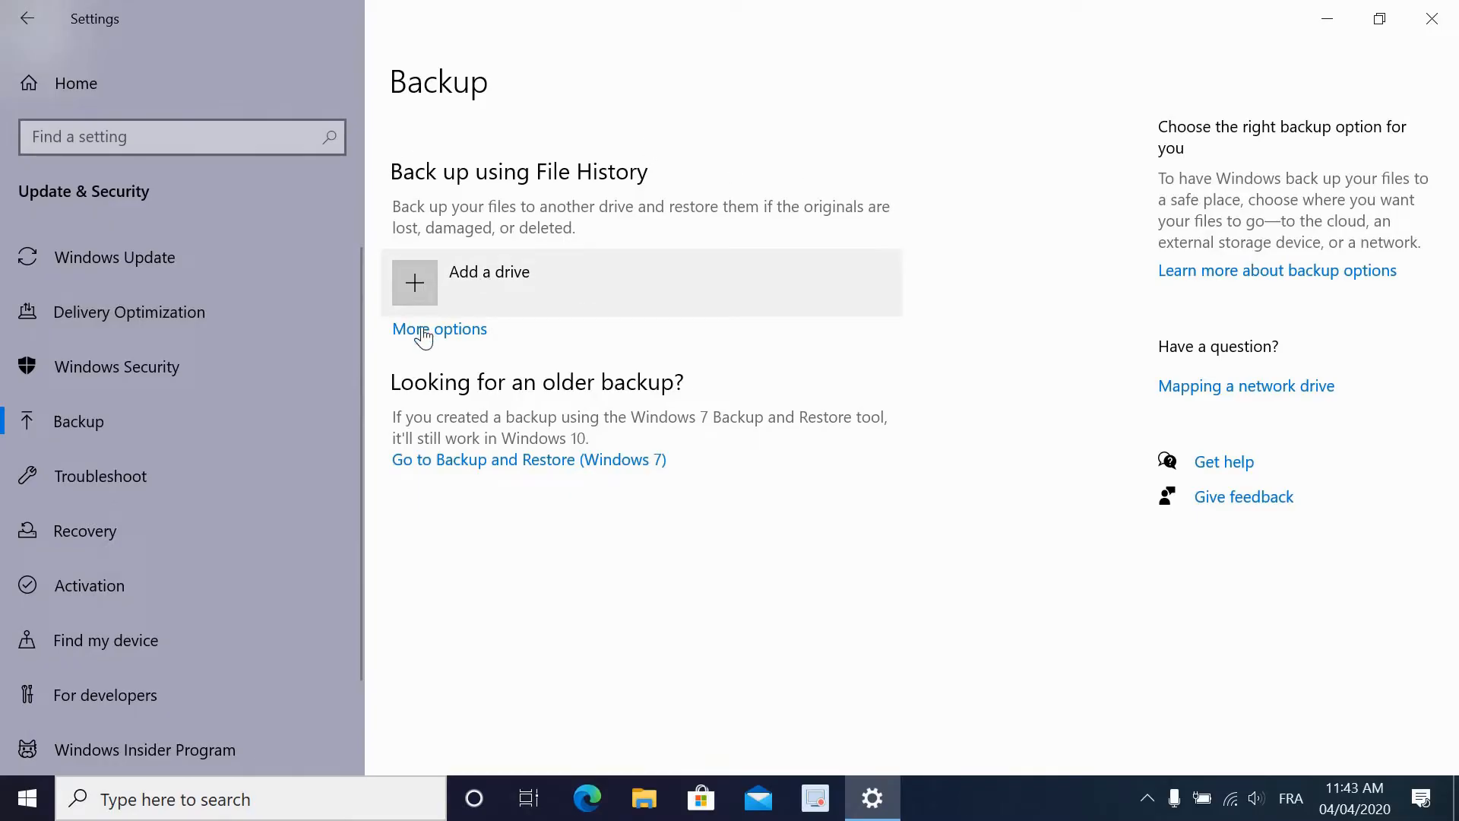
{"action": "mouse_move", "coordinate": [417, 289]}
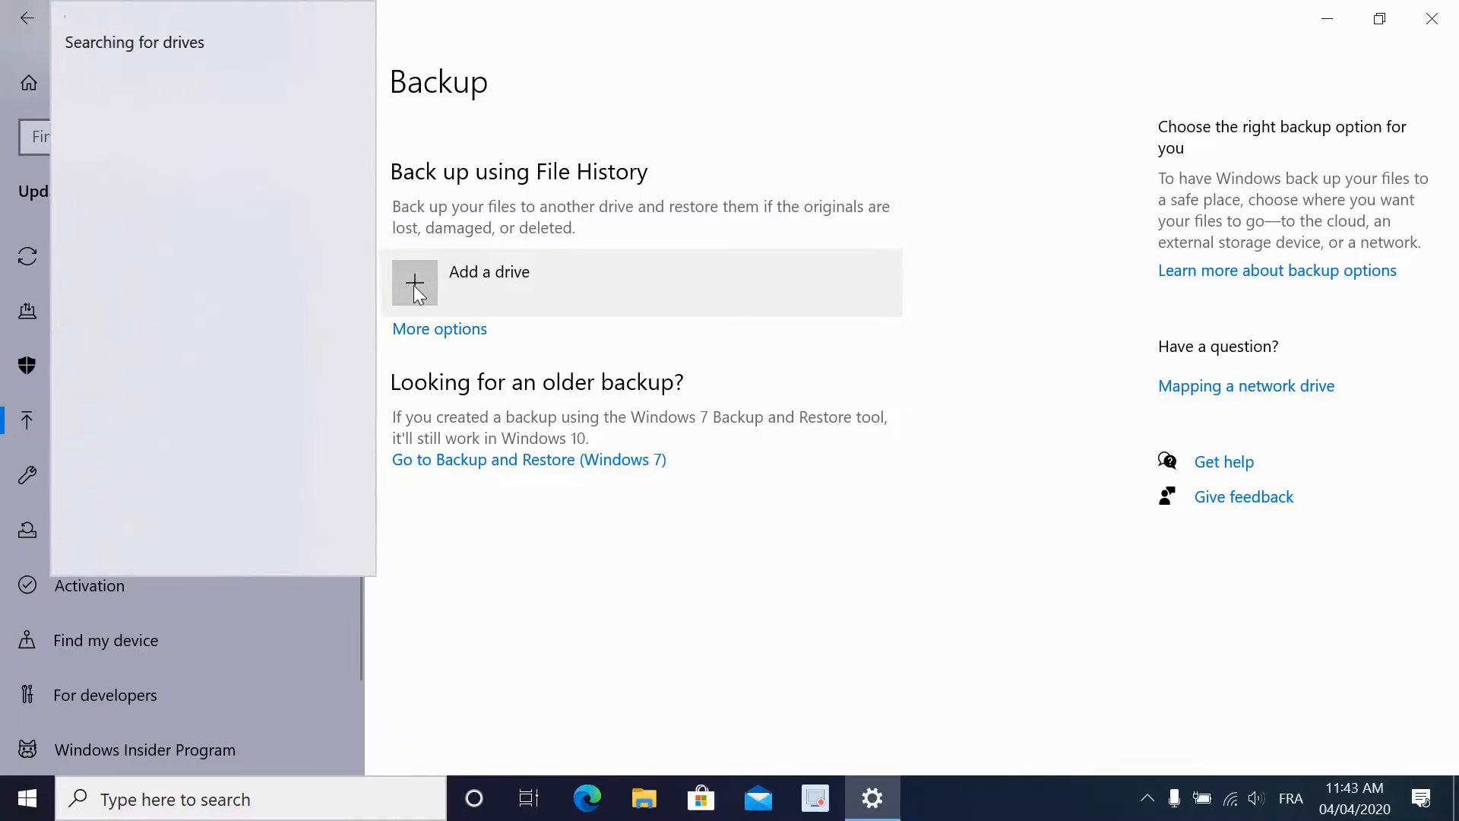
{"action": "mouse_move", "coordinate": [414, 303]}
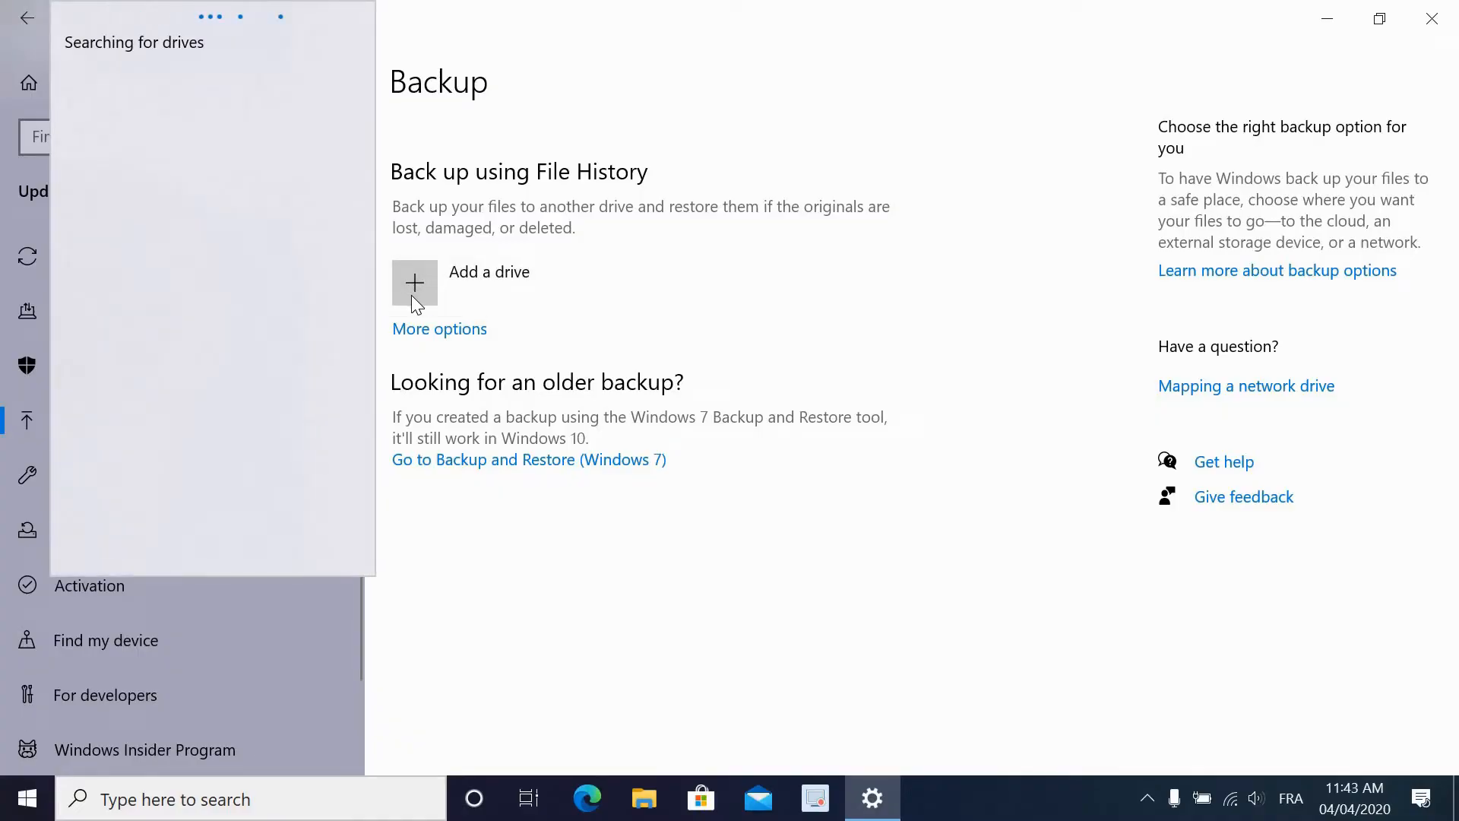
{"action": "mouse_move", "coordinate": [298, 210]}
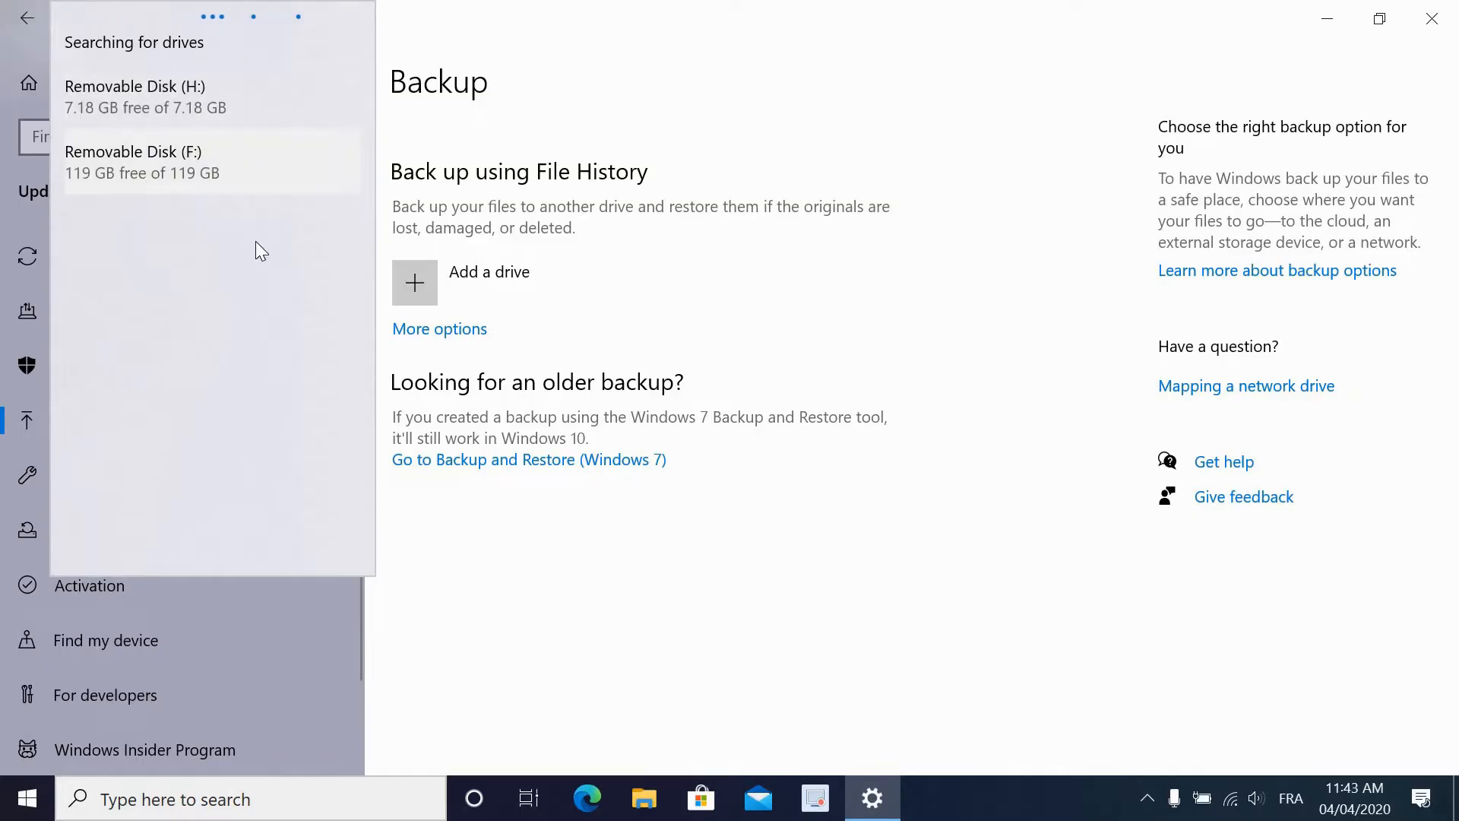
{"action": "mouse_move", "coordinate": [128, 102]}
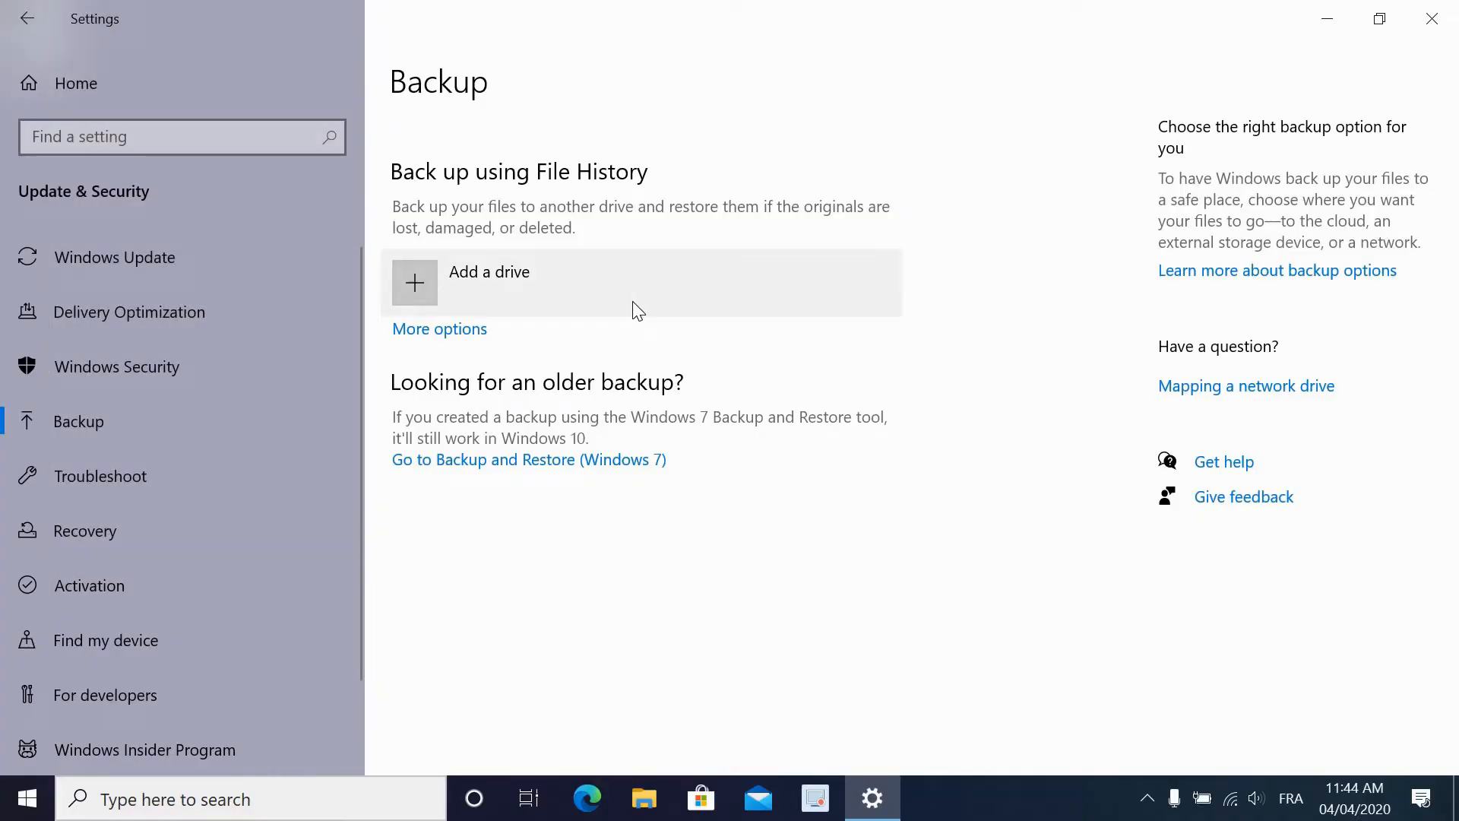
Show Backup options: File History to Removable Disk (F:), hourly, kept forever.
{"action": "left_click", "coordinate": [413, 283]}
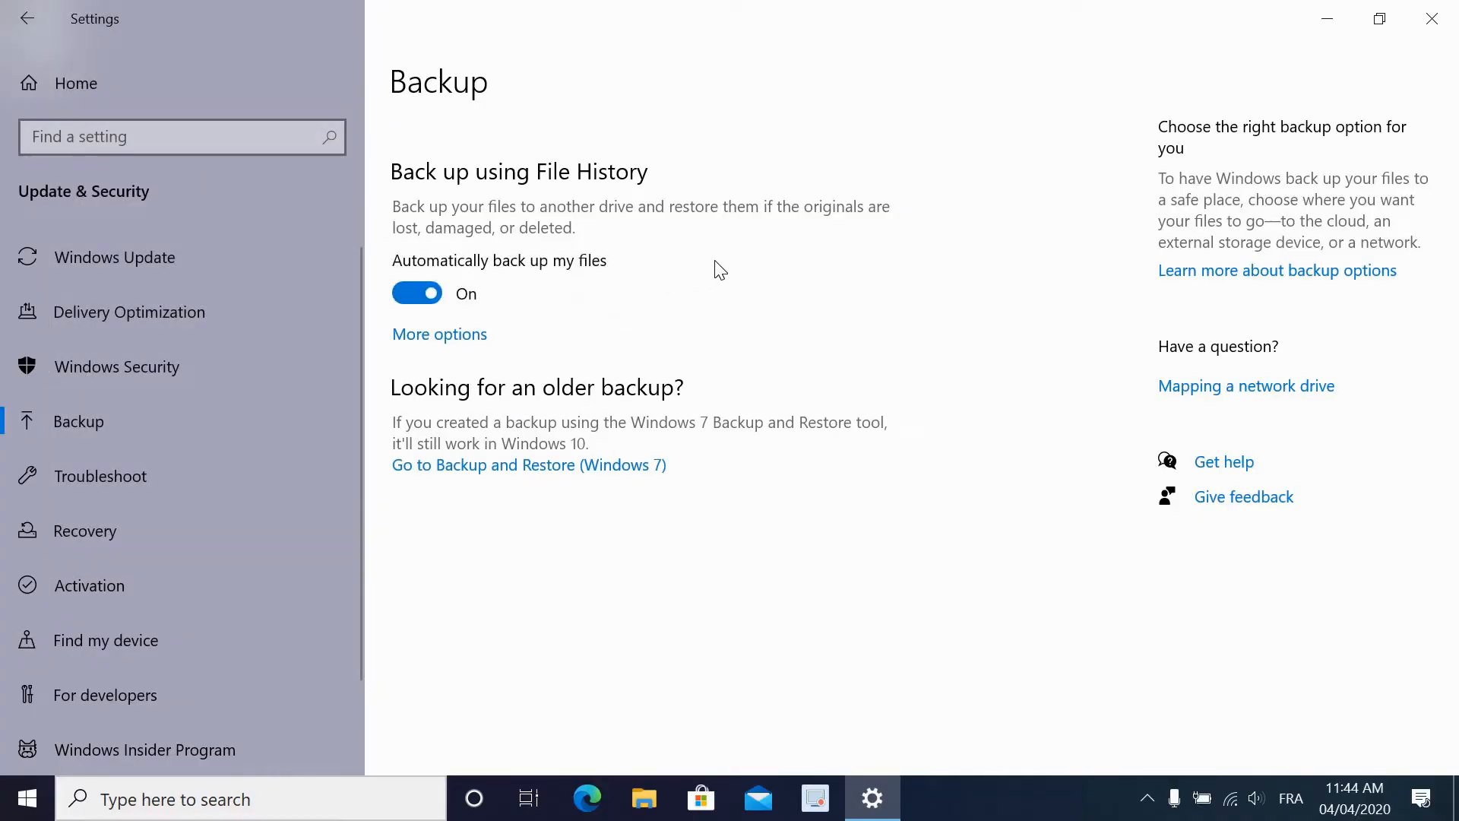
{"action": "mouse_move", "coordinate": [710, 283]}
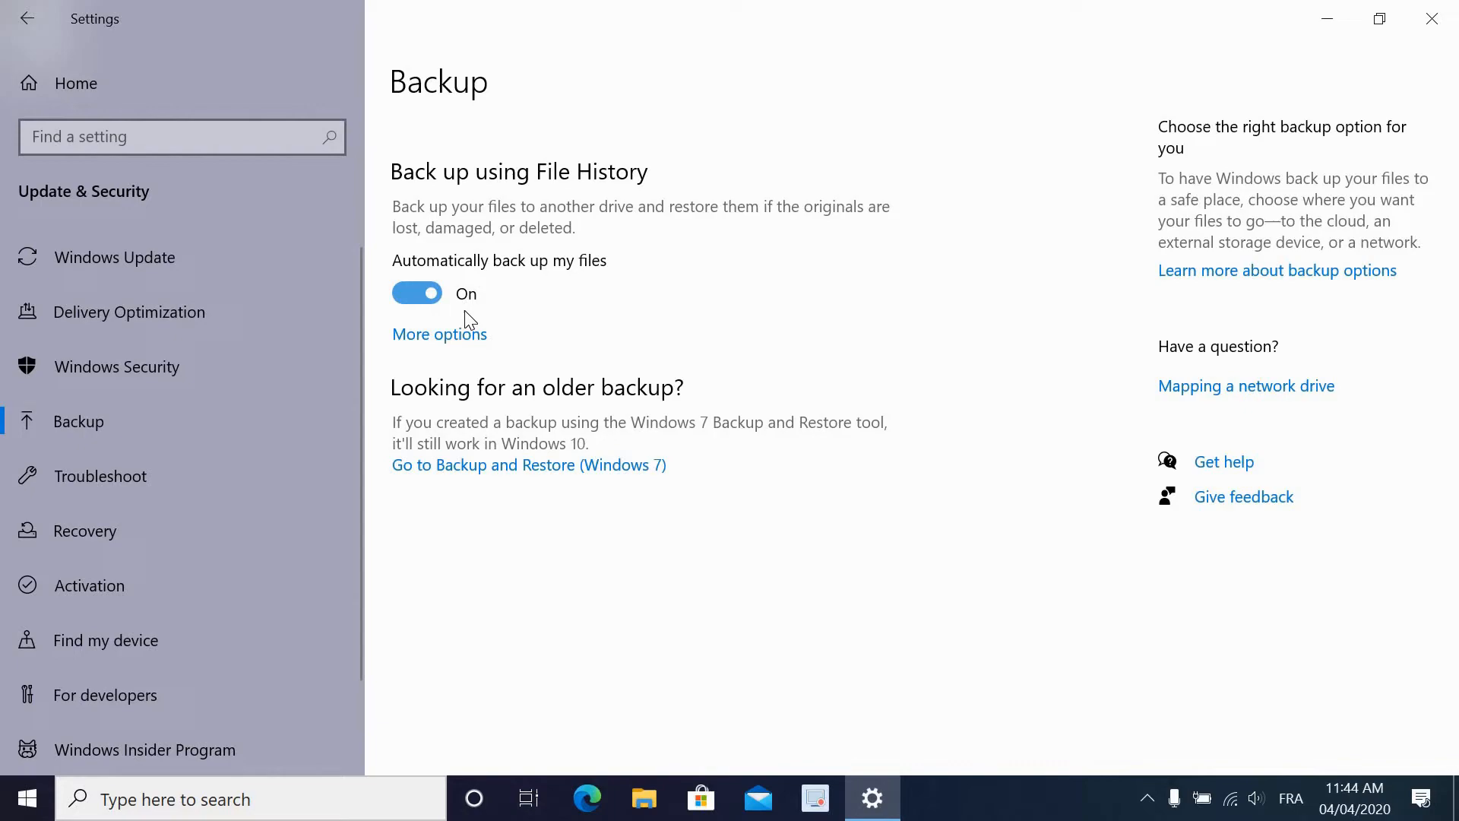
{"action": "mouse_move", "coordinate": [439, 333]}
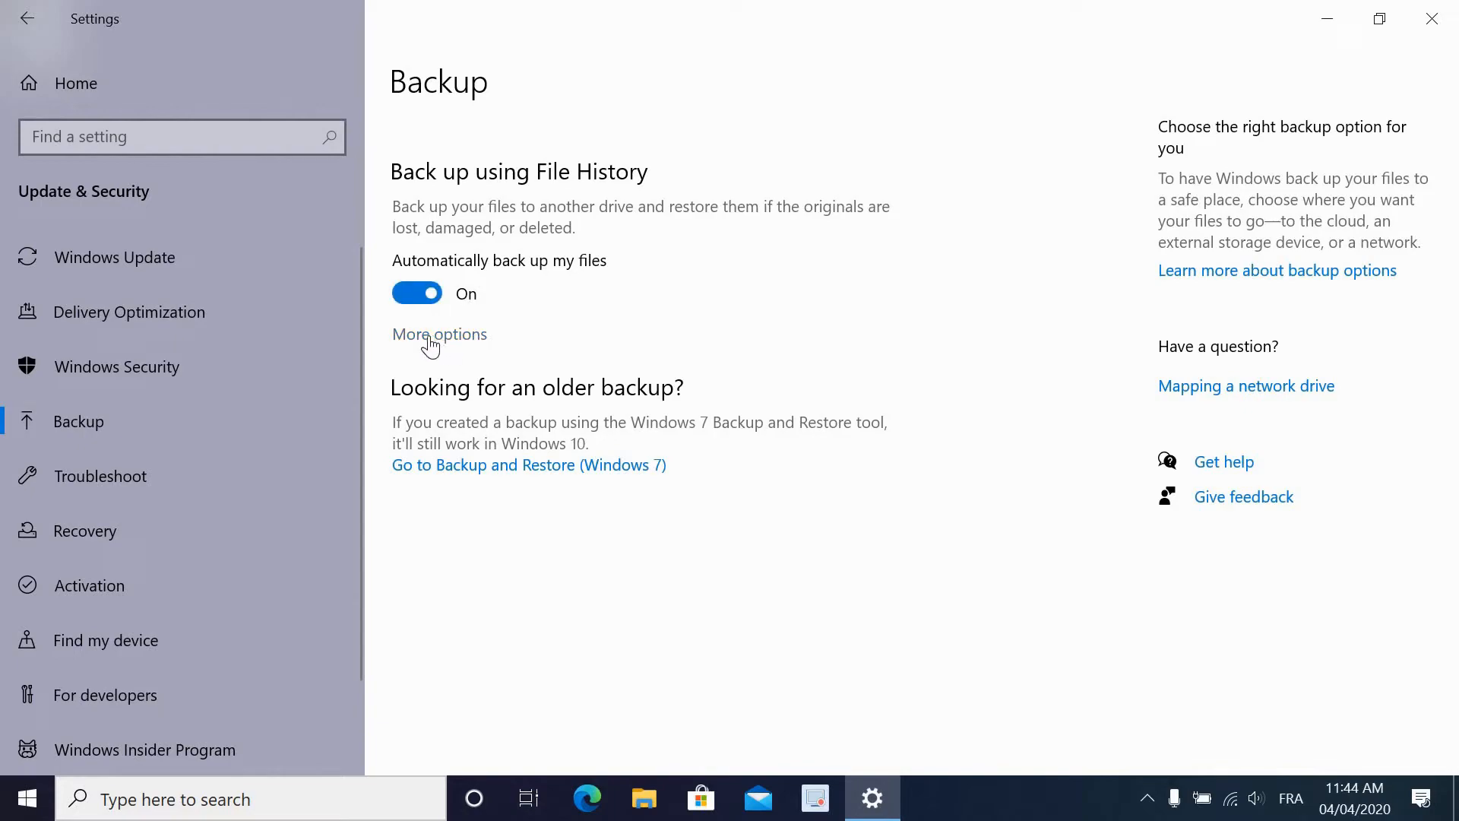
{"action": "mouse_move", "coordinate": [499, 275]}
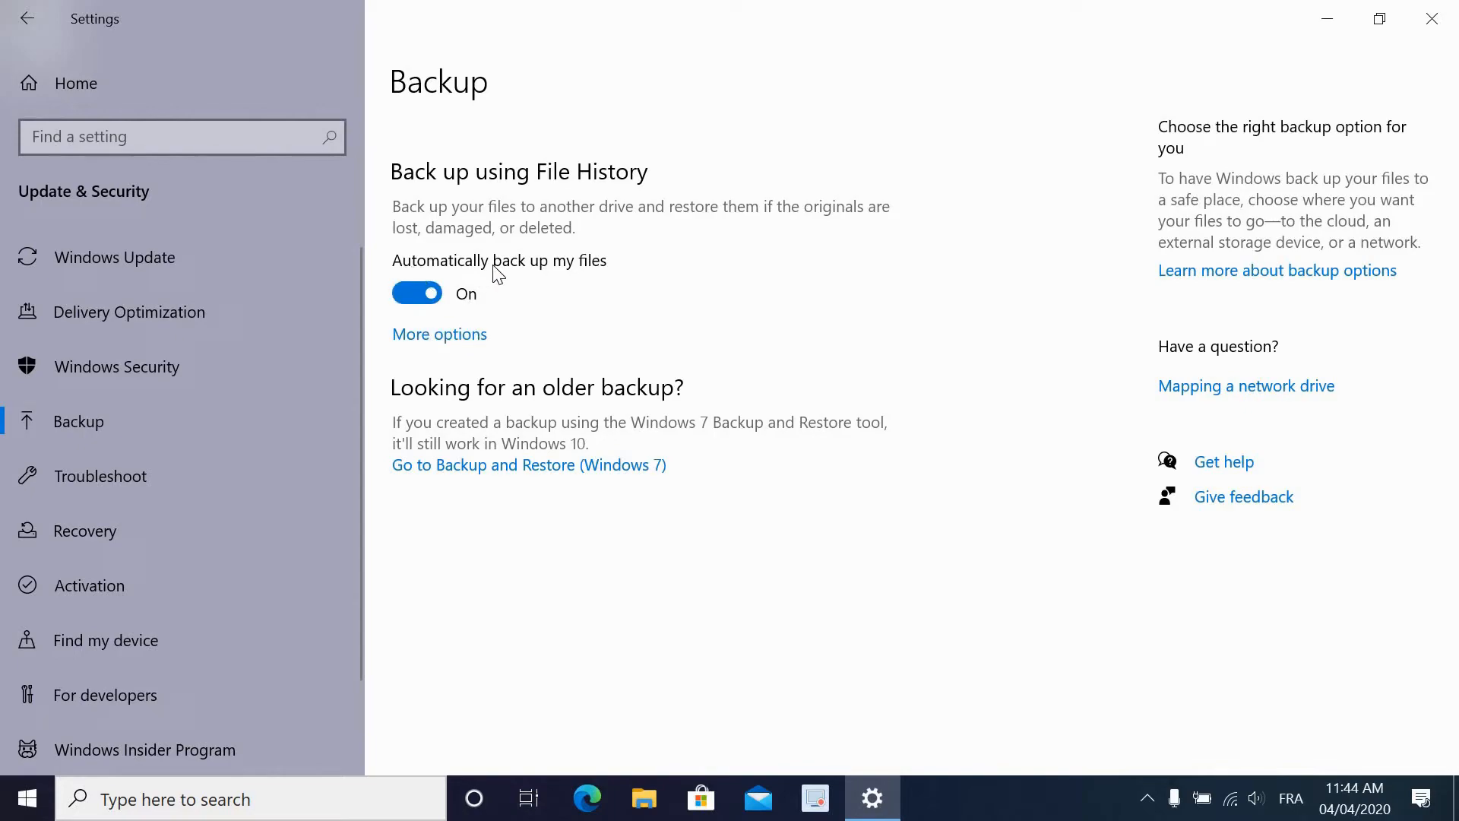
{"action": "mouse_move", "coordinate": [433, 299]}
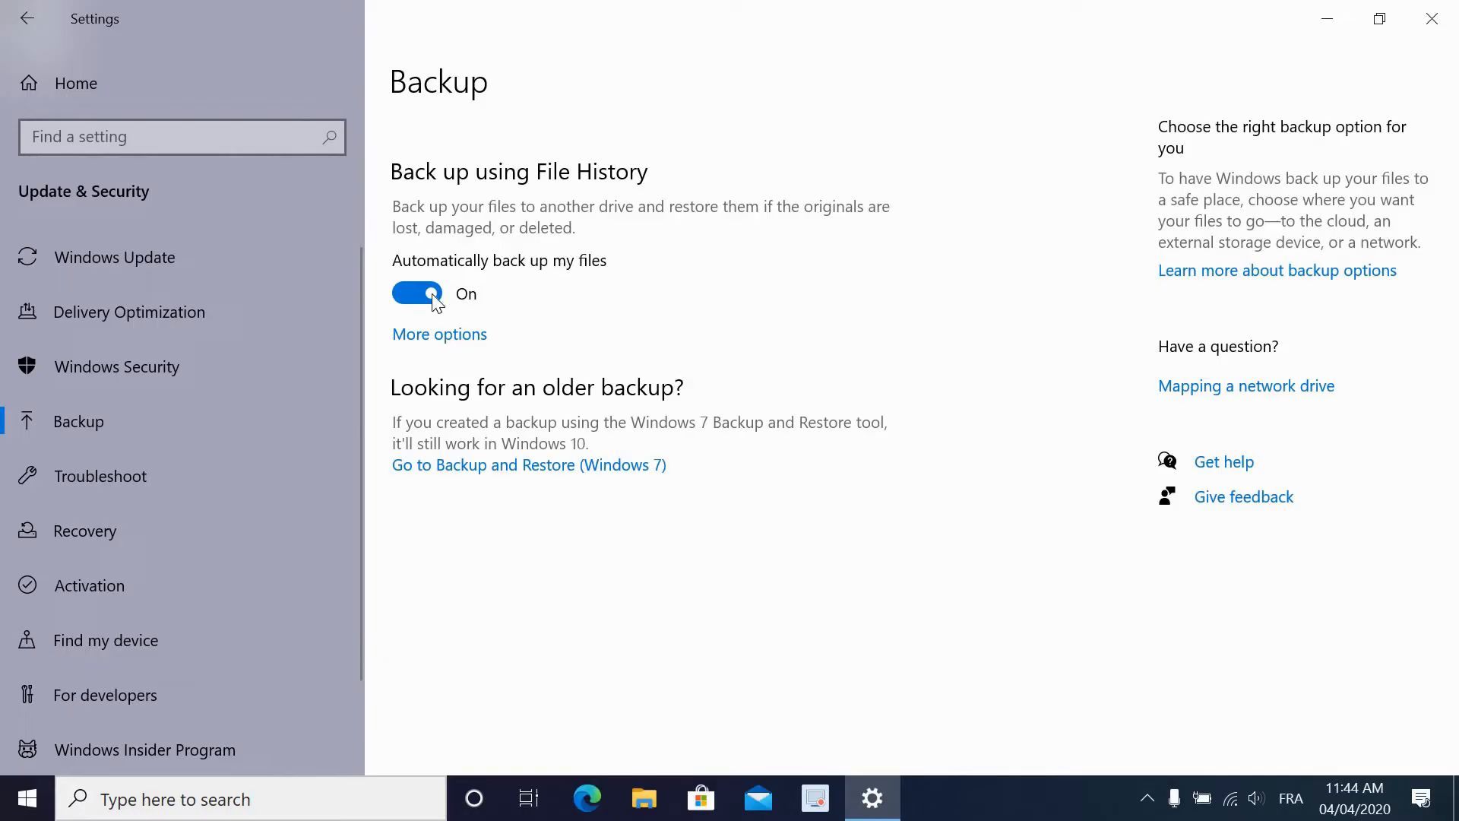
{"action": "mouse_move", "coordinate": [385, 554]}
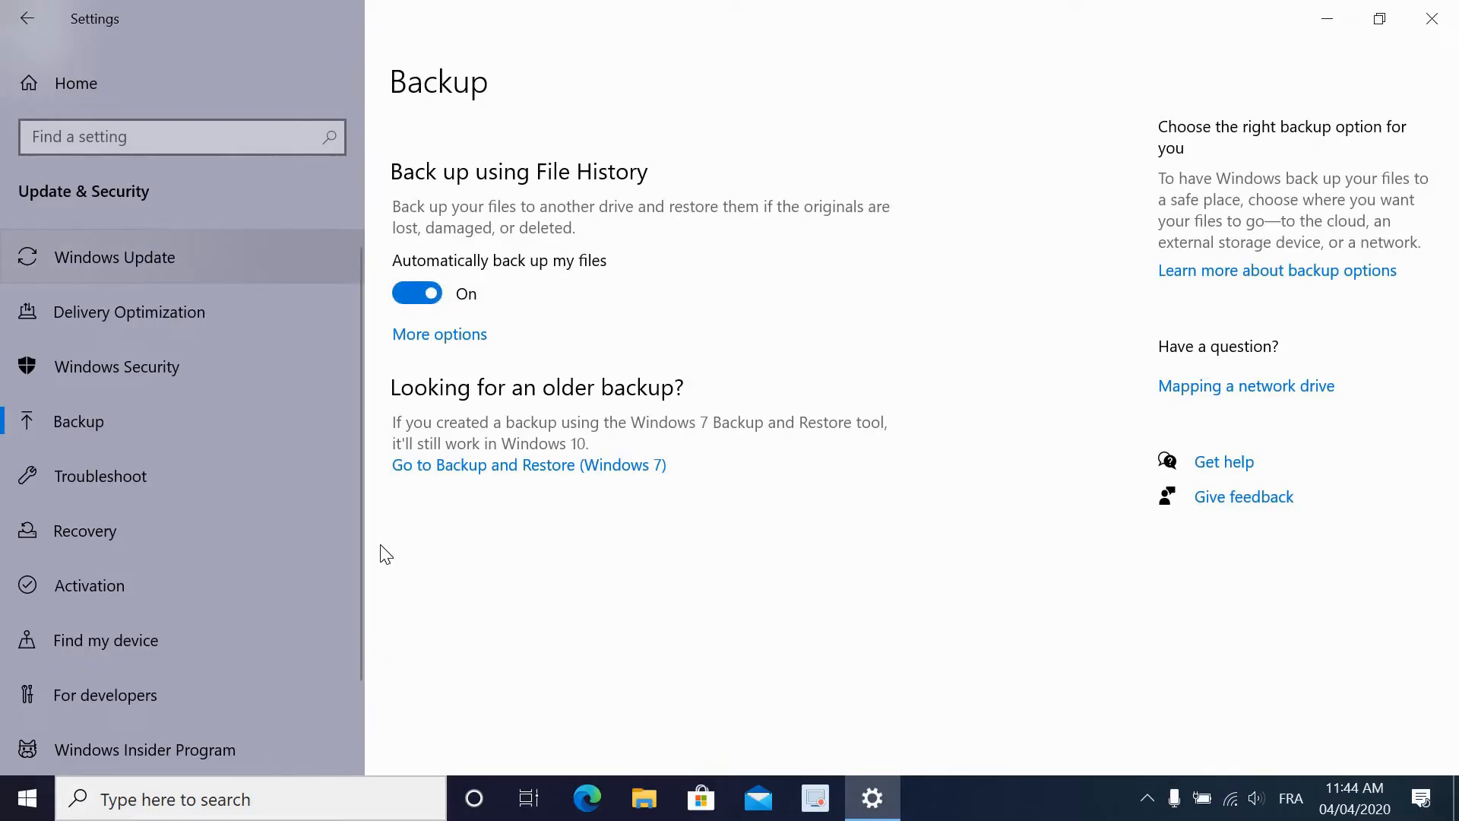
{"action": "mouse_move", "coordinate": [306, 447]}
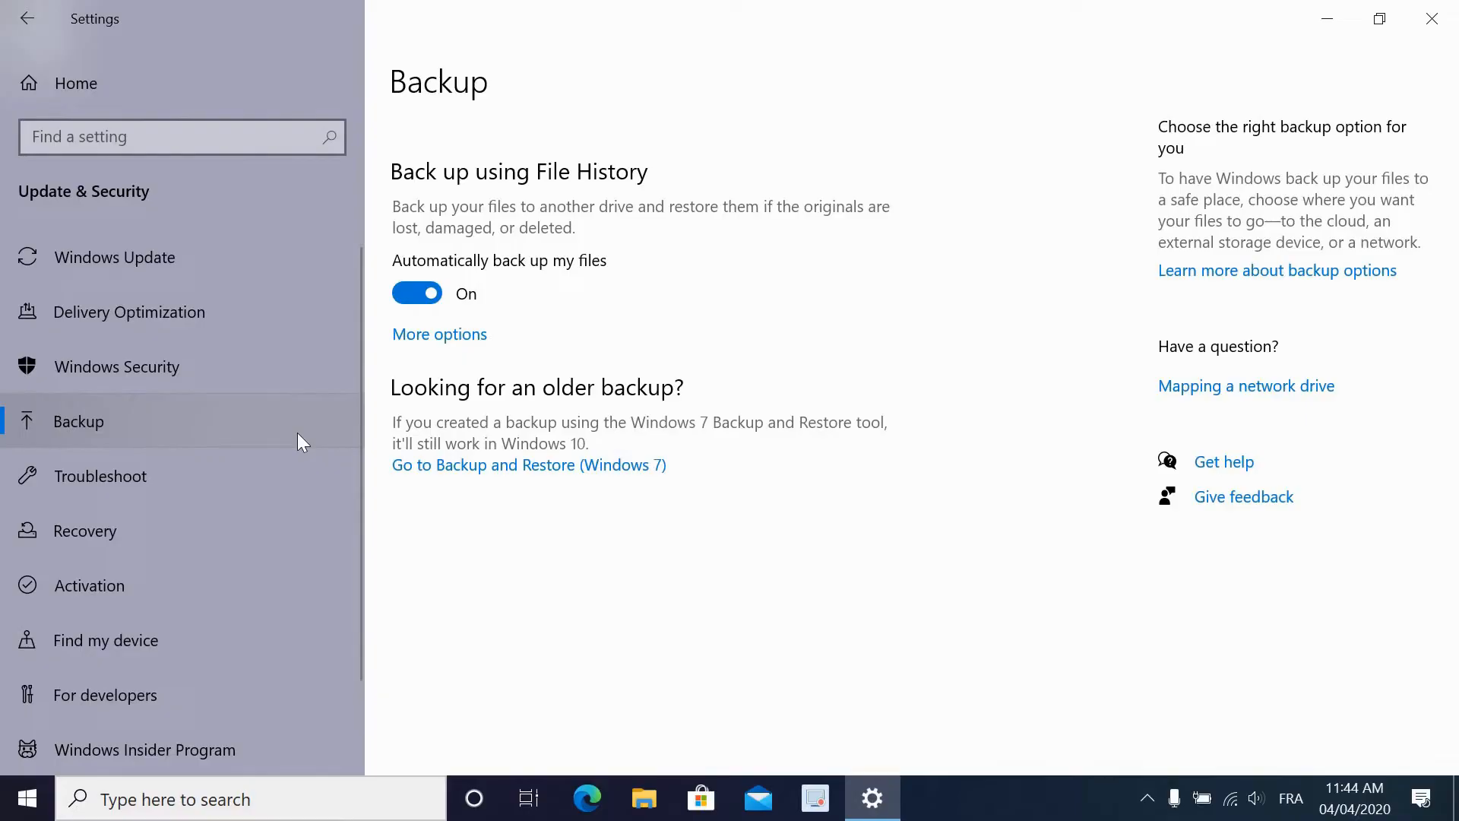
{"action": "mouse_move", "coordinate": [553, 333]}
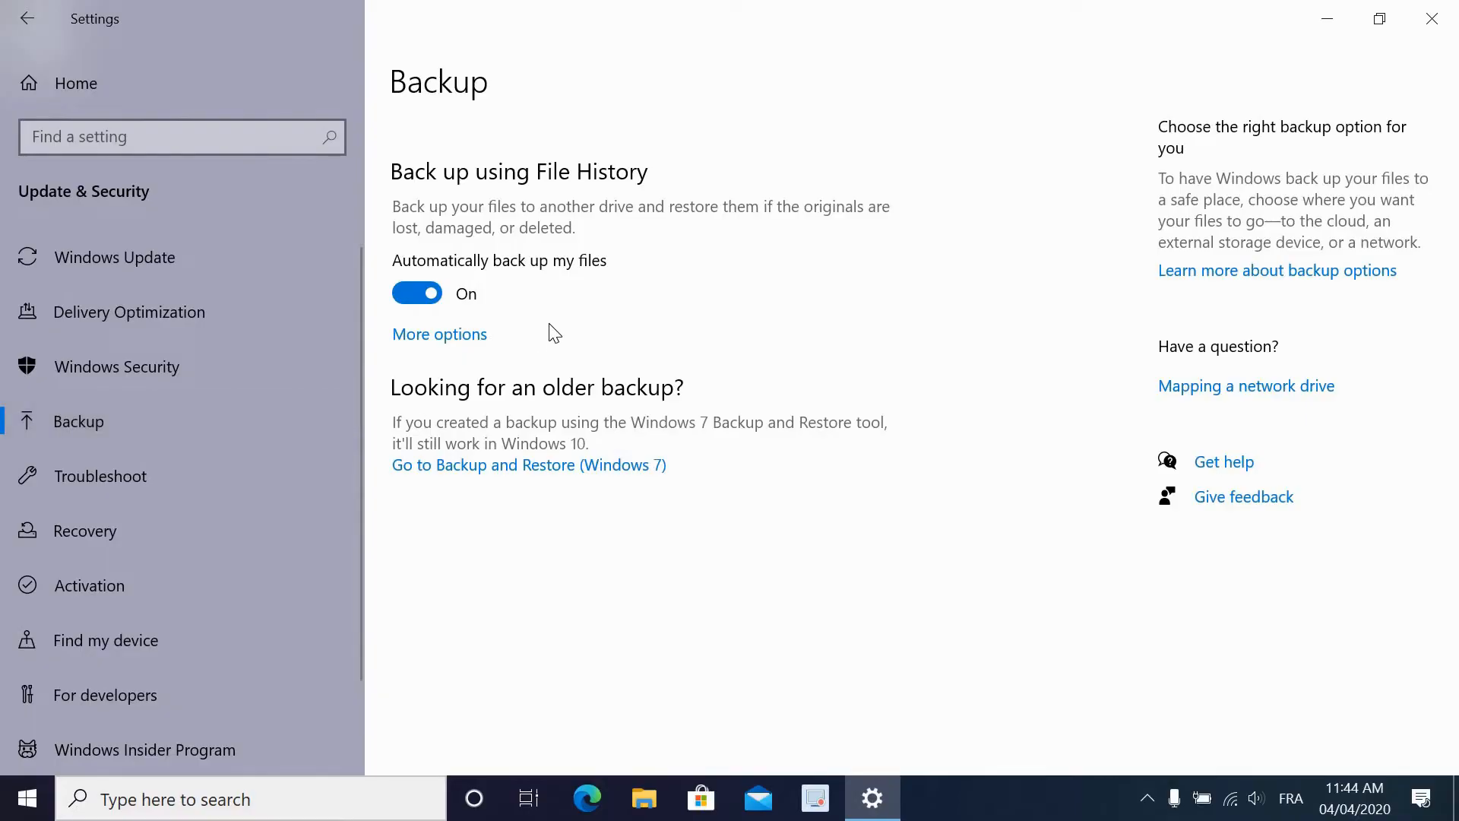
{"action": "mouse_move", "coordinate": [454, 345]}
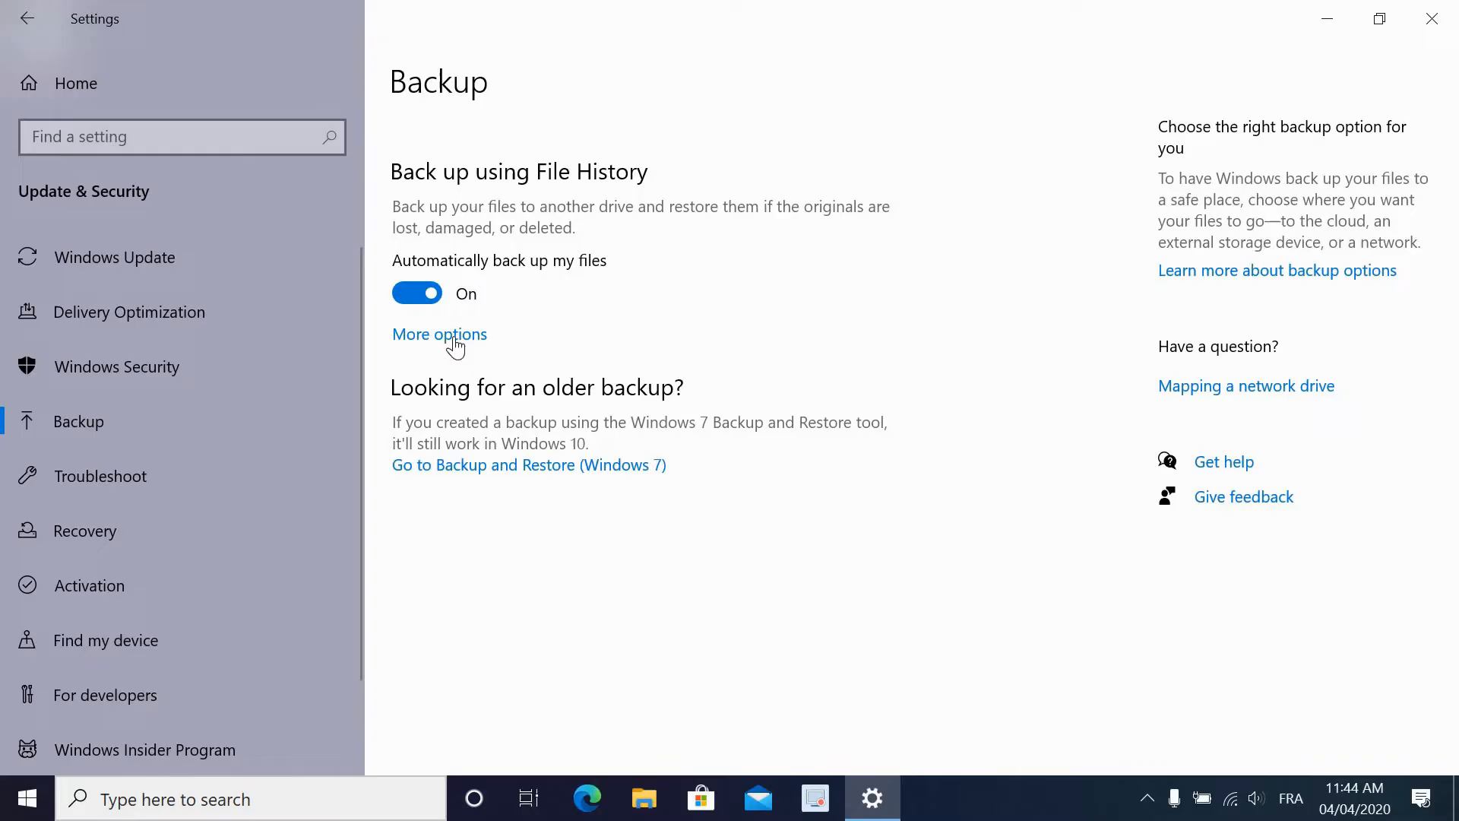
{"action": "left_click", "coordinate": [437, 335]}
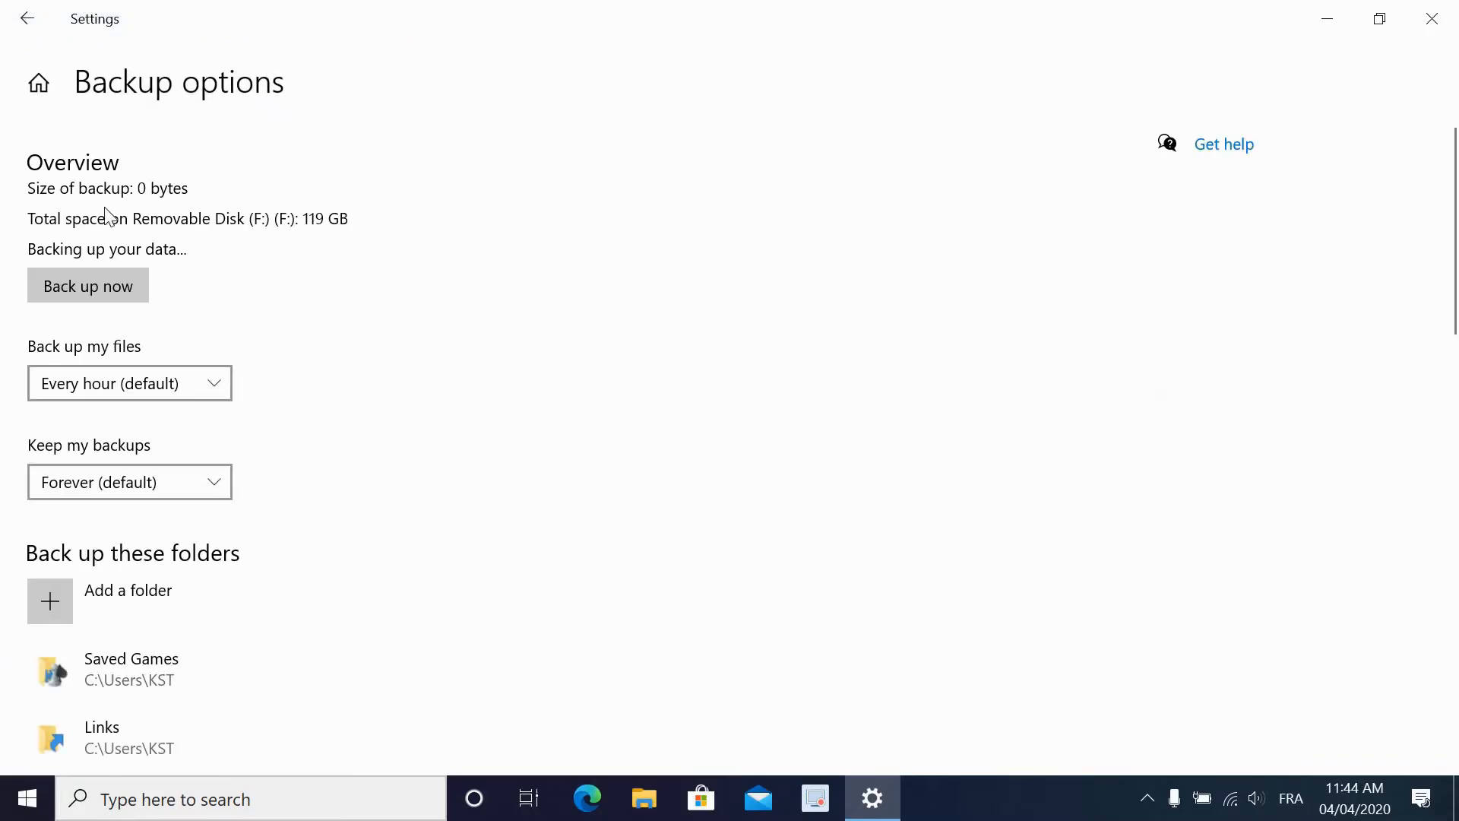
{"action": "mouse_move", "coordinate": [44, 373]}
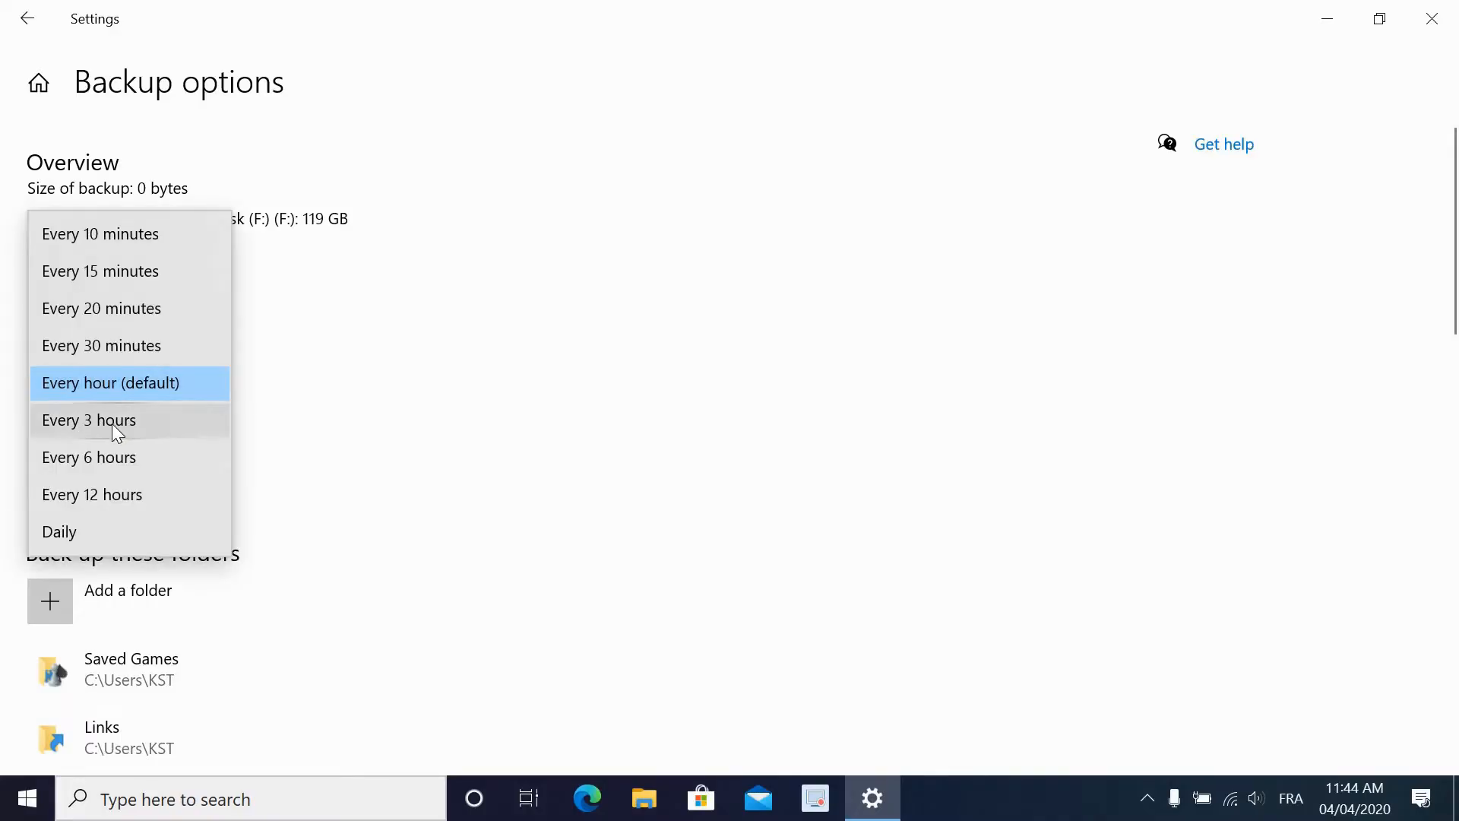
{"action": "mouse_move", "coordinate": [111, 383]}
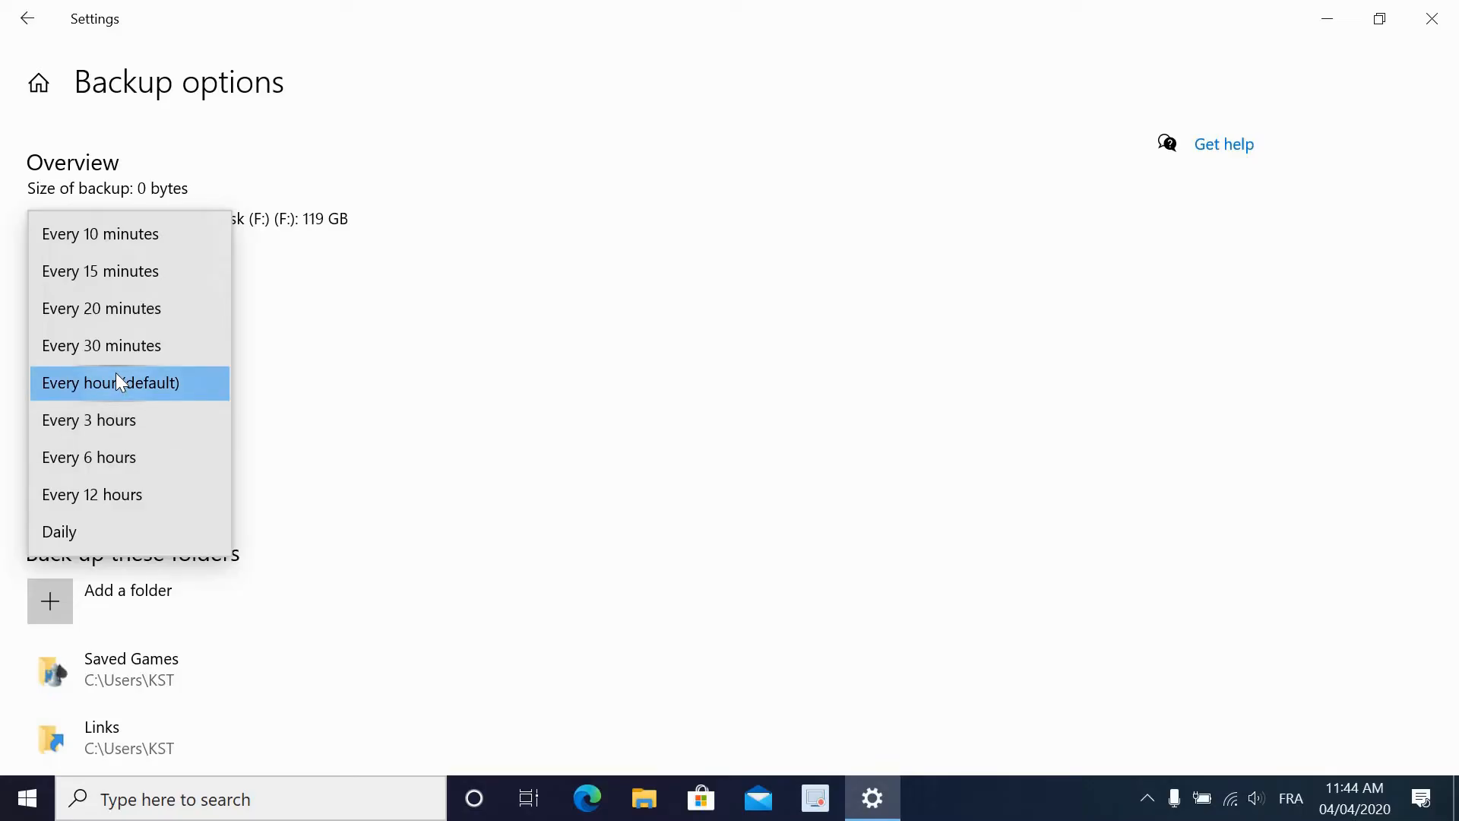
Keep the Every hour frequency and list the choices for how long backups are kept.
{"action": "left_click", "coordinate": [109, 383]}
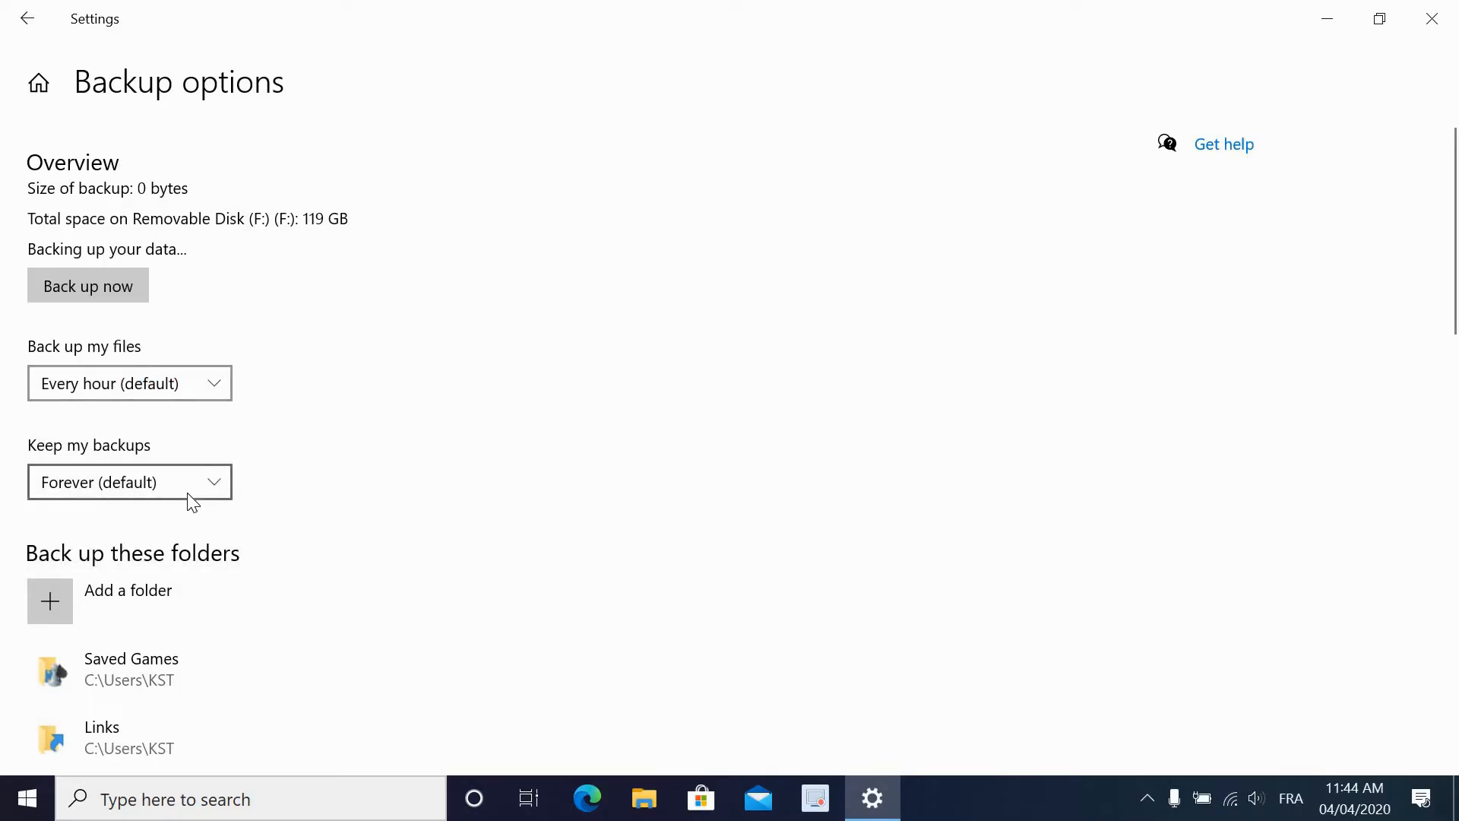
{"action": "left_click", "coordinate": [129, 482]}
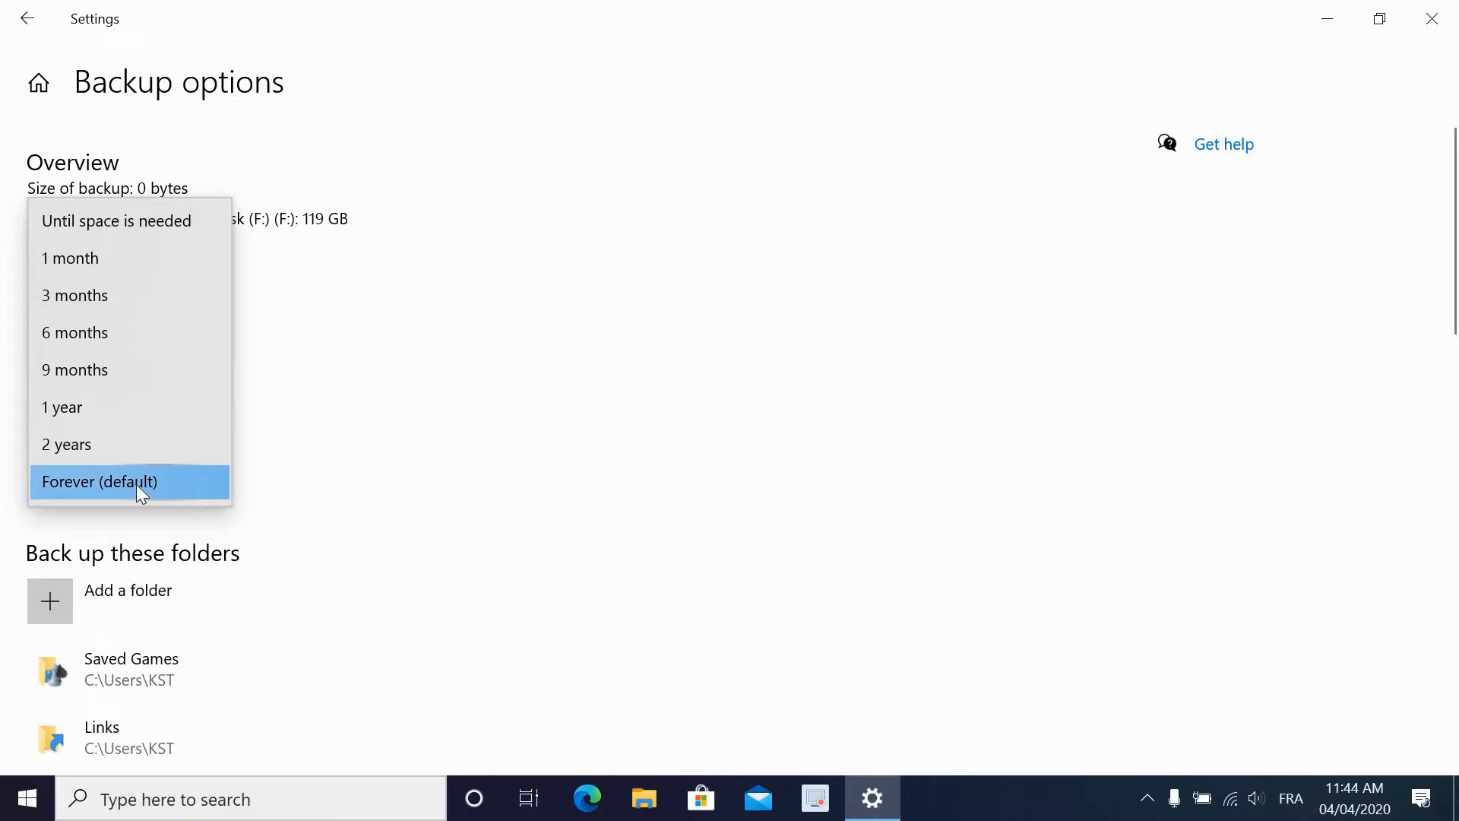
{"action": "mouse_move", "coordinate": [100, 491]}
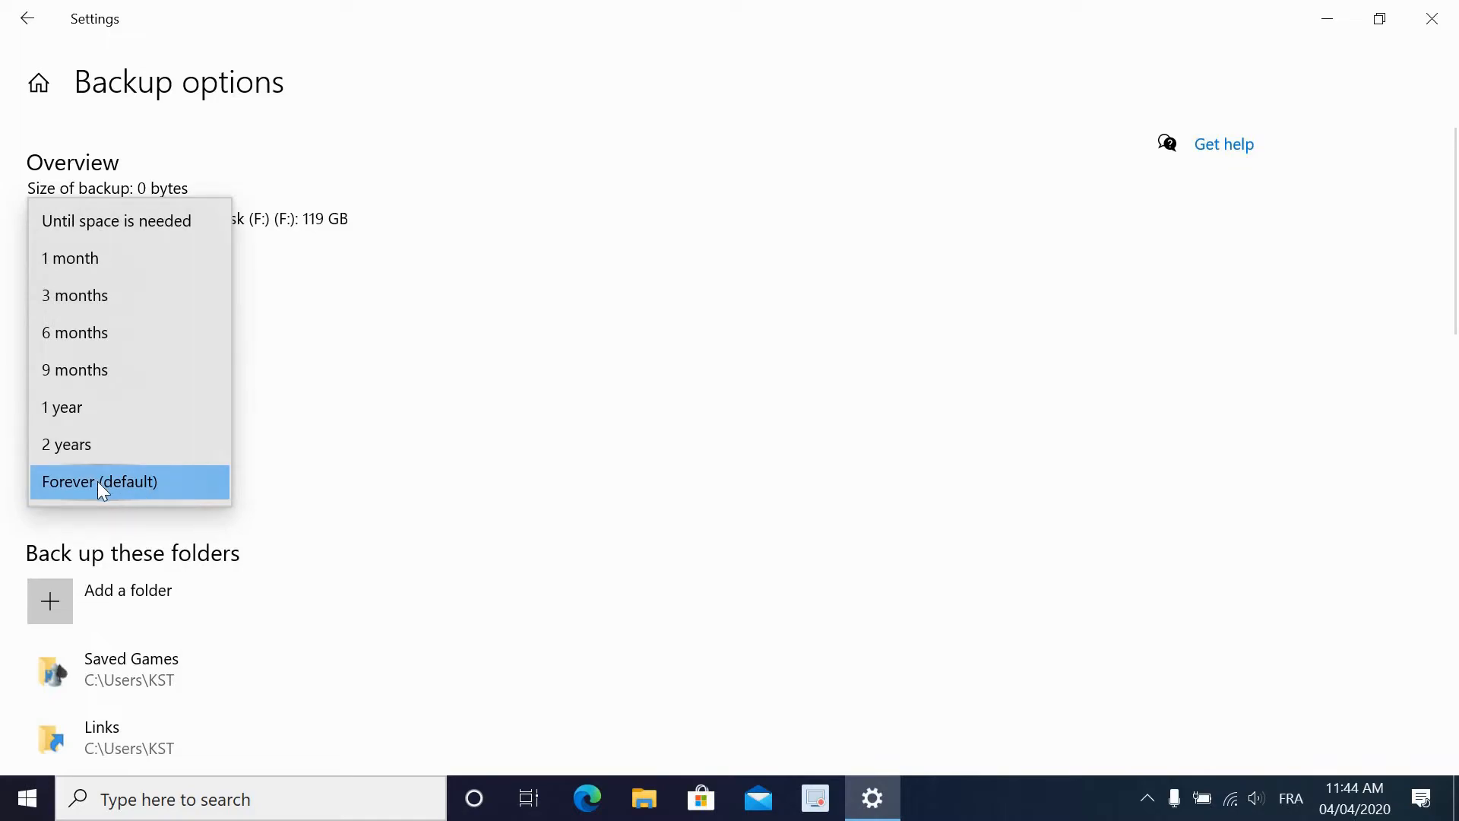
{"action": "mouse_move", "coordinate": [140, 233]}
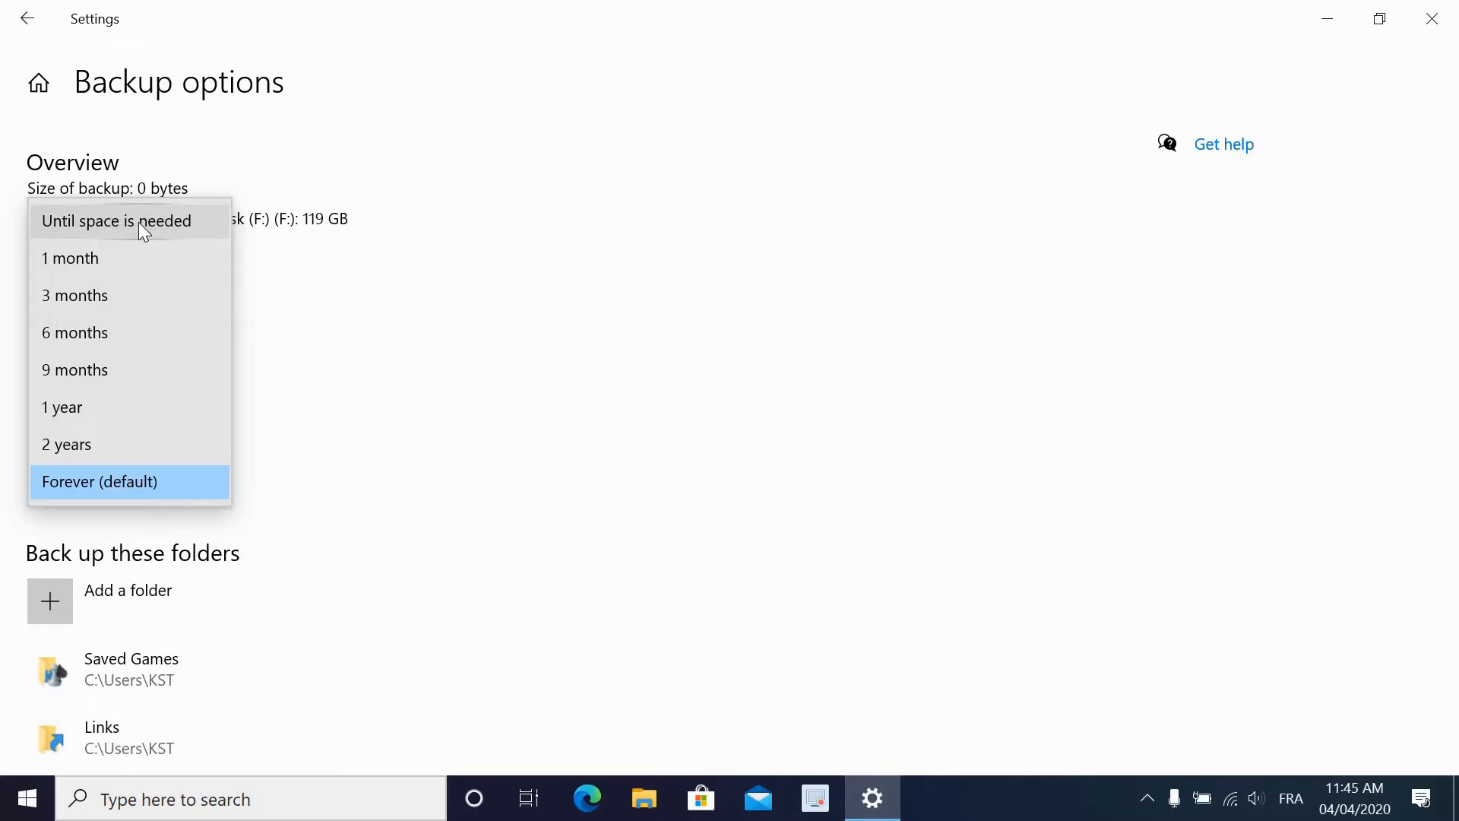
{"action": "mouse_move", "coordinate": [138, 235]}
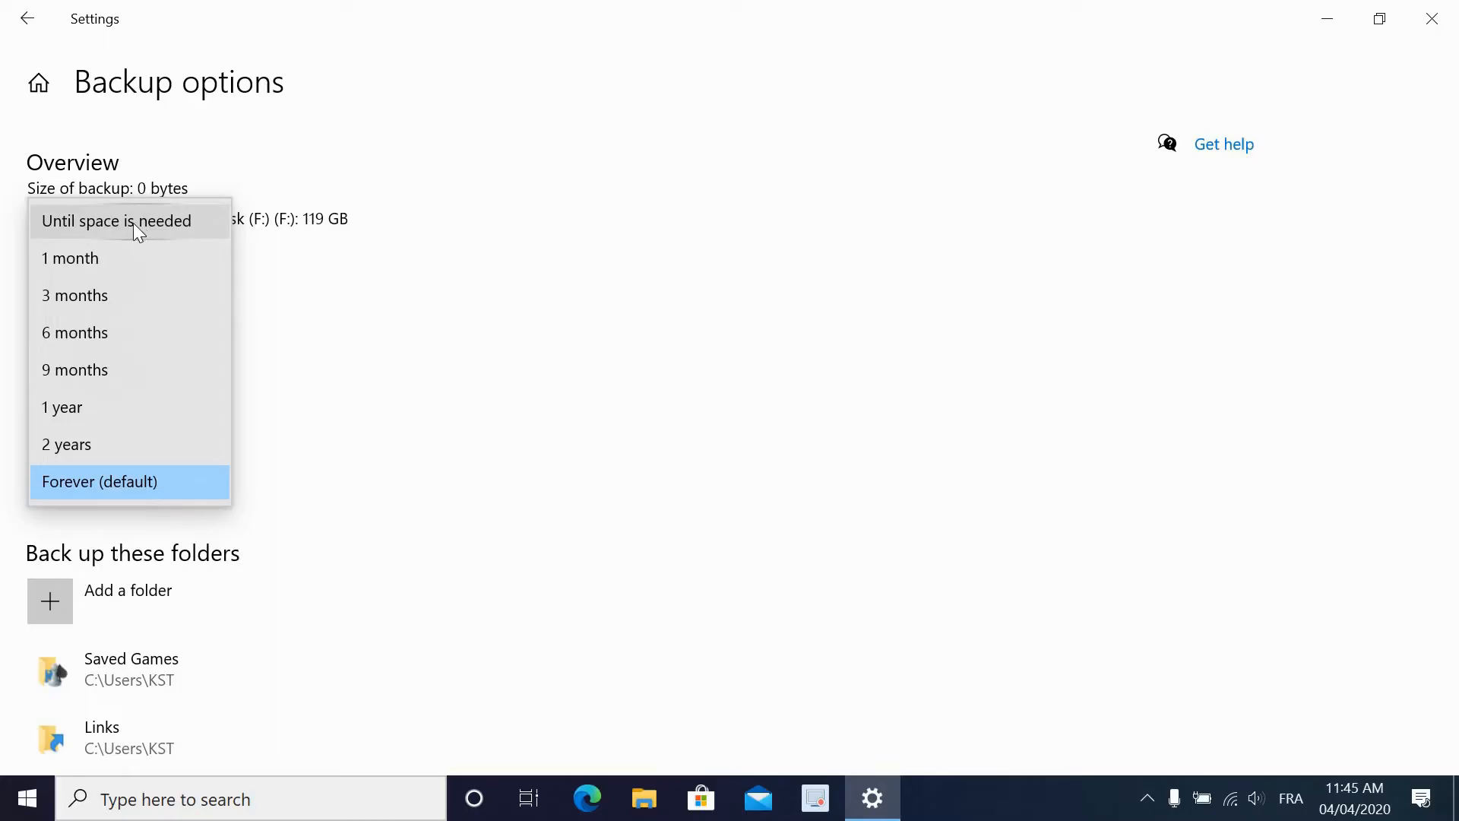
{"action": "mouse_move", "coordinate": [74, 295]}
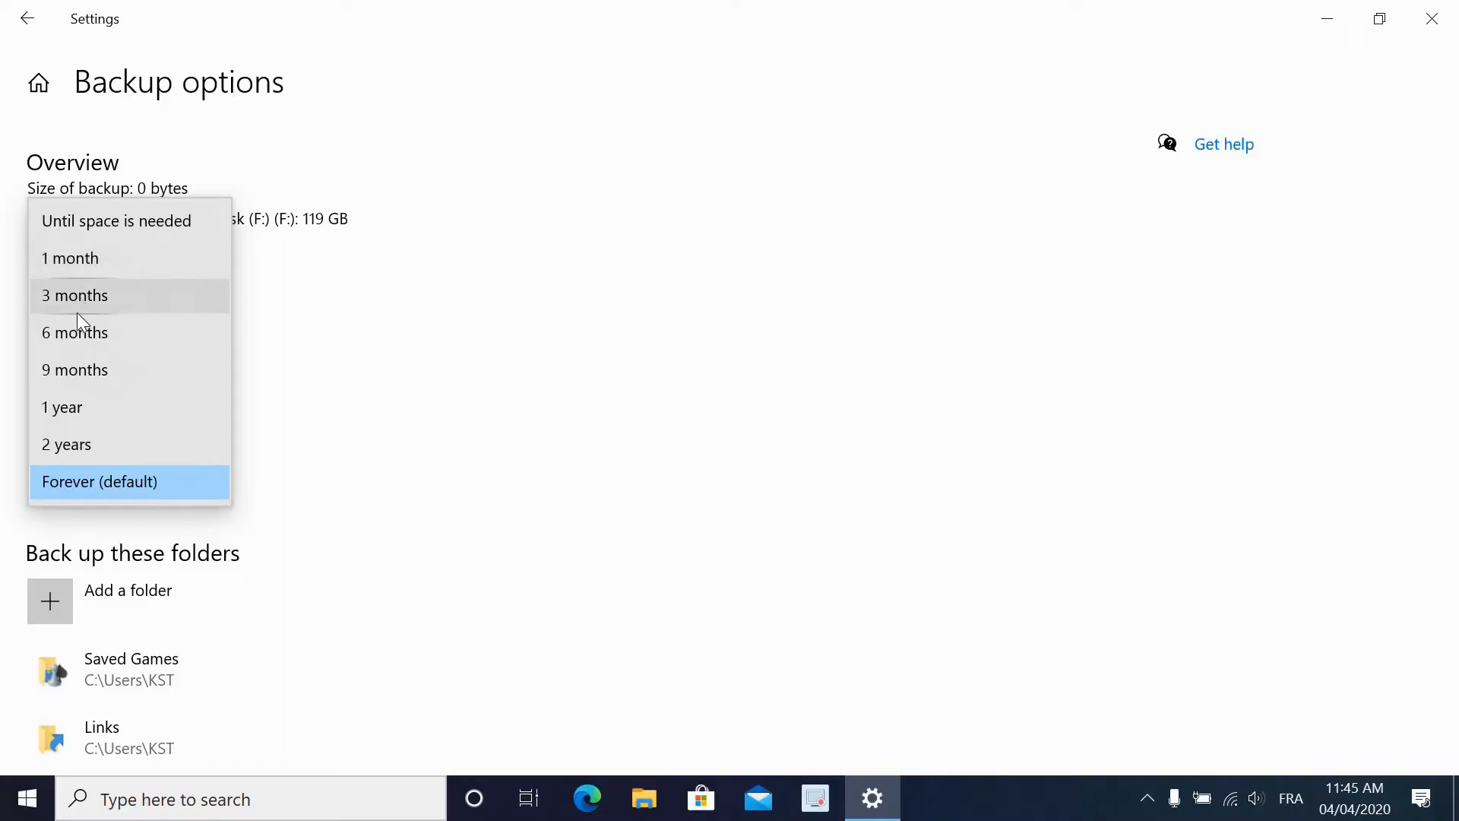
{"action": "mouse_move", "coordinate": [79, 229]}
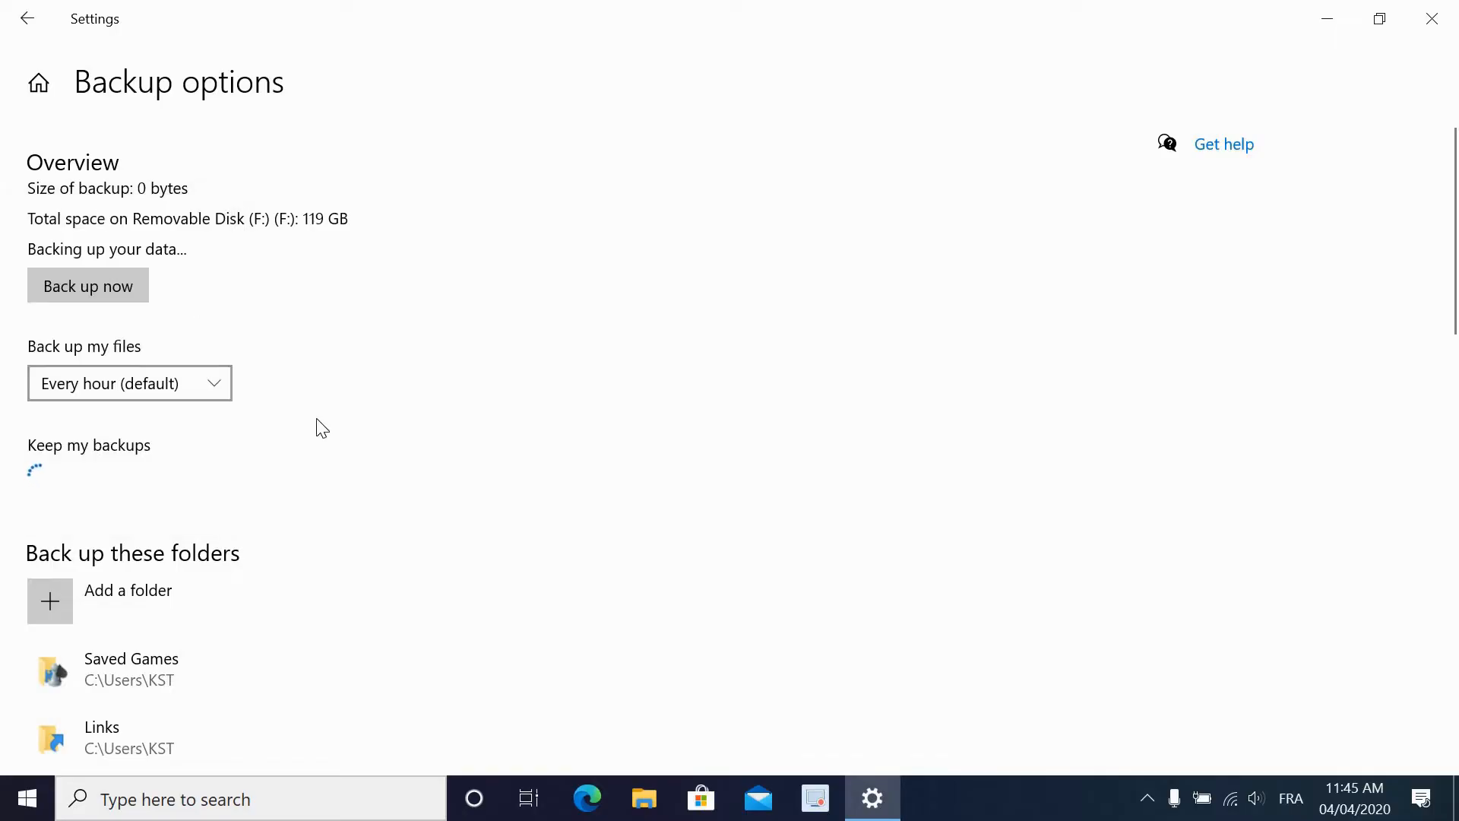
{"action": "scroll", "scroll_direction": "down", "scroll_amount": 3}
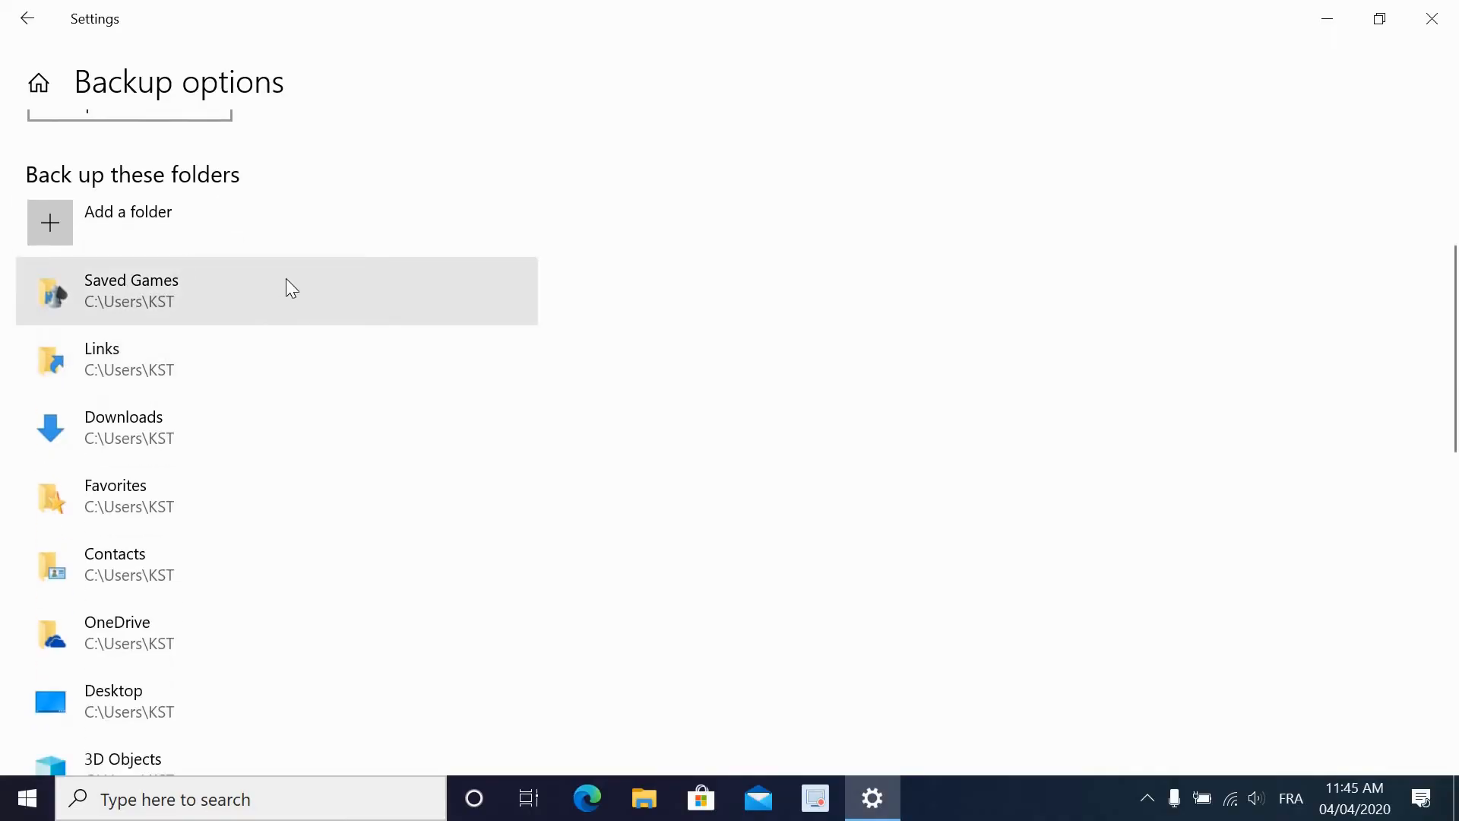
{"action": "scroll", "scroll_direction": "up", "scroll_amount": 3}
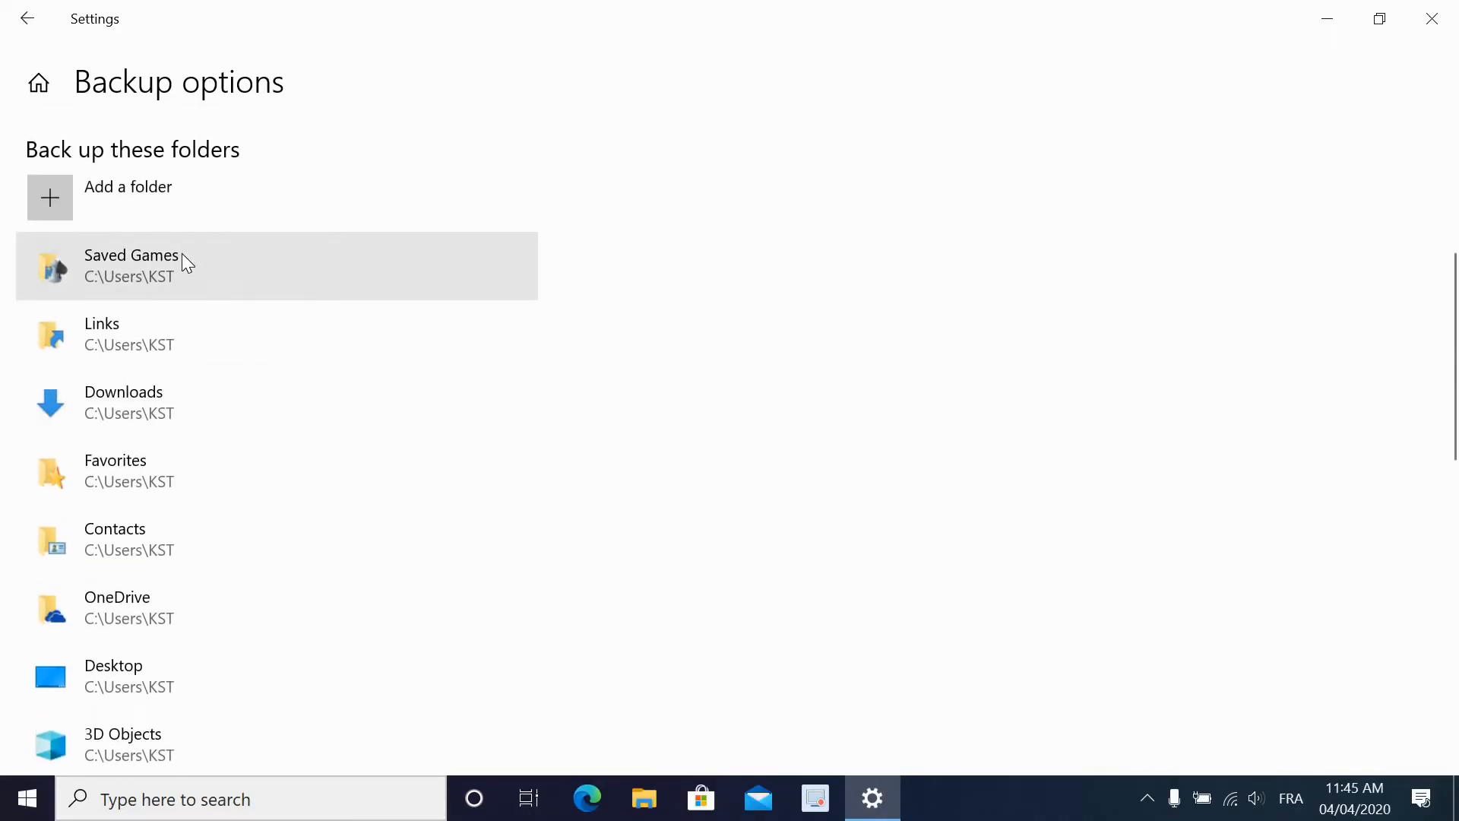
{"action": "mouse_move", "coordinate": [206, 181]}
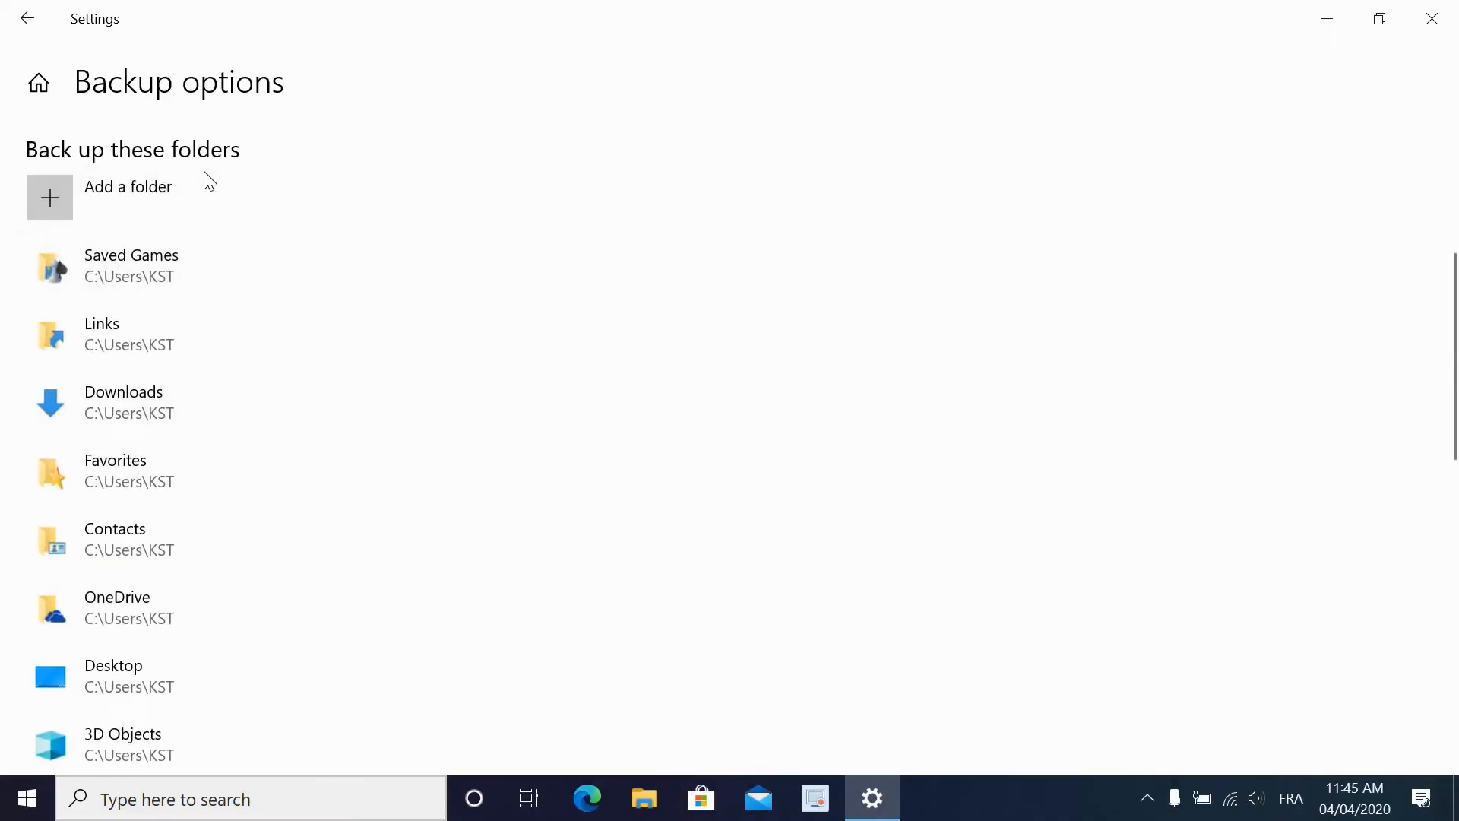
{"action": "scroll", "scroll_direction": "down", "scroll_amount": 3}
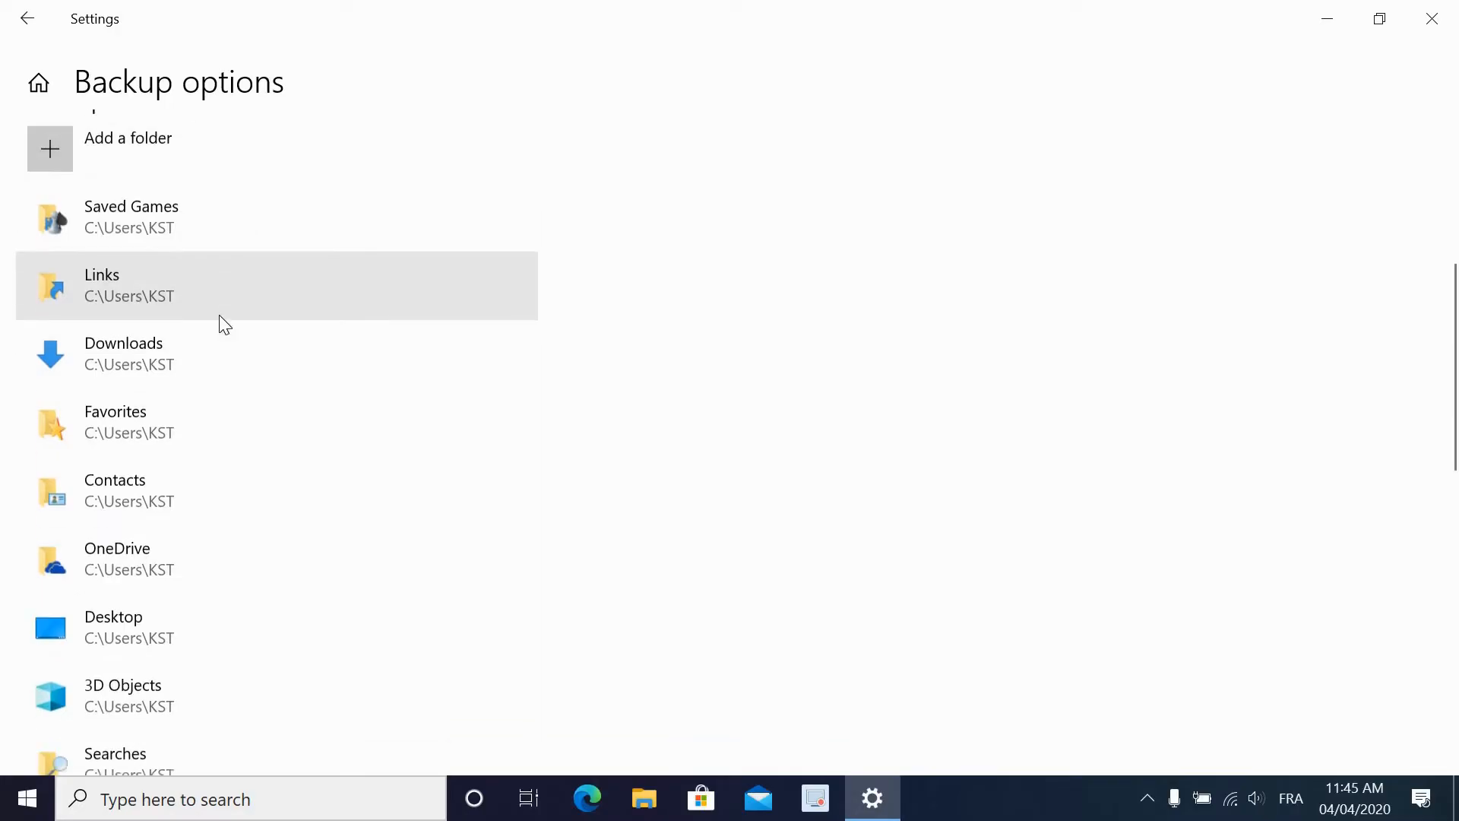
{"action": "scroll", "scroll_direction": "down", "scroll_amount": 3}
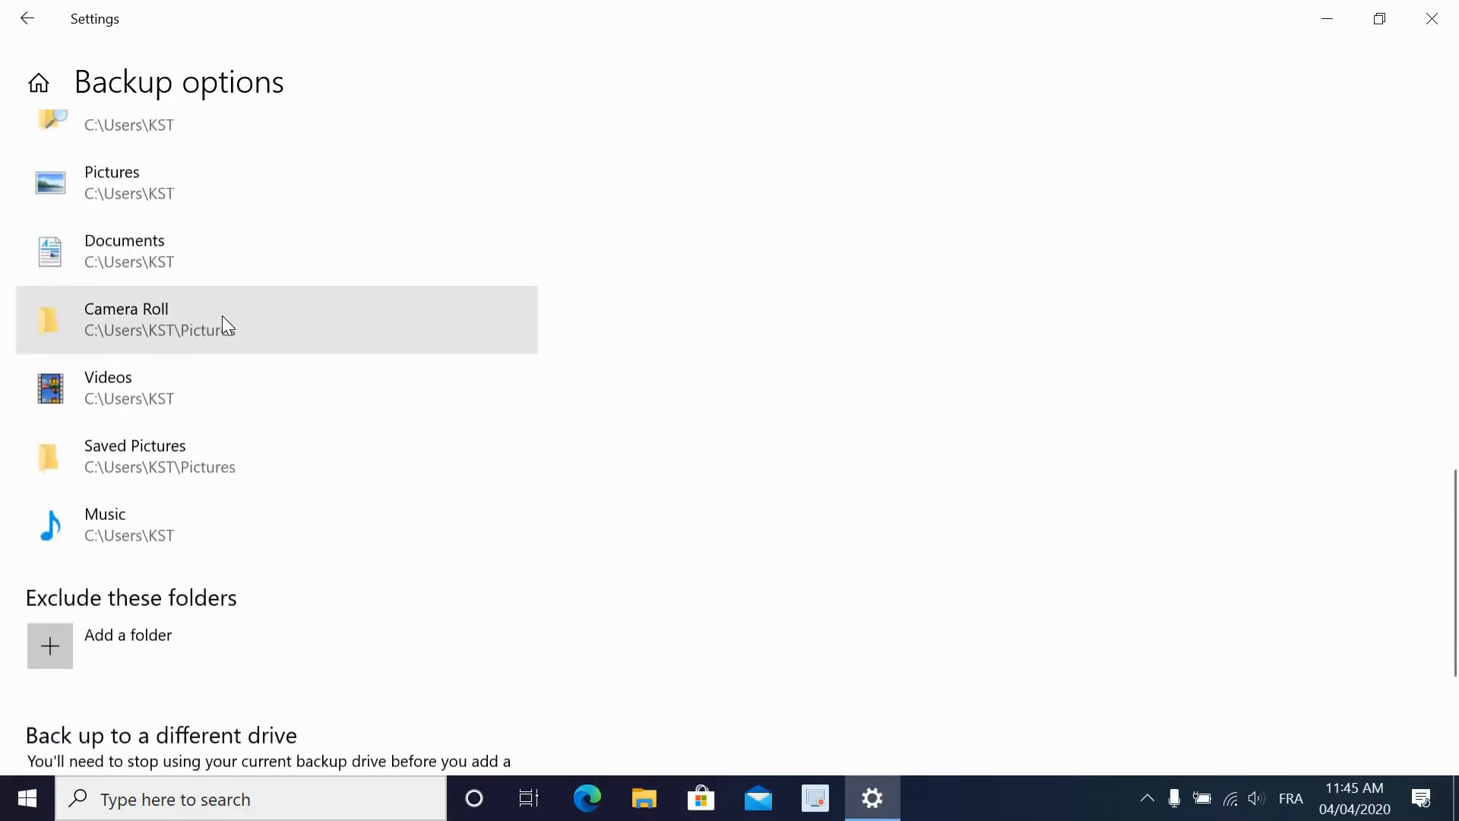
{"action": "scroll", "scroll_direction": "up", "scroll_amount": 3}
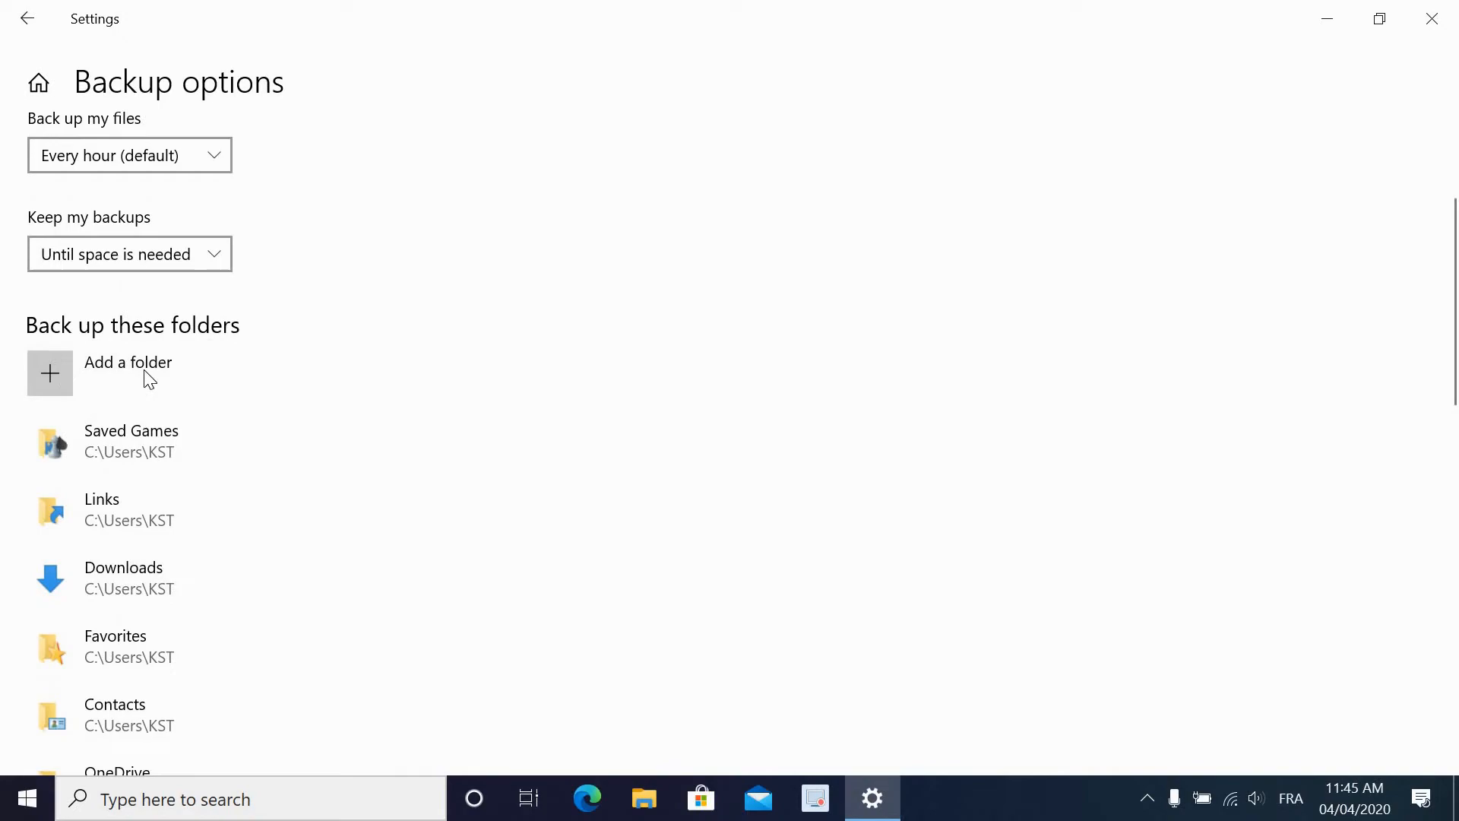
{"action": "scroll", "scroll_direction": "down", "scroll_amount": 3}
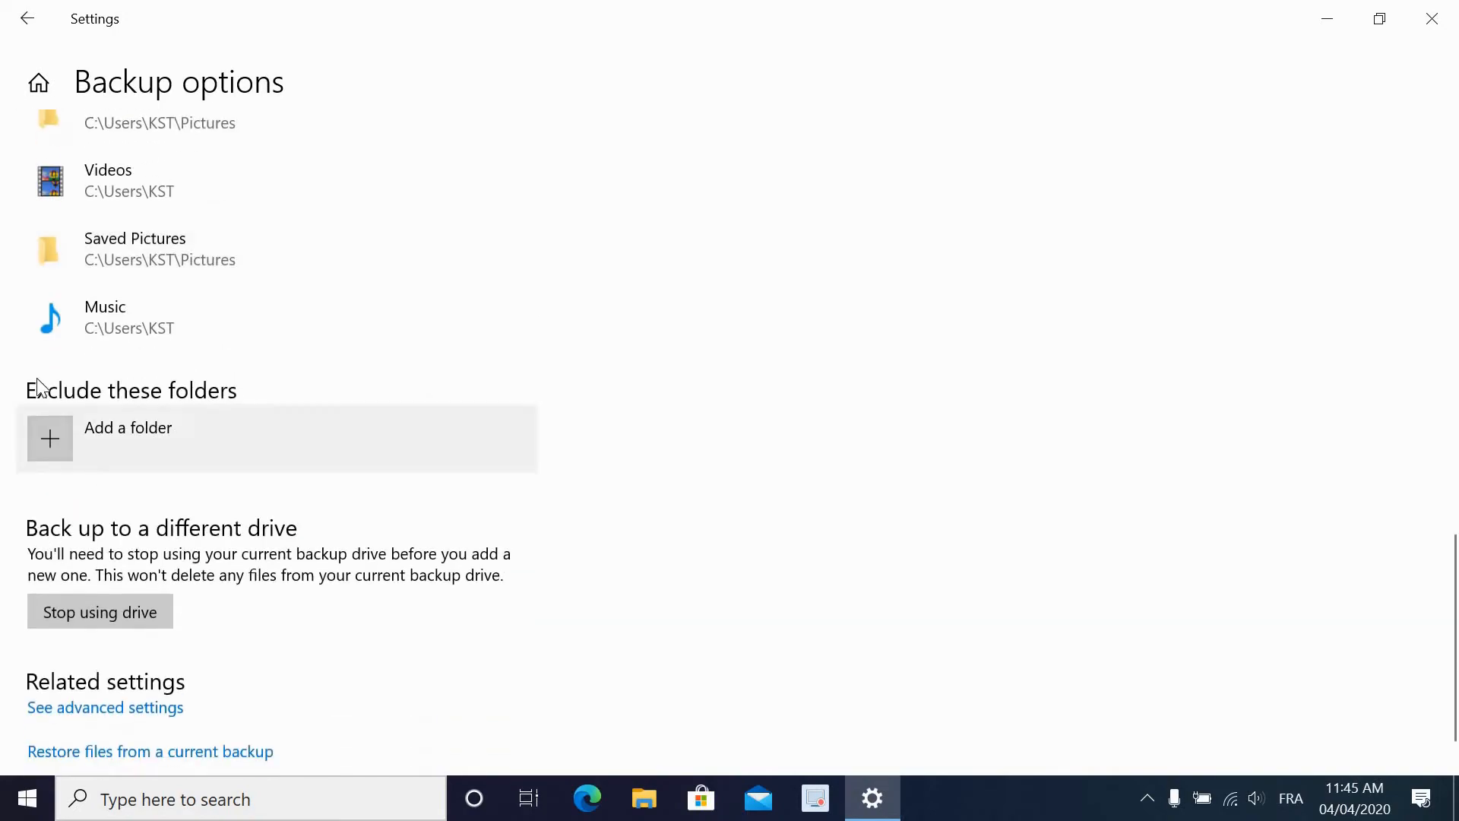
{"action": "scroll", "scroll_direction": "up", "scroll_amount": 3}
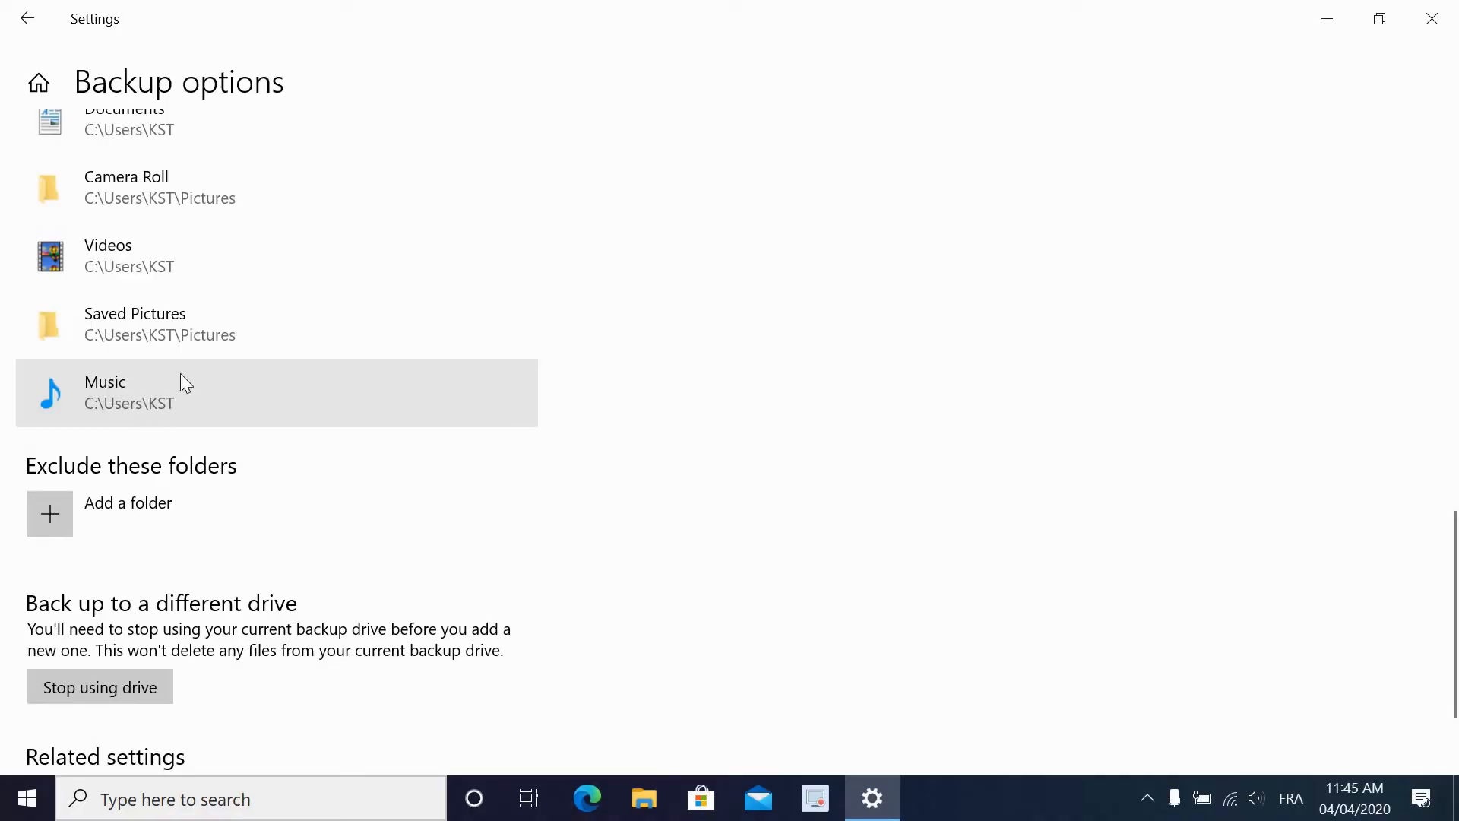
{"action": "mouse_move", "coordinate": [40, 492]}
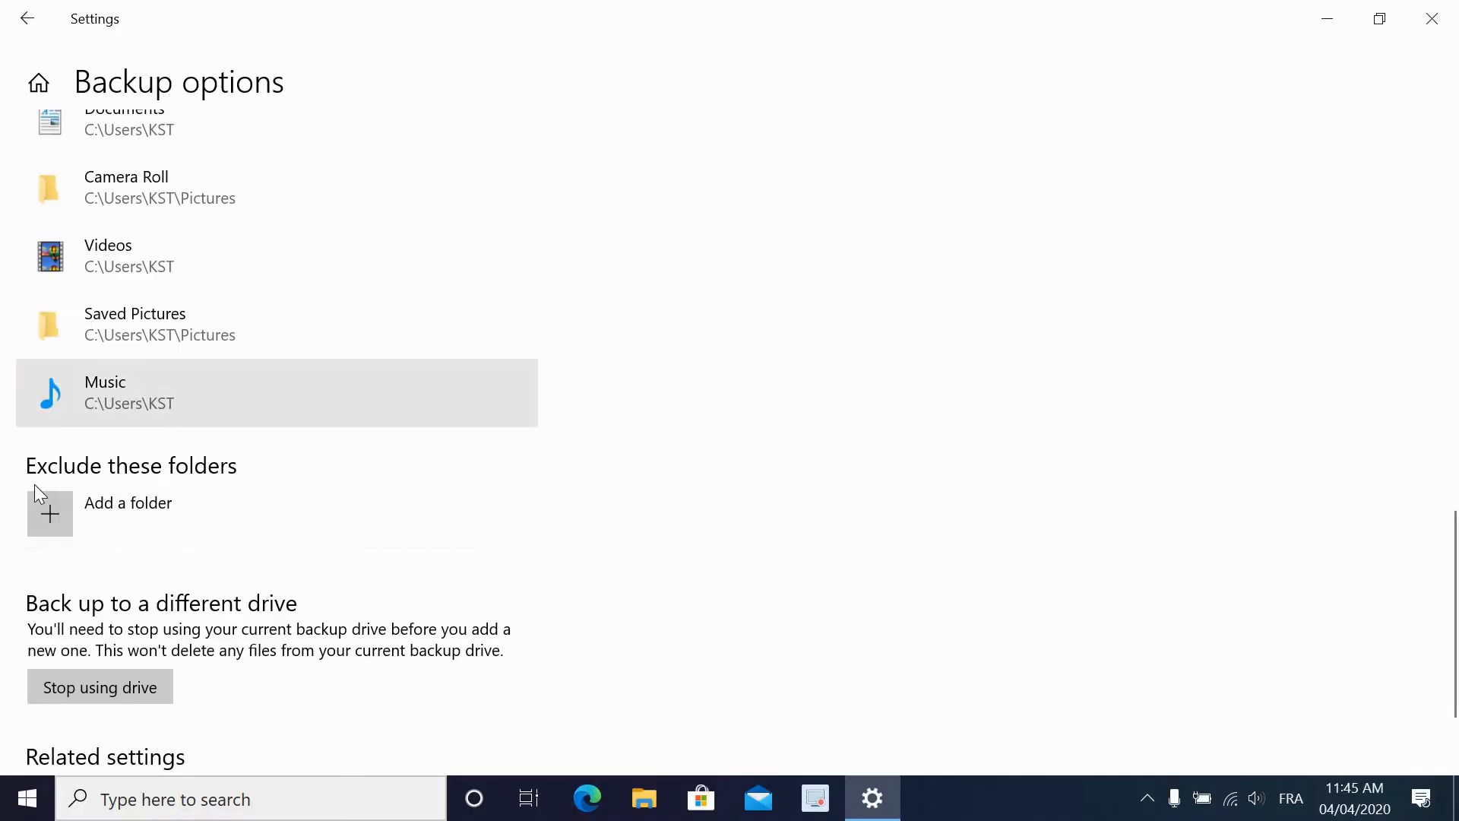
{"action": "mouse_move", "coordinate": [456, 388]}
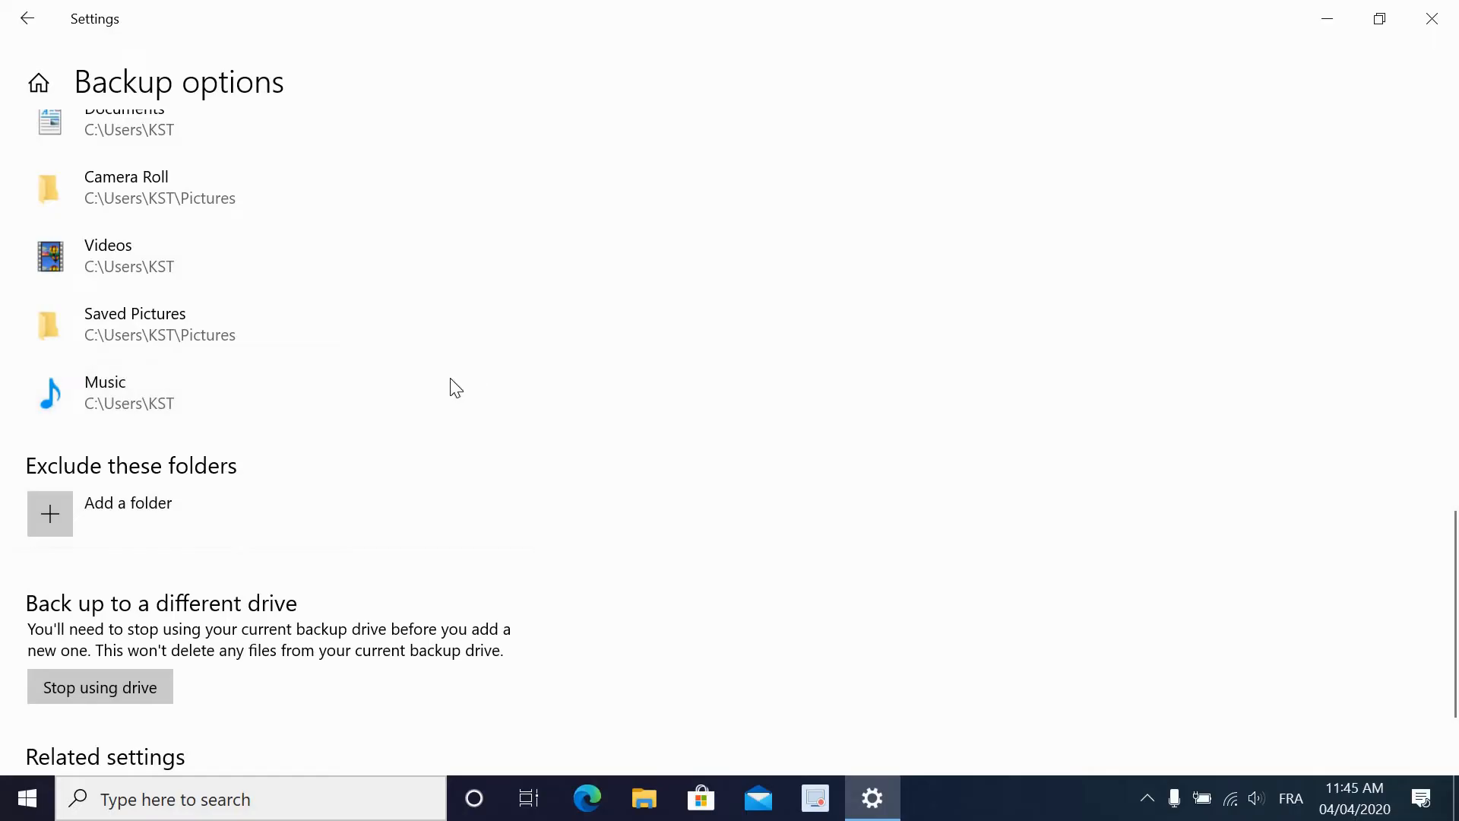
{"action": "scroll", "scroll_direction": "up", "scroll_amount": 3}
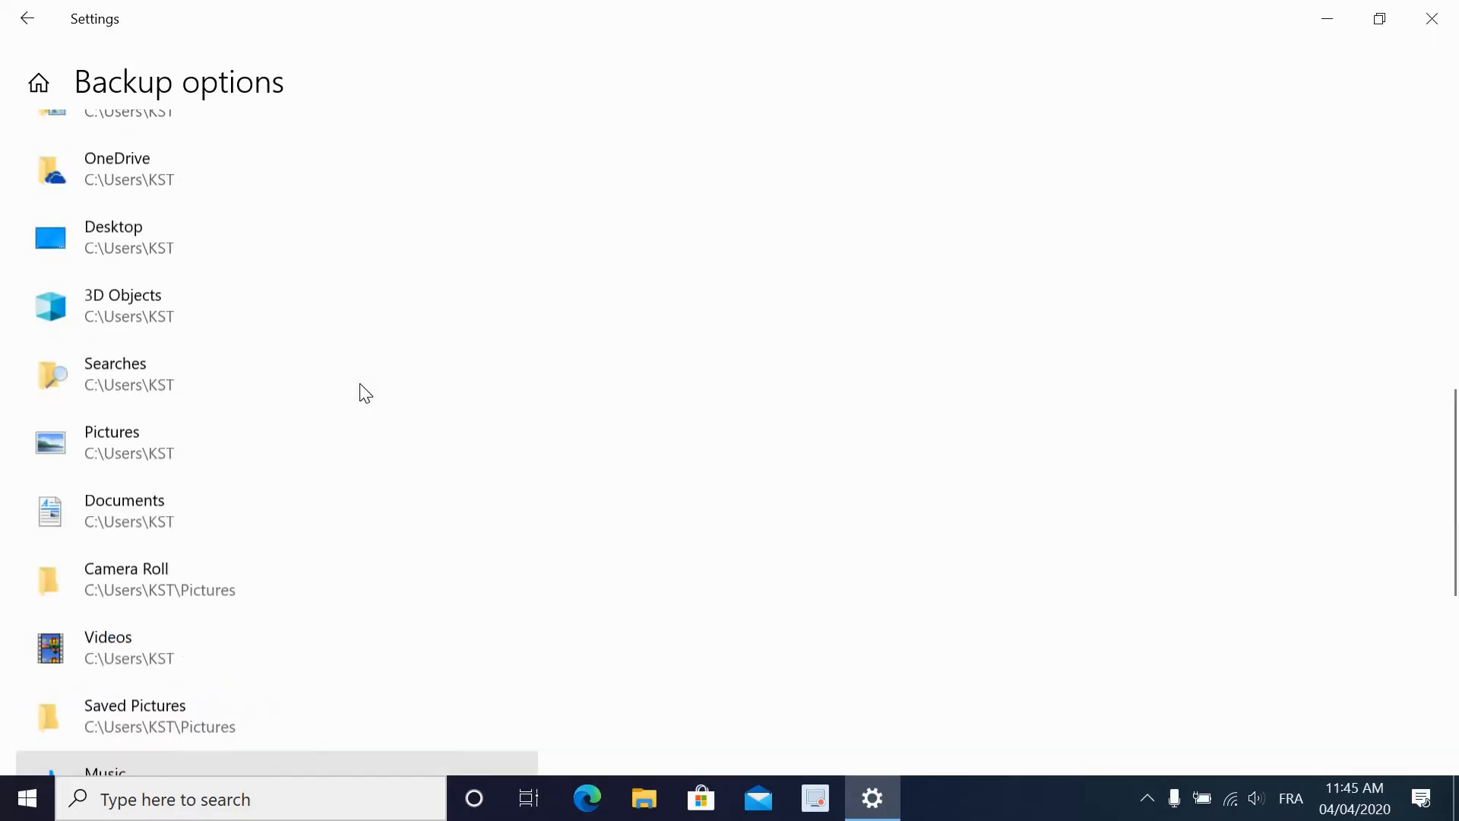
{"action": "scroll", "scroll_direction": "up", "scroll_amount": 3}
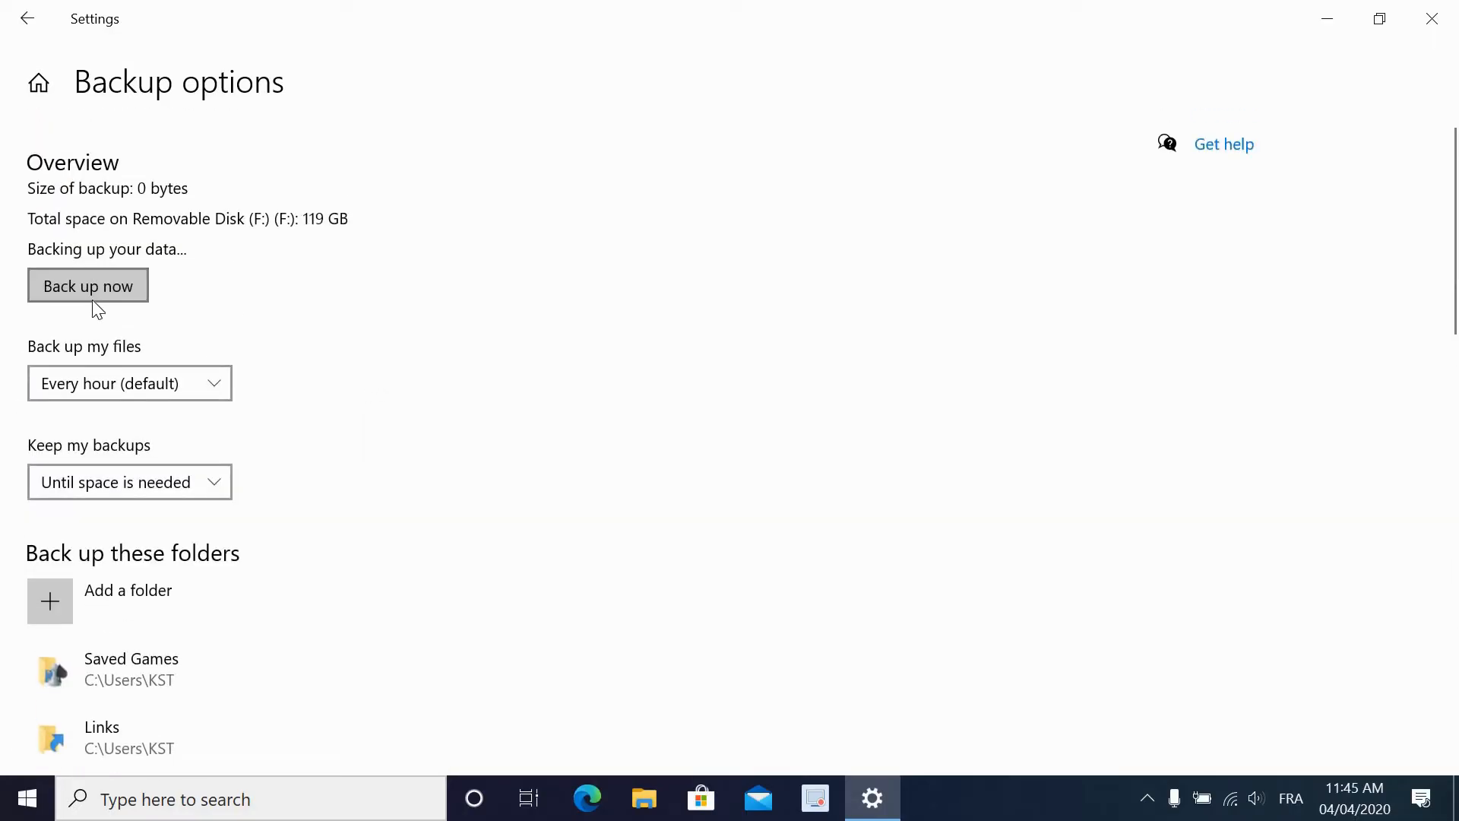
{"action": "mouse_move", "coordinate": [319, 297]}
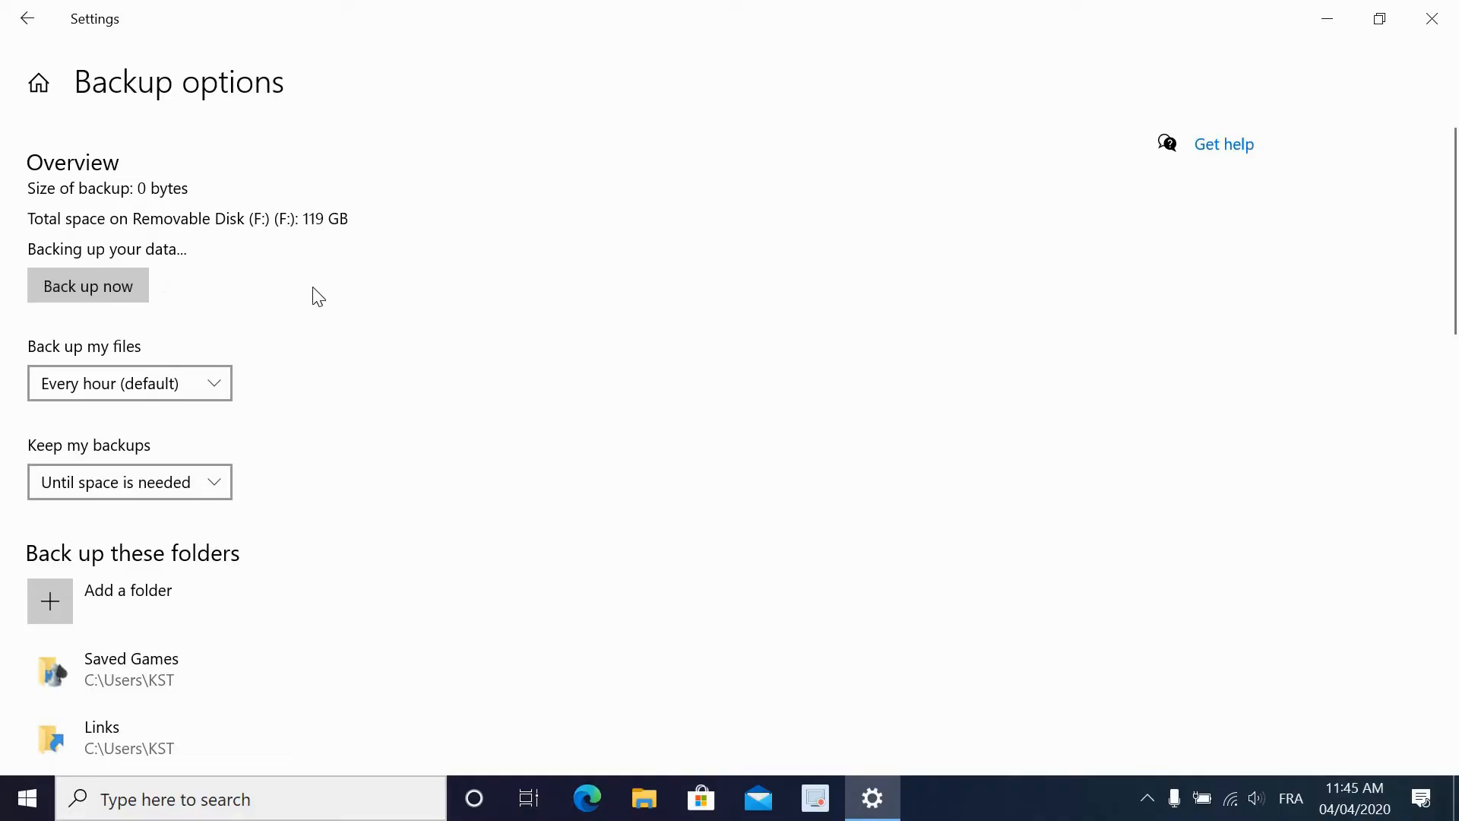
{"action": "mouse_move", "coordinate": [30, 263]}
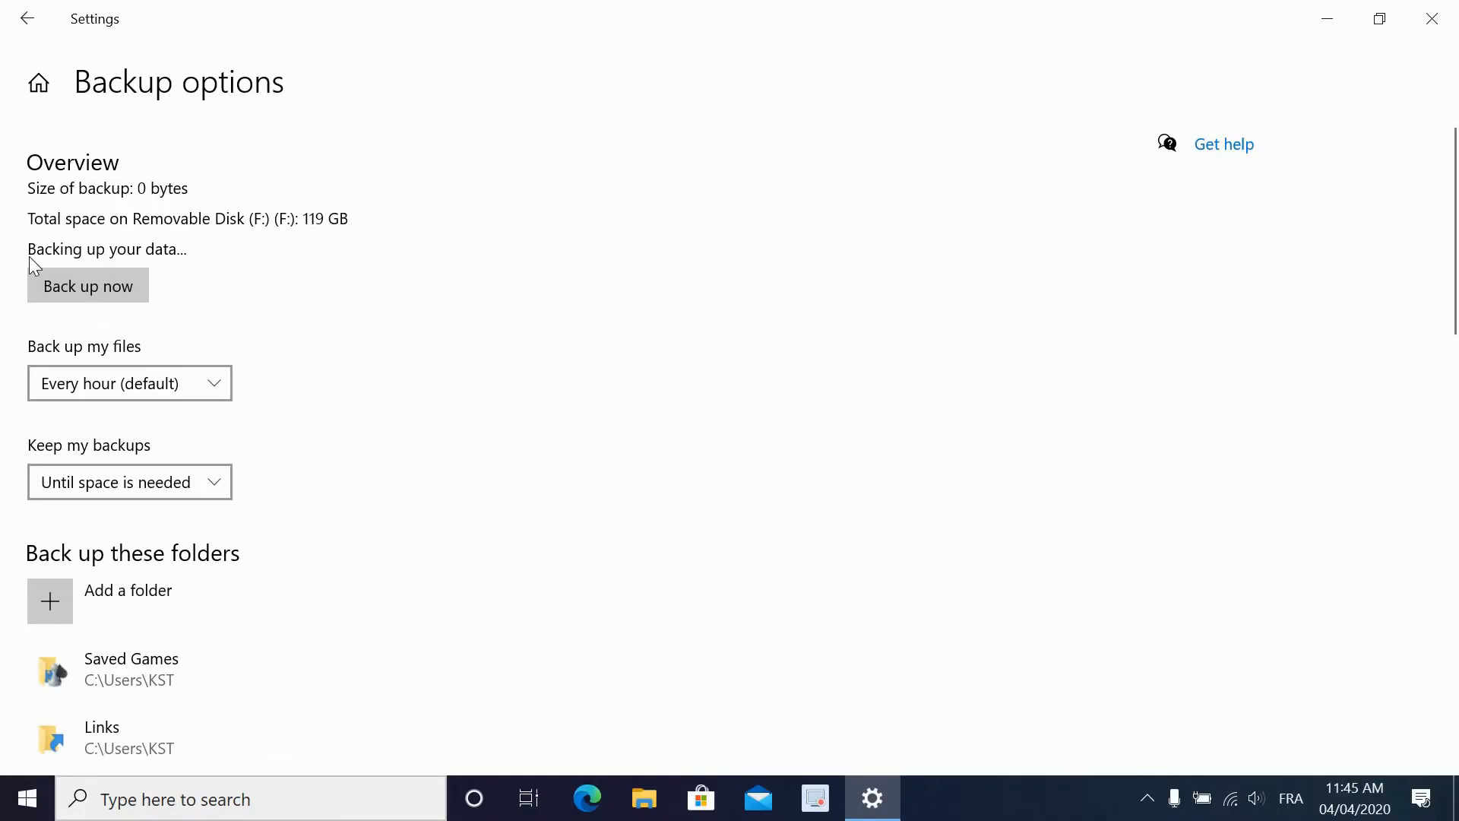
{"action": "mouse_move", "coordinate": [176, 265]}
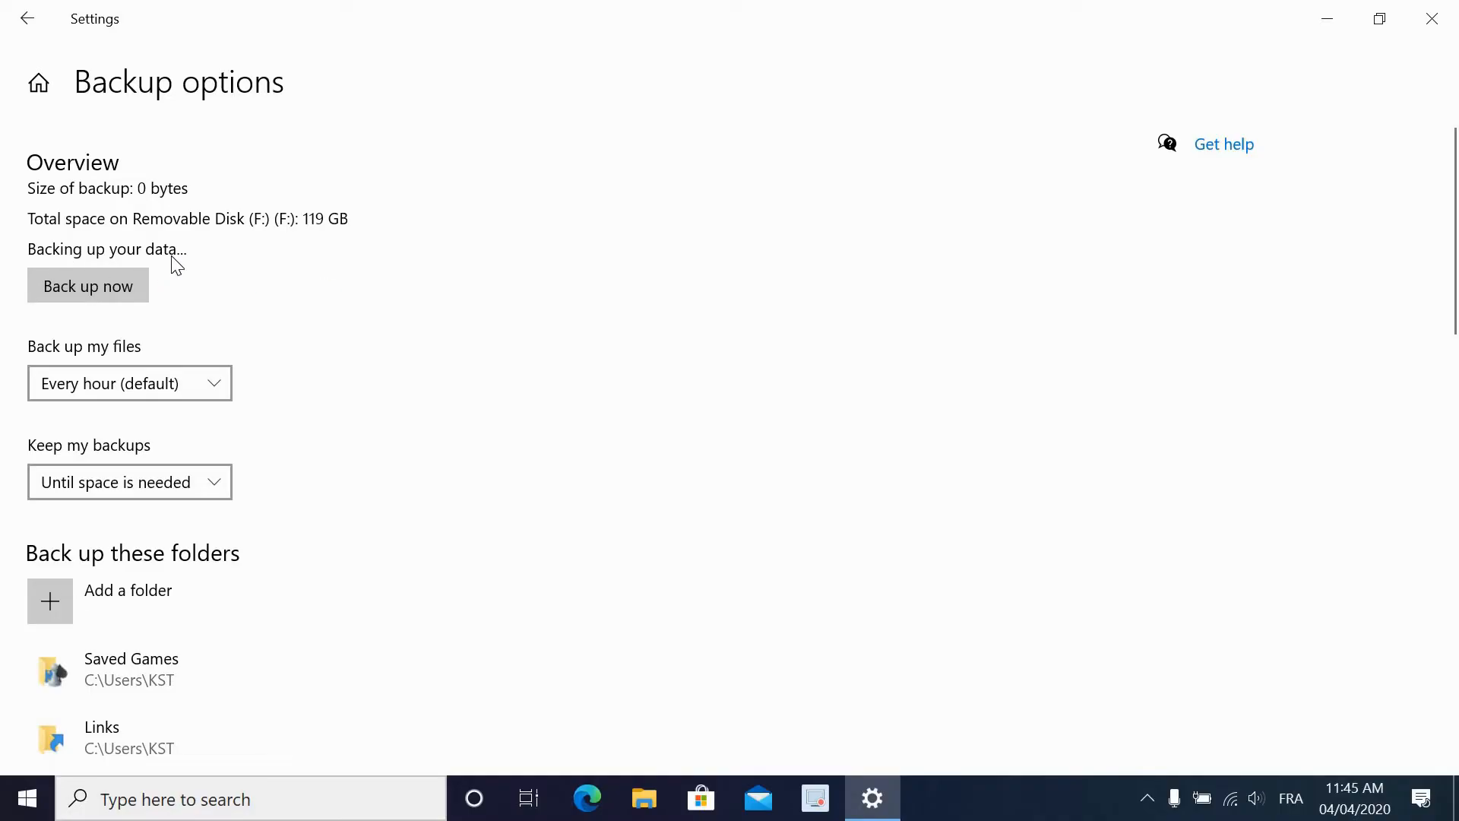
{"action": "mouse_move", "coordinate": [167, 269]}
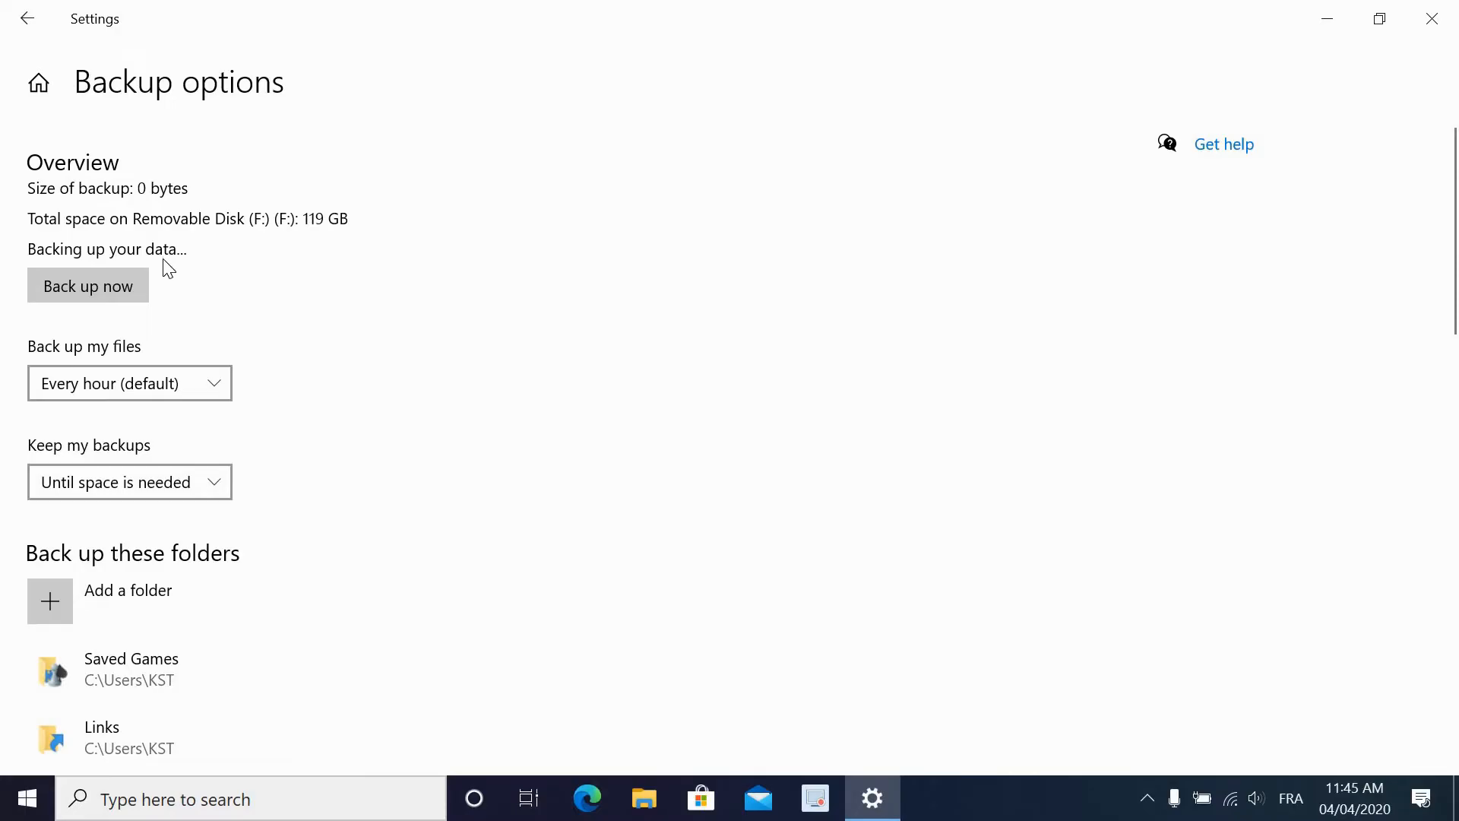
{"action": "scroll", "scroll_direction": "down", "scroll_amount": 3}
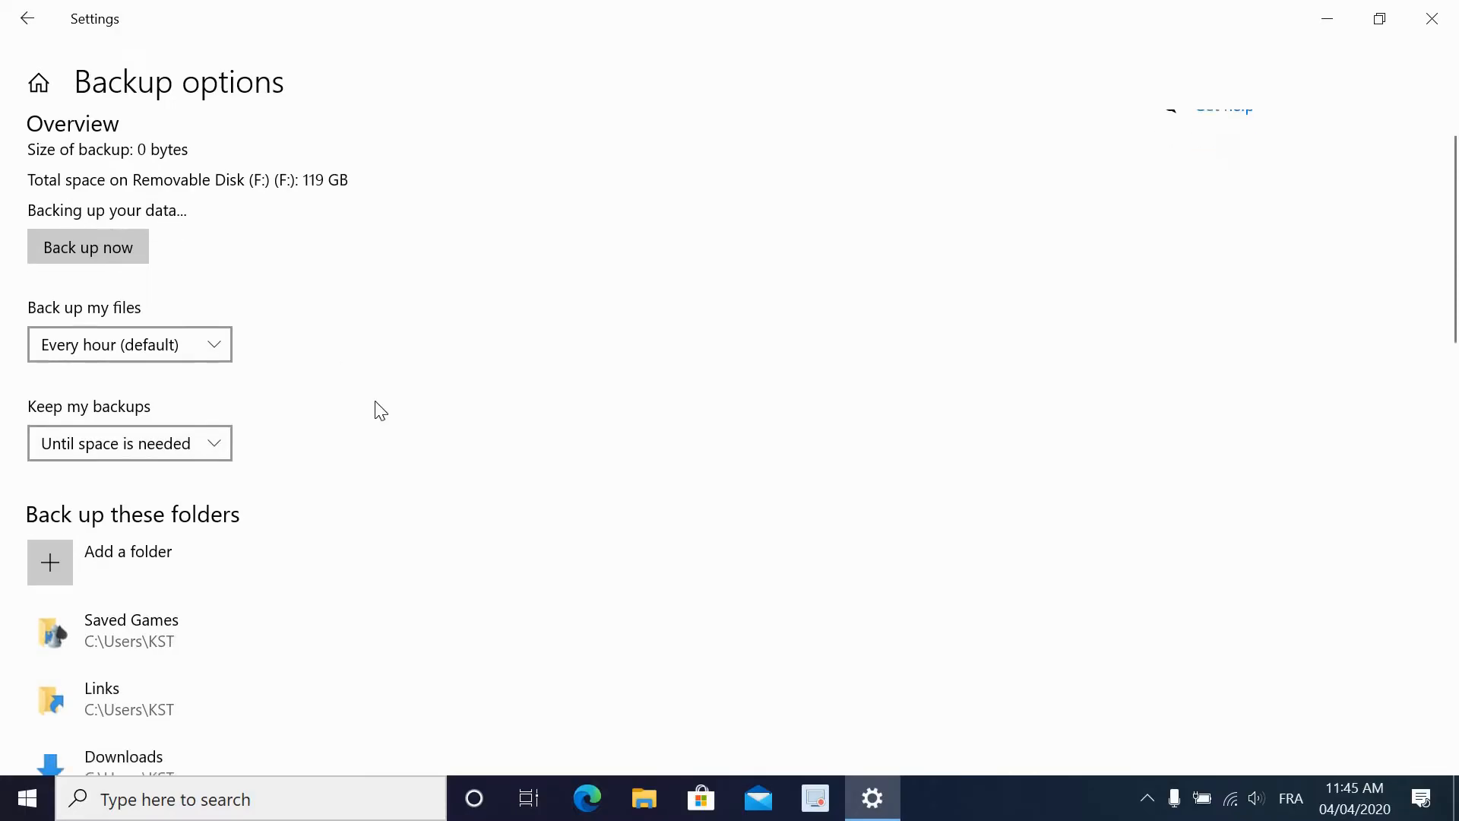
{"action": "scroll", "scroll_direction": "down", "scroll_amount": 3}
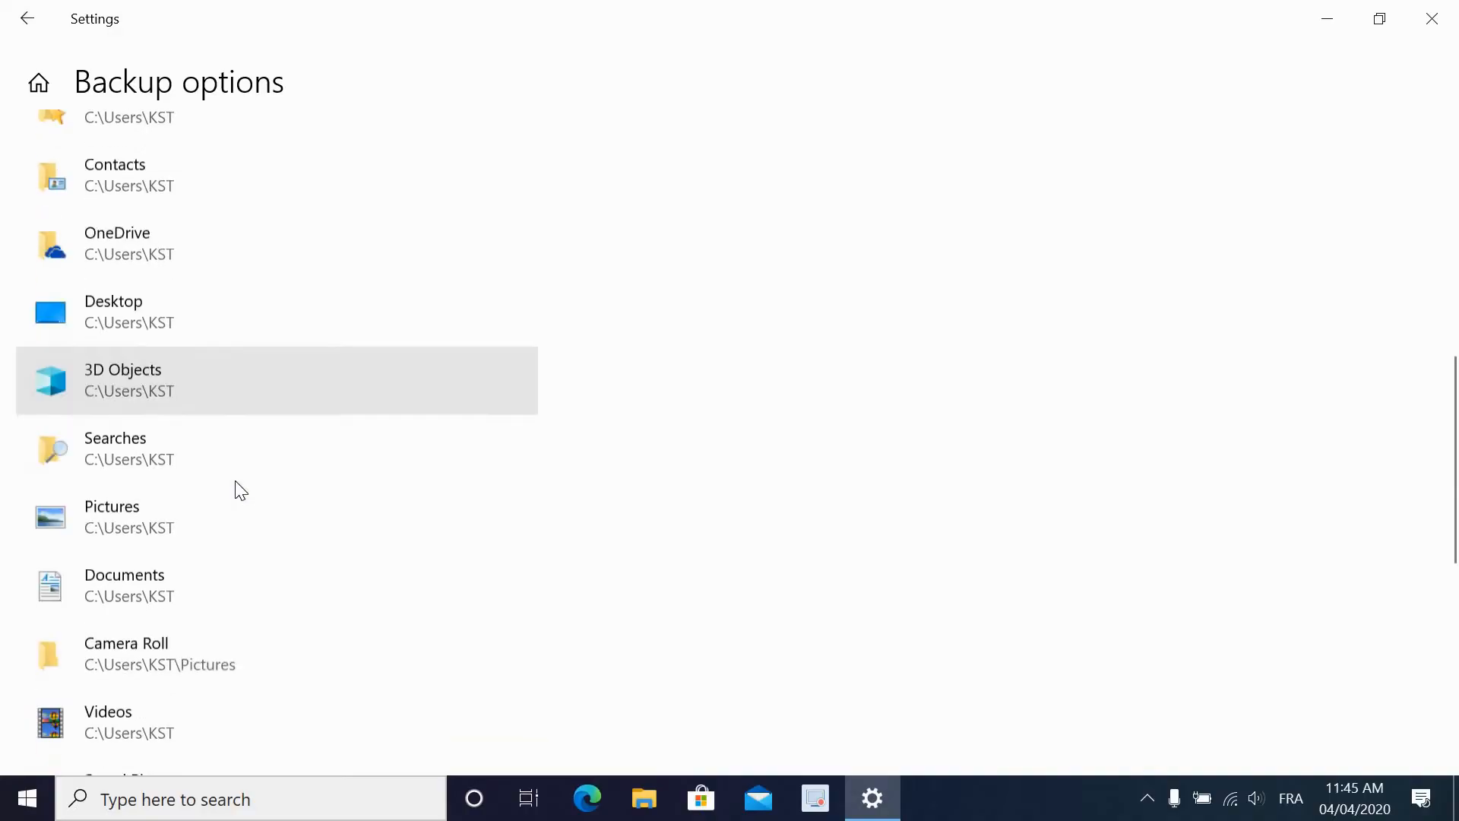
{"action": "scroll", "scroll_direction": "up", "scroll_amount": 3}
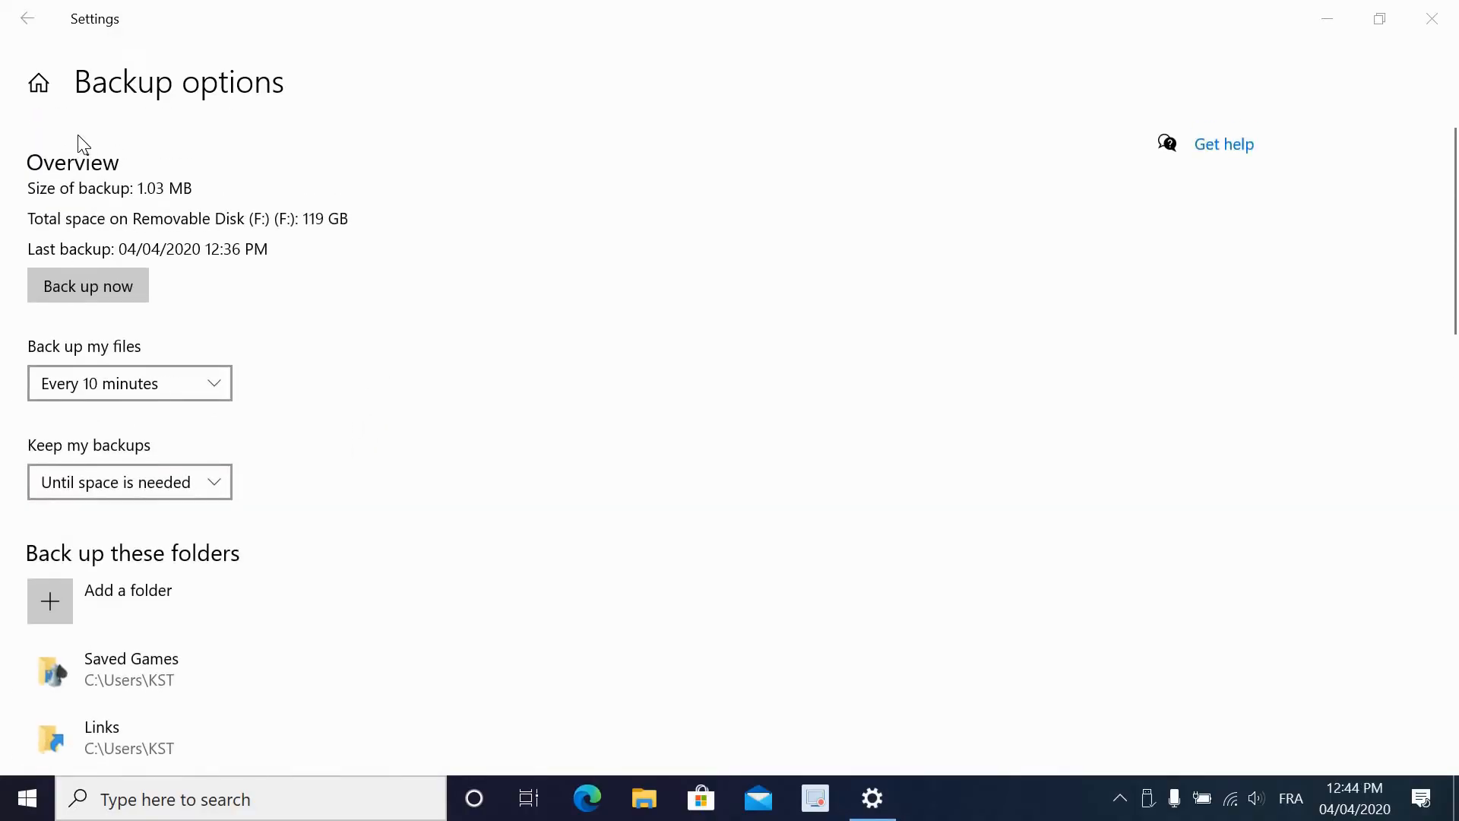
{"action": "mouse_move", "coordinate": [32, 255]}
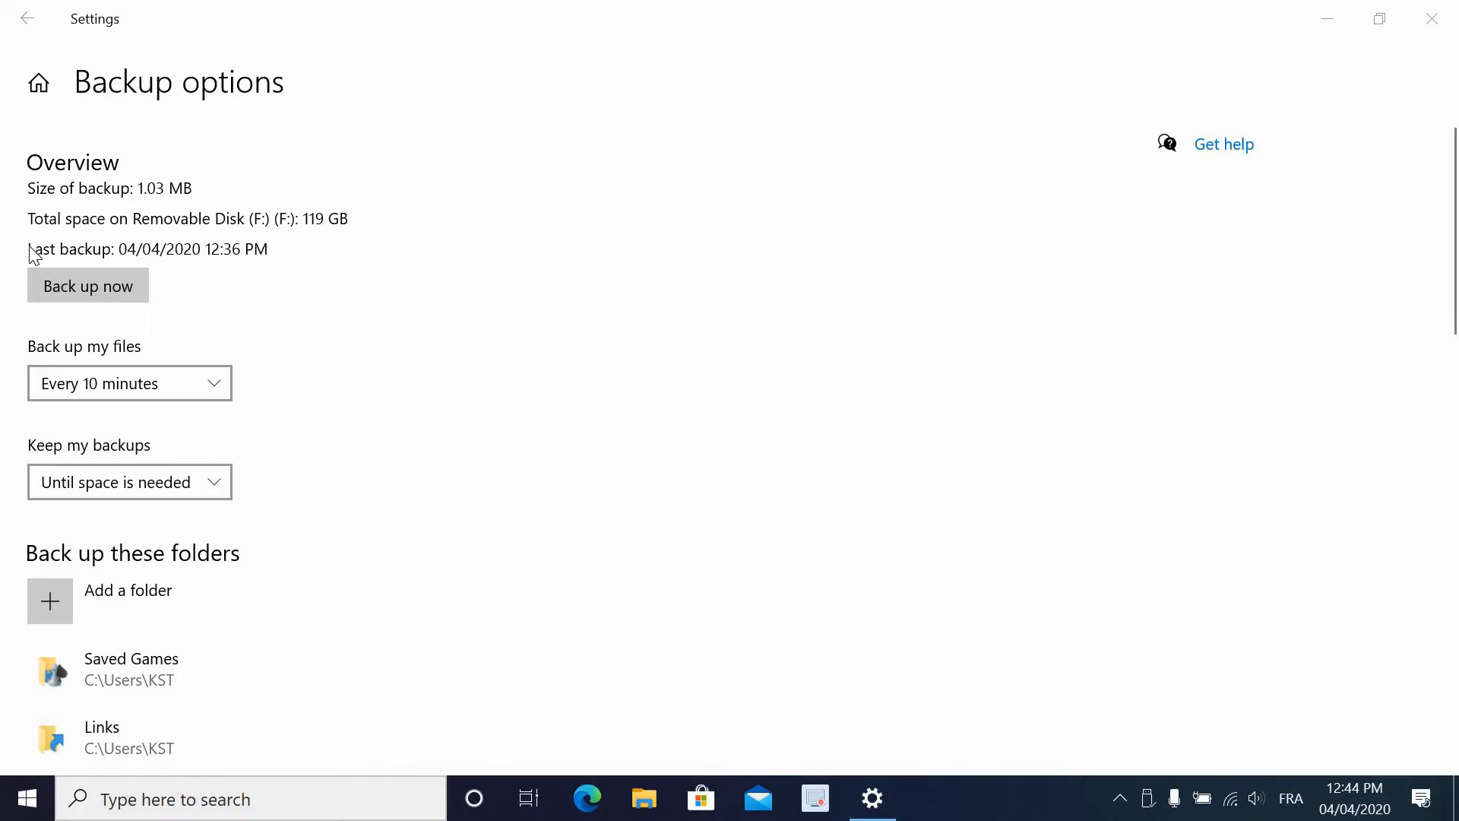
{"action": "mouse_move", "coordinate": [60, 235]}
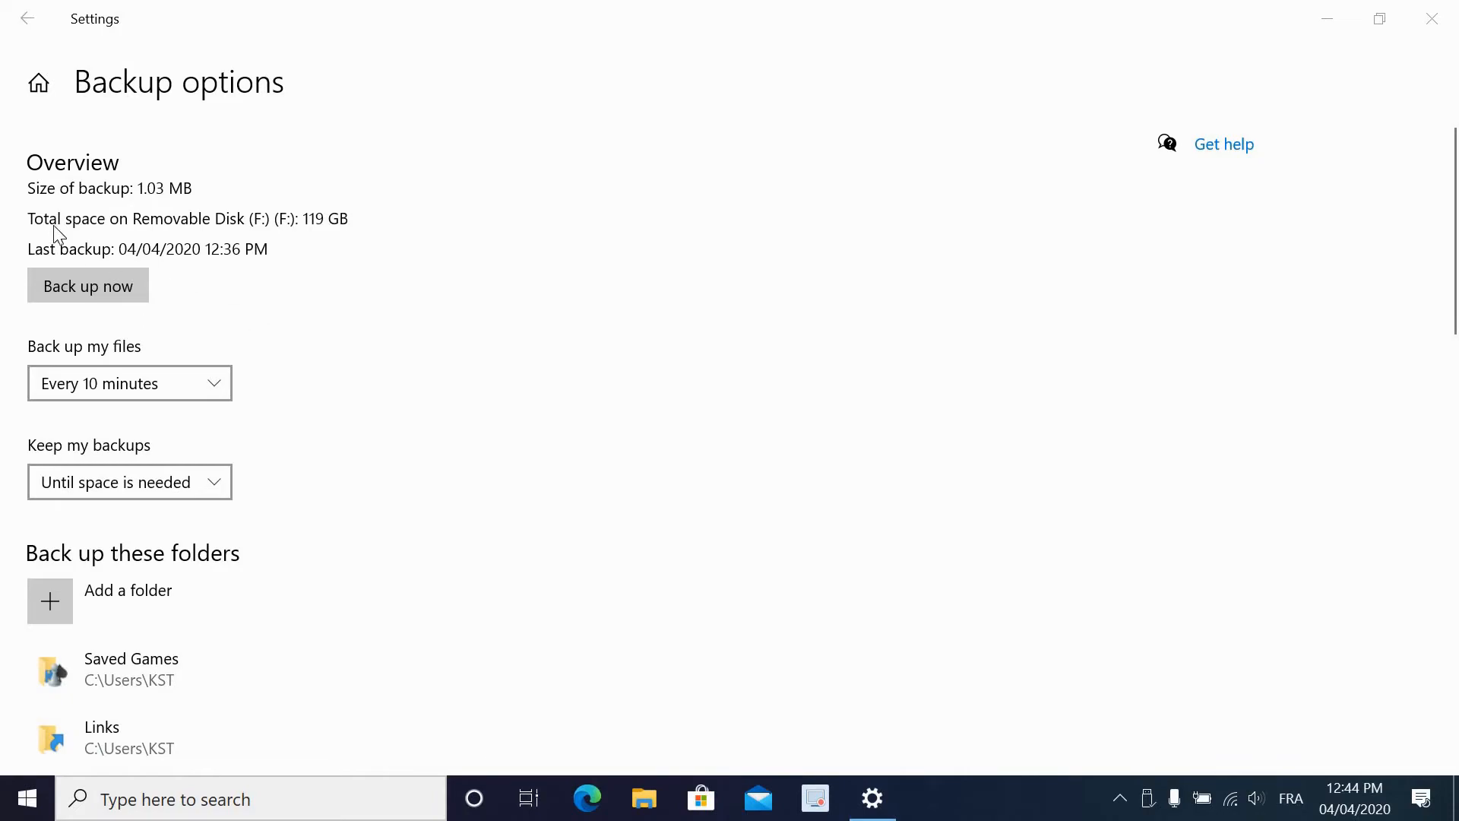
{"action": "mouse_move", "coordinate": [621, 320]}
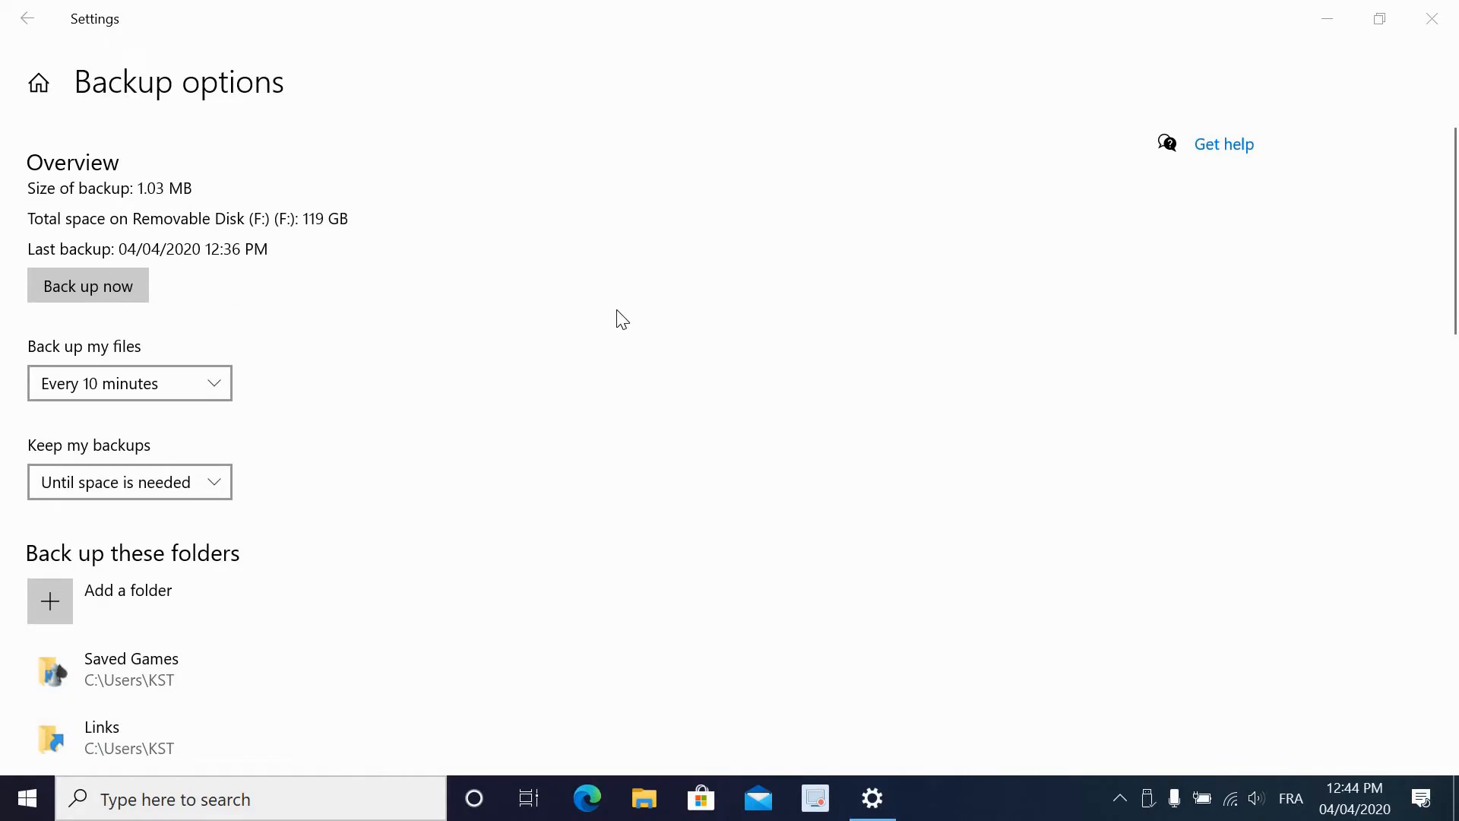
{"action": "mouse_move", "coordinate": [307, 246]}
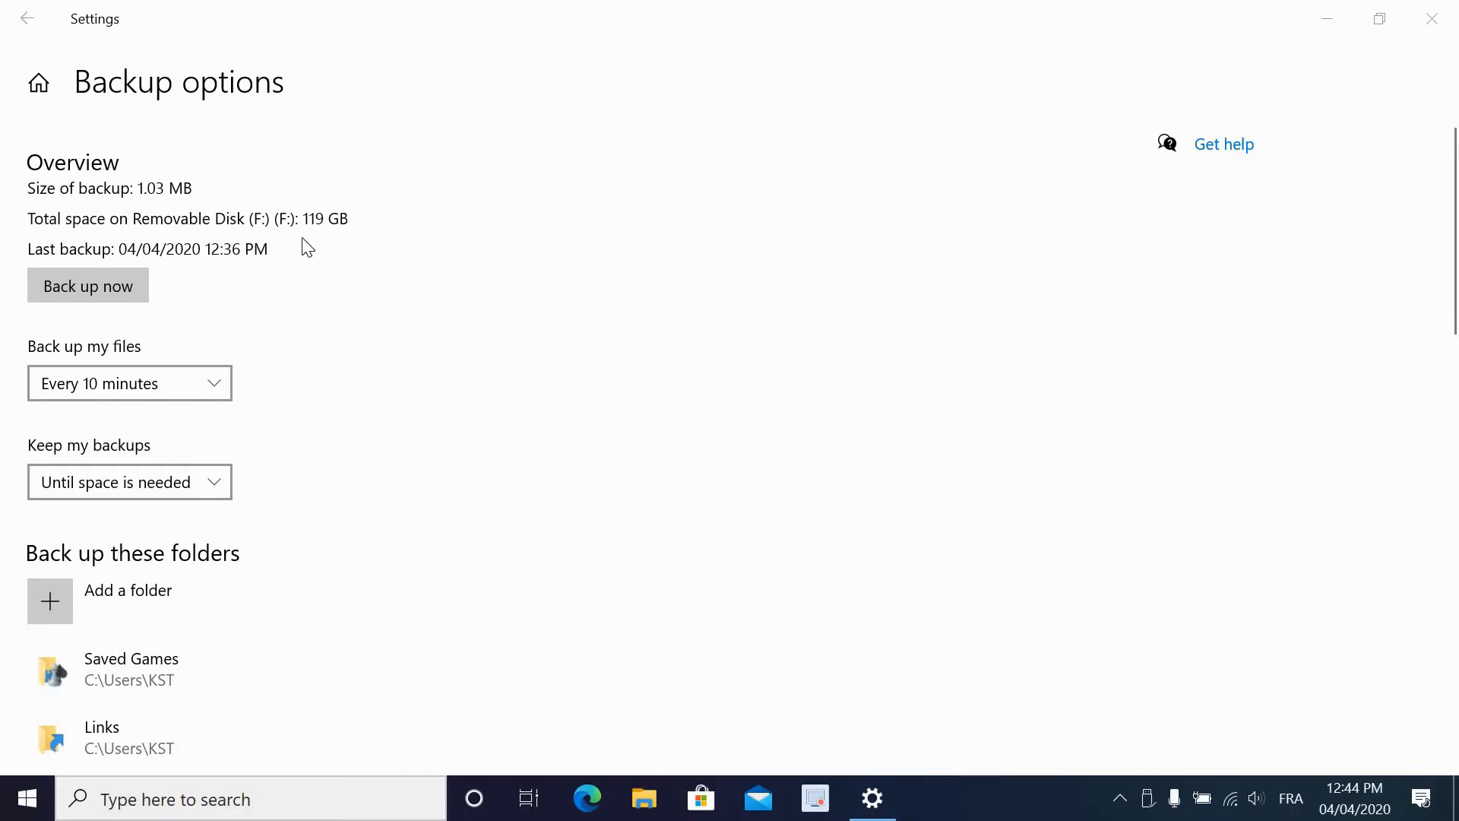
{"action": "mouse_move", "coordinate": [399, 374]}
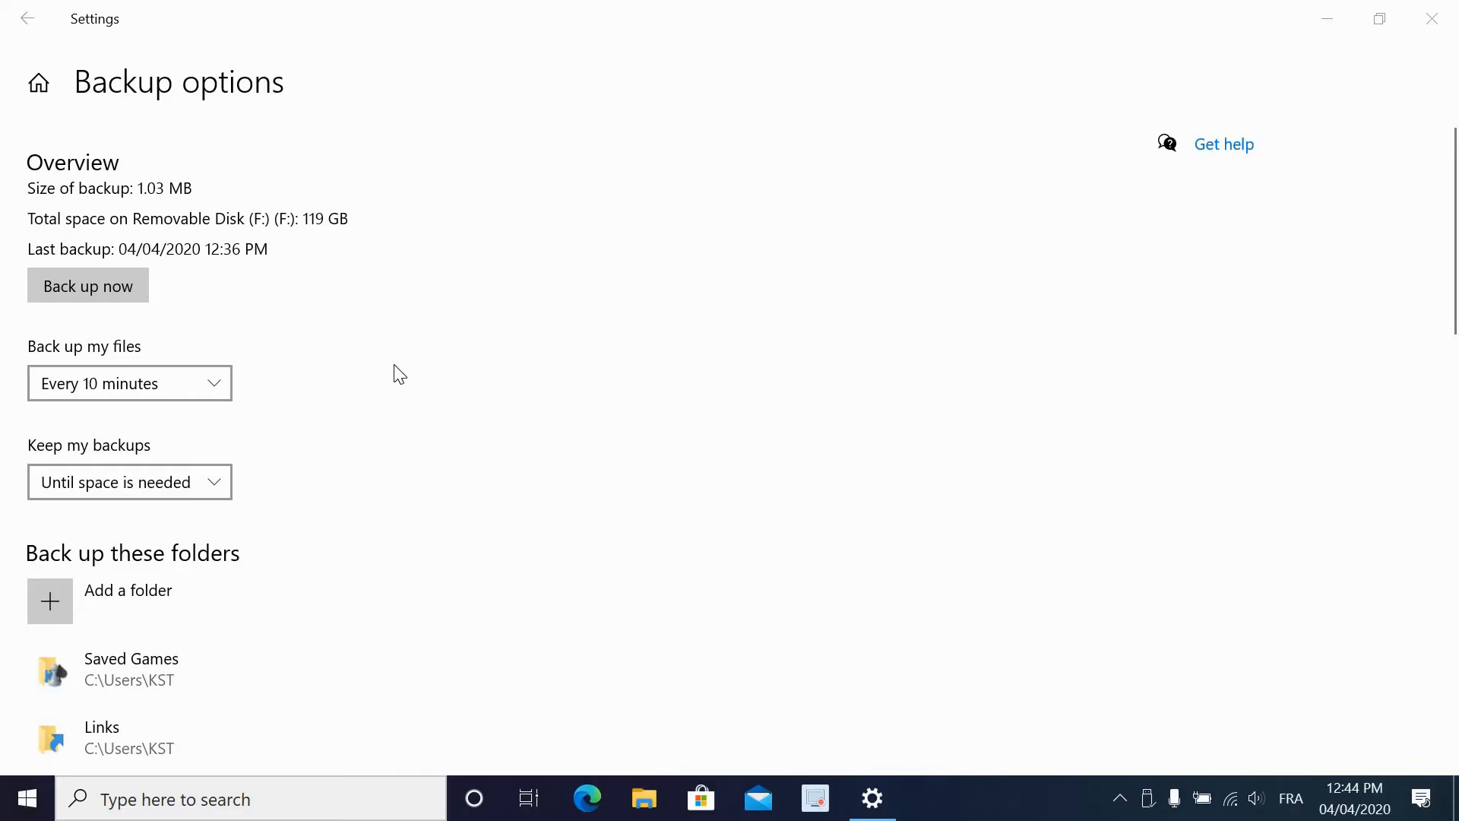
{"action": "mouse_move", "coordinate": [14, 122]}
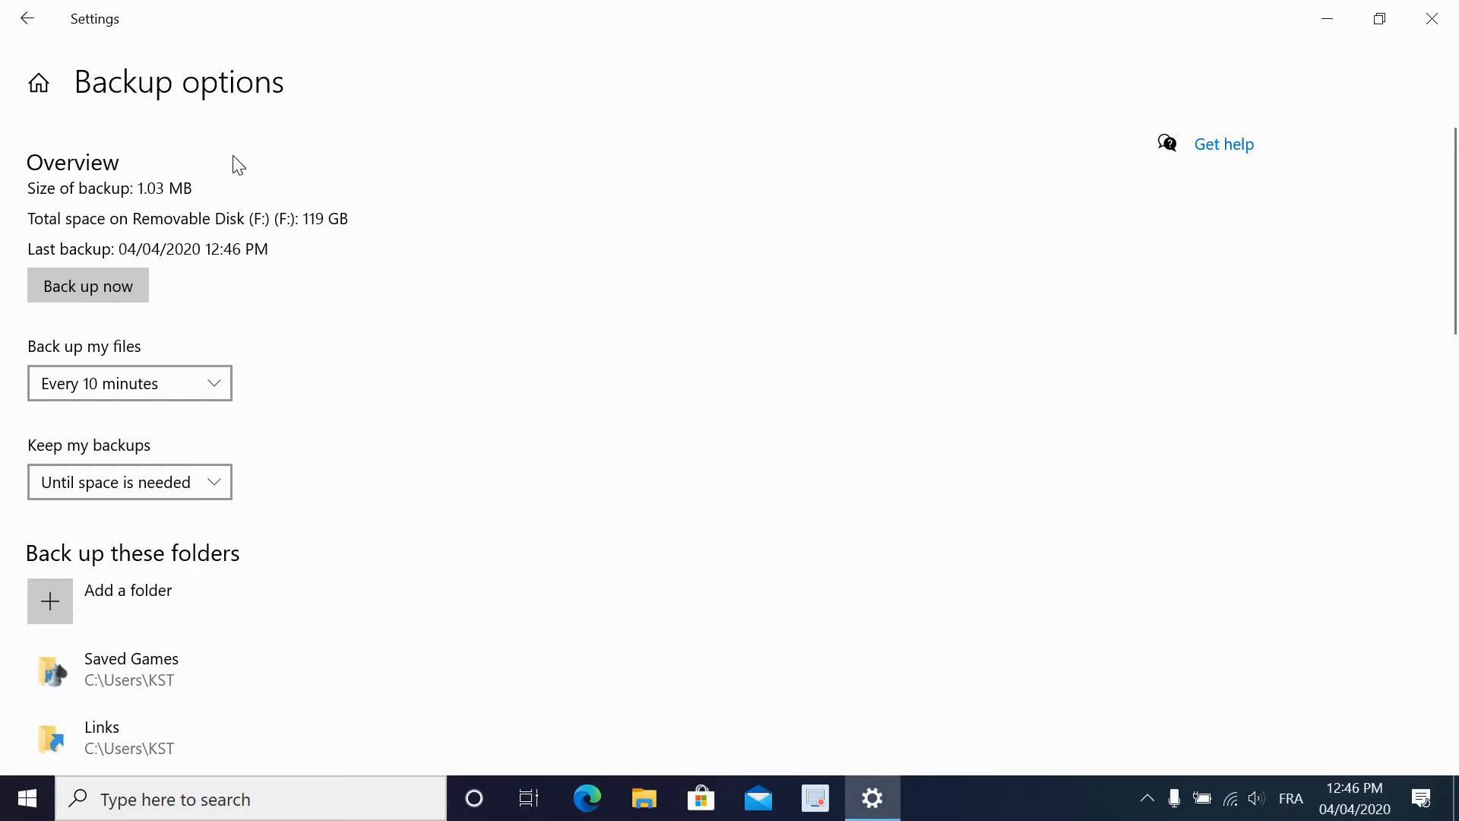
{"action": "mouse_move", "coordinate": [206, 109]}
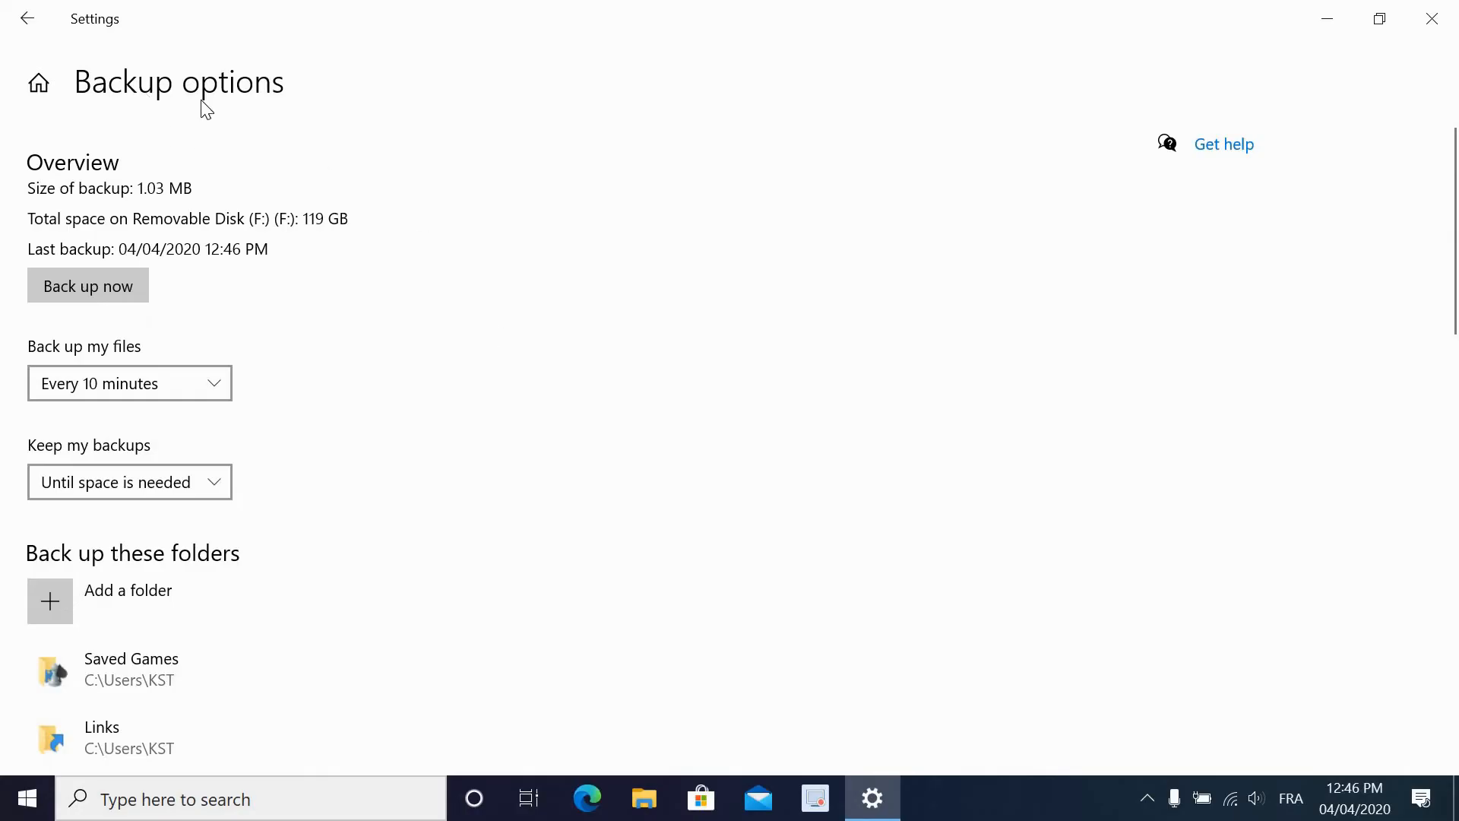
Stop using the current drive for File History, leaving the data not yet backed up.
{"action": "scroll", "scroll_direction": "down", "scroll_amount": 3}
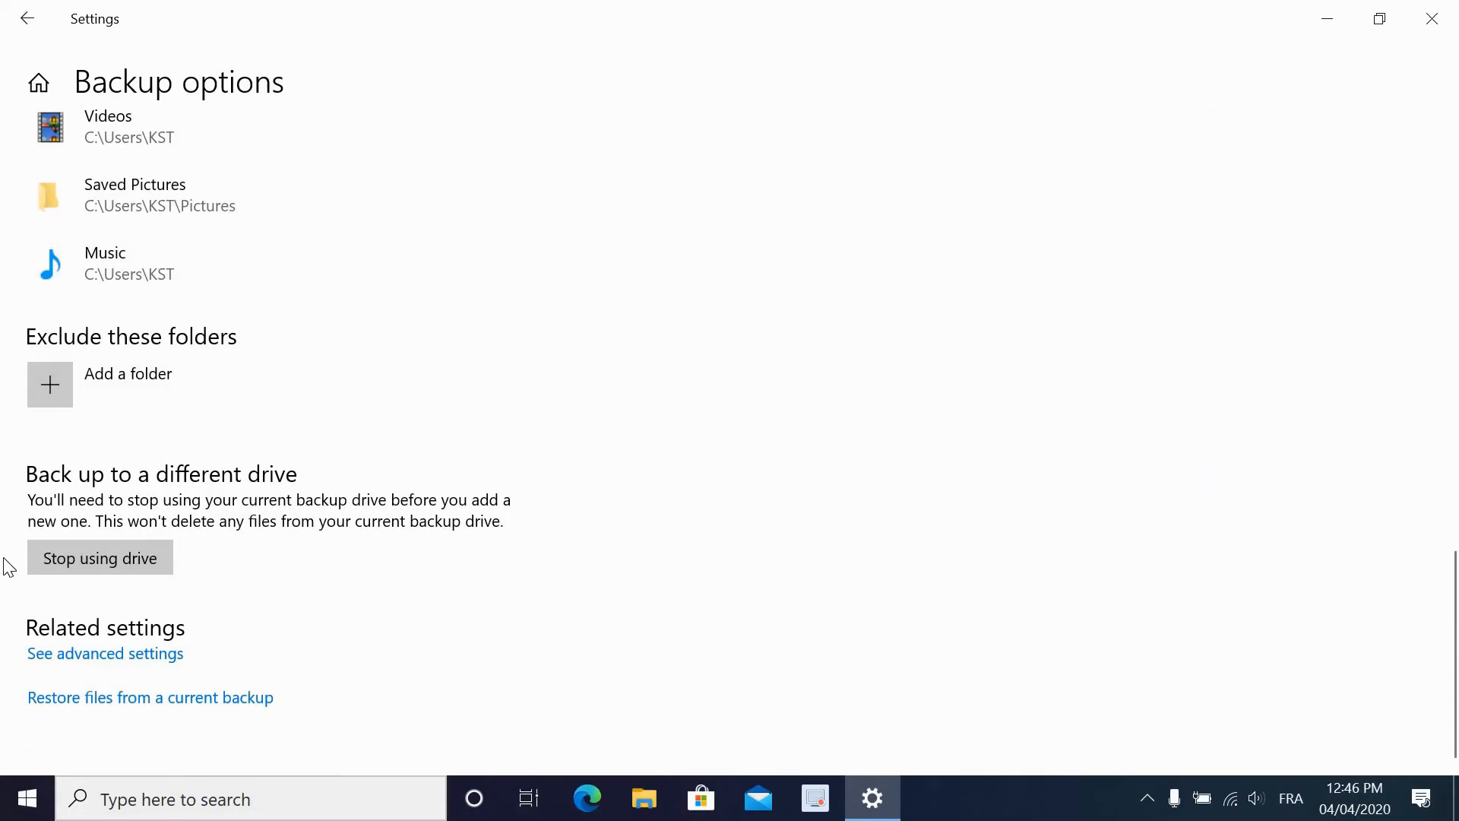
{"action": "mouse_move", "coordinate": [100, 558]}
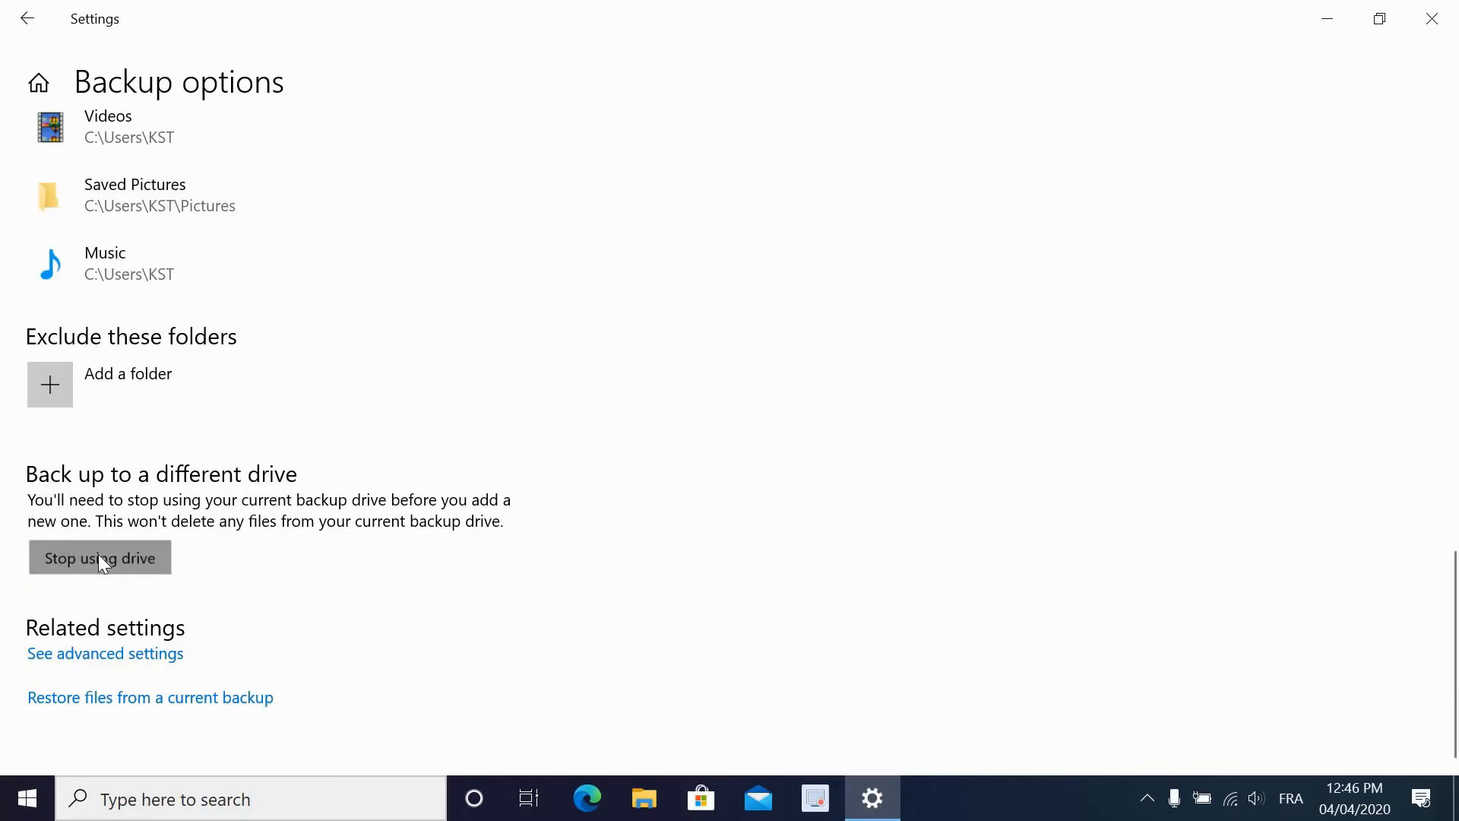
{"action": "left_click", "coordinate": [100, 558]}
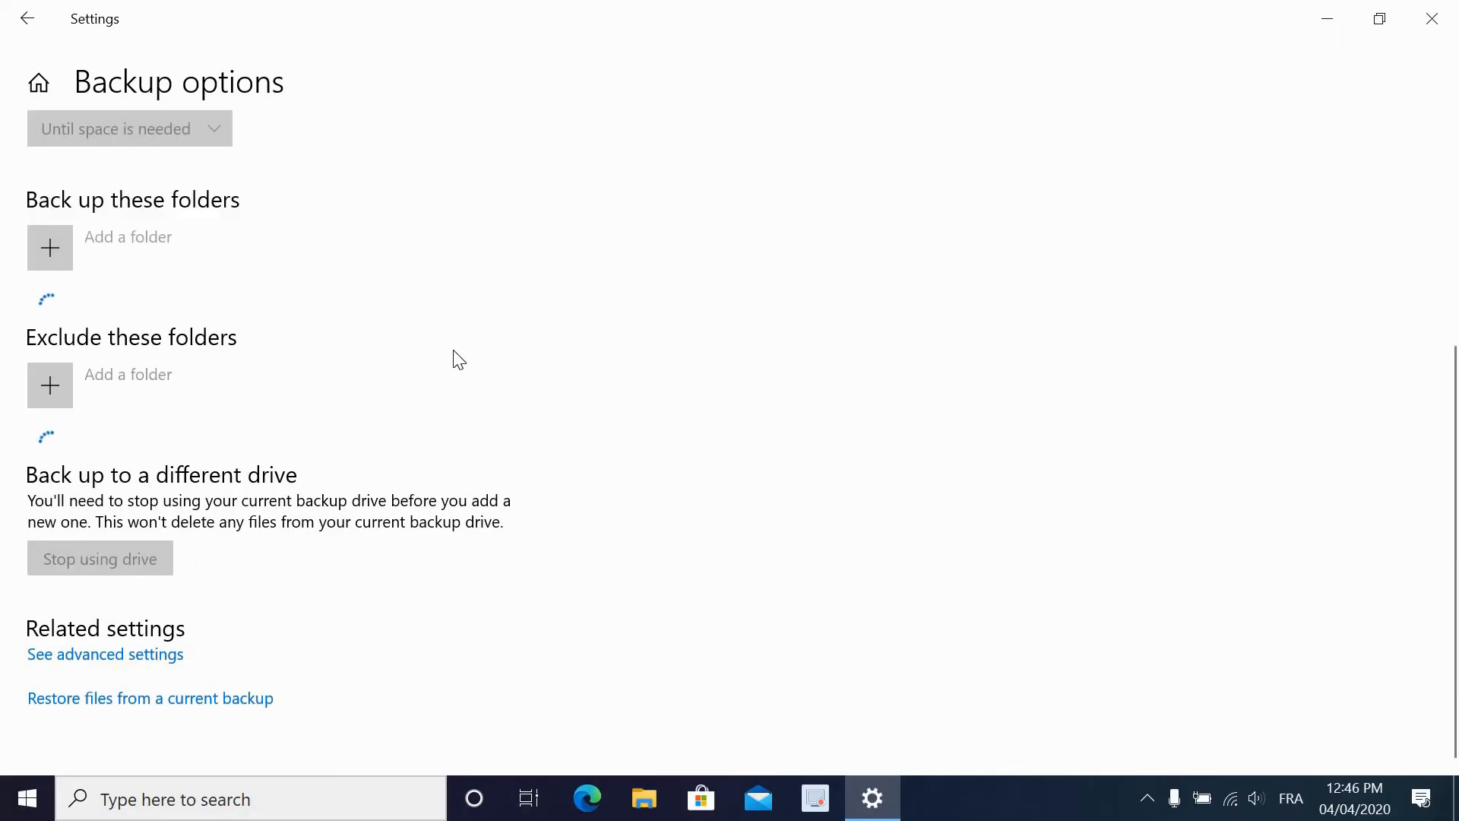
{"action": "mouse_move", "coordinate": [128, 567]}
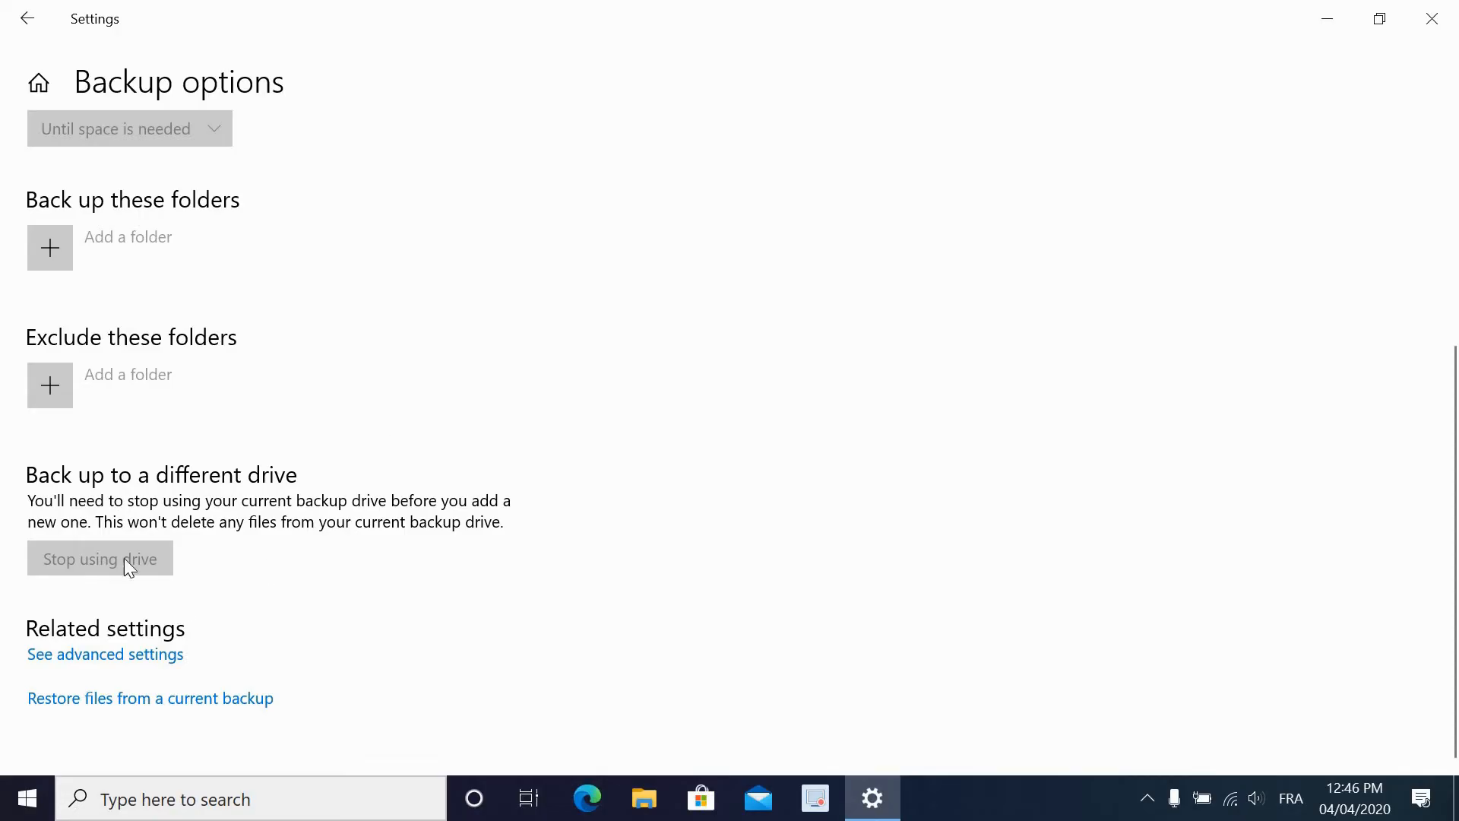
{"action": "scroll", "scroll_direction": "up", "scroll_amount": 3}
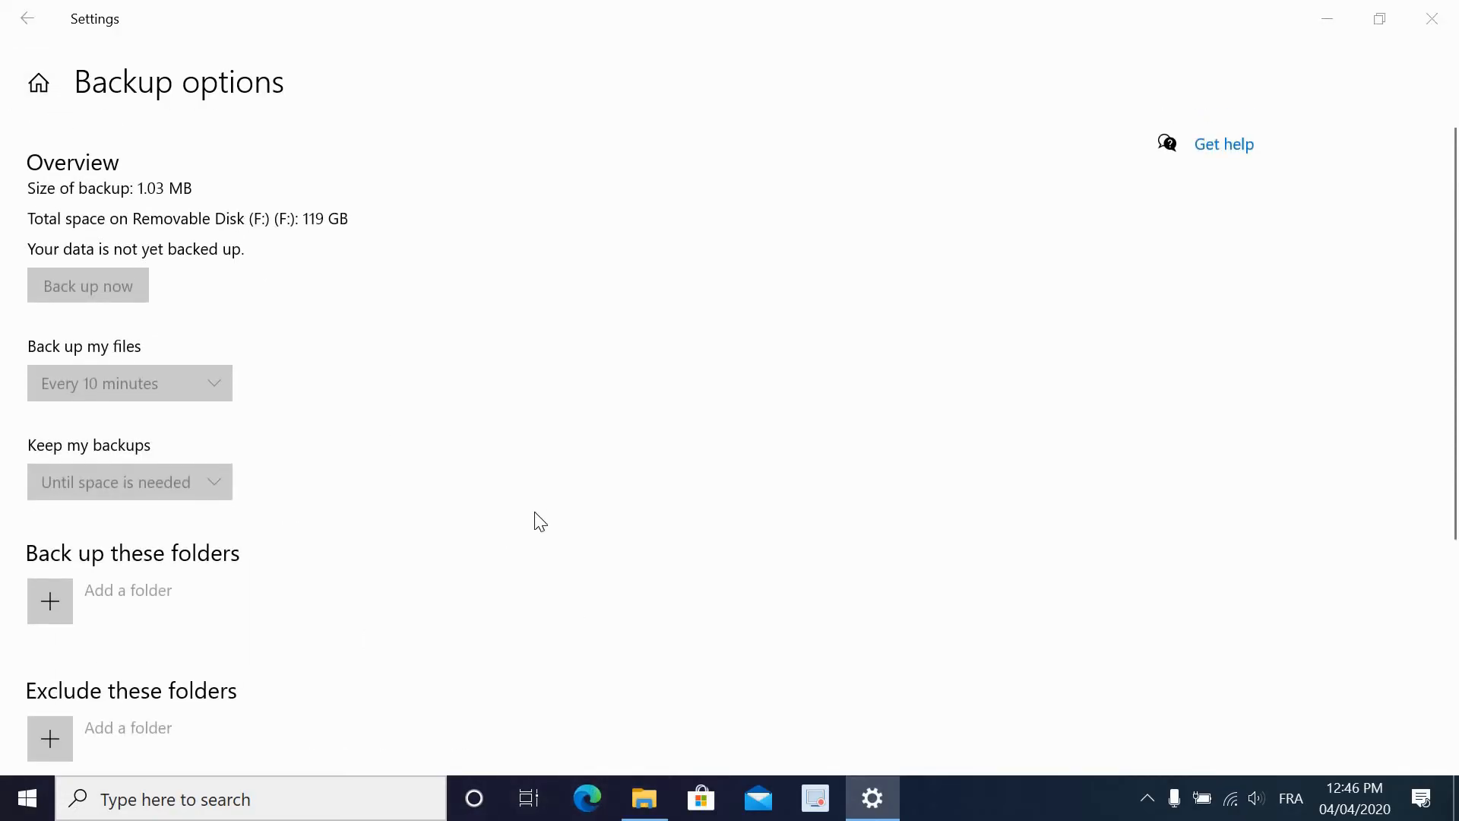
Confirm the FileHistory folder with KST's WHOS-PC backup remains on SD card (F:), then close File Explorer.
{"action": "left_click", "coordinate": [644, 798]}
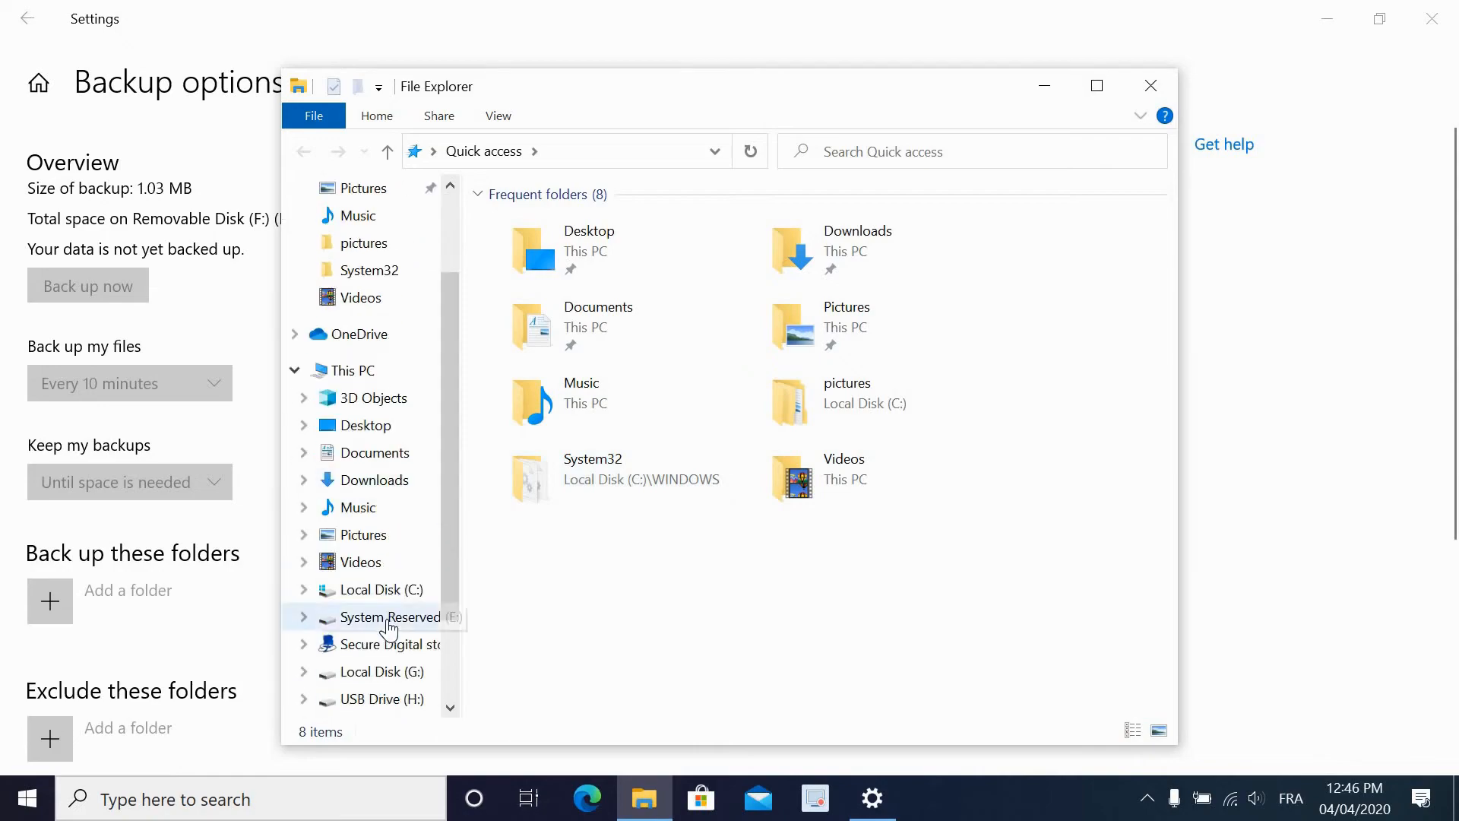
{"action": "left_click", "coordinate": [390, 643]}
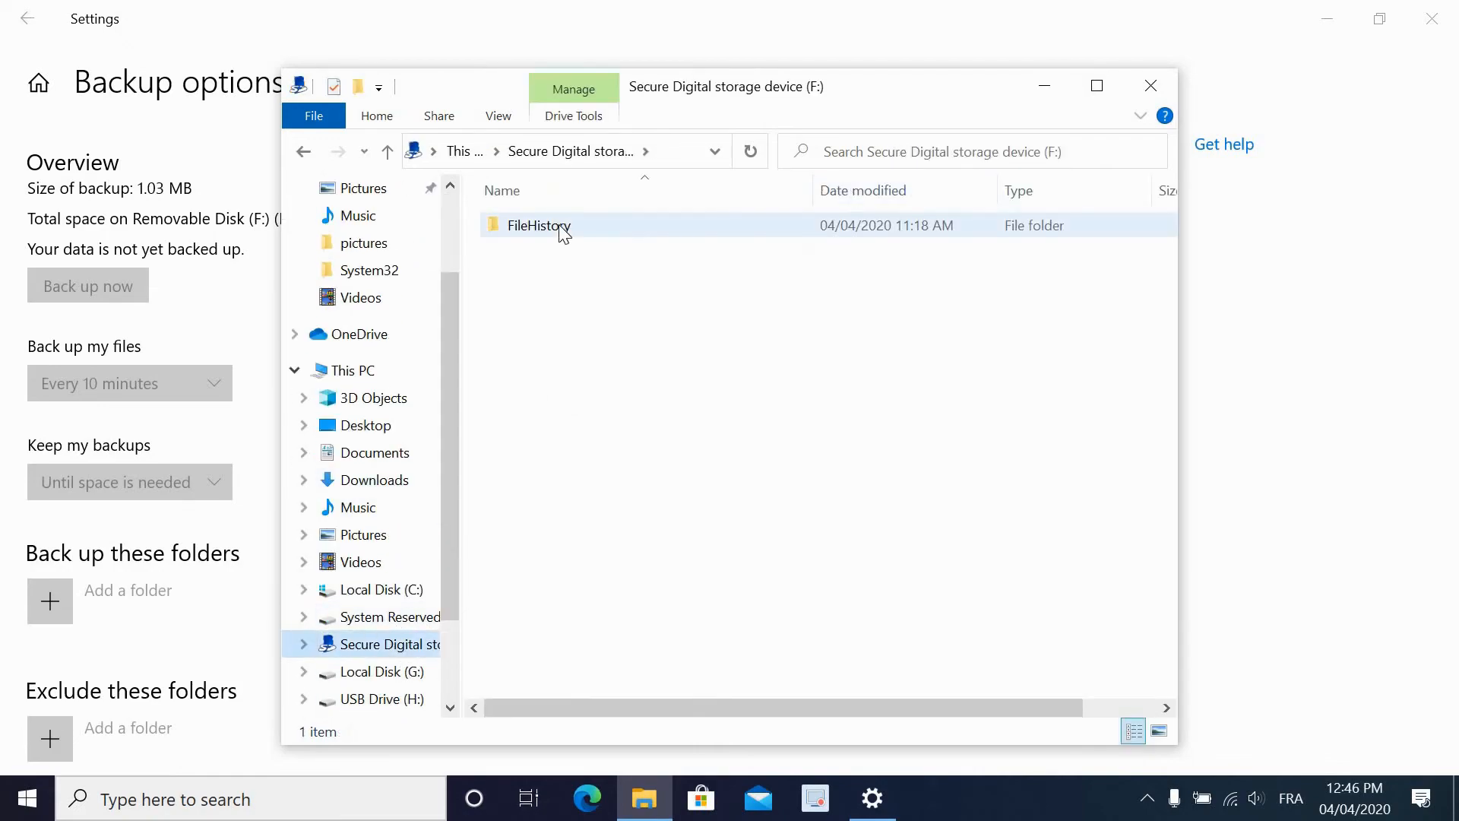
{"action": "double_click", "coordinate": [539, 225]}
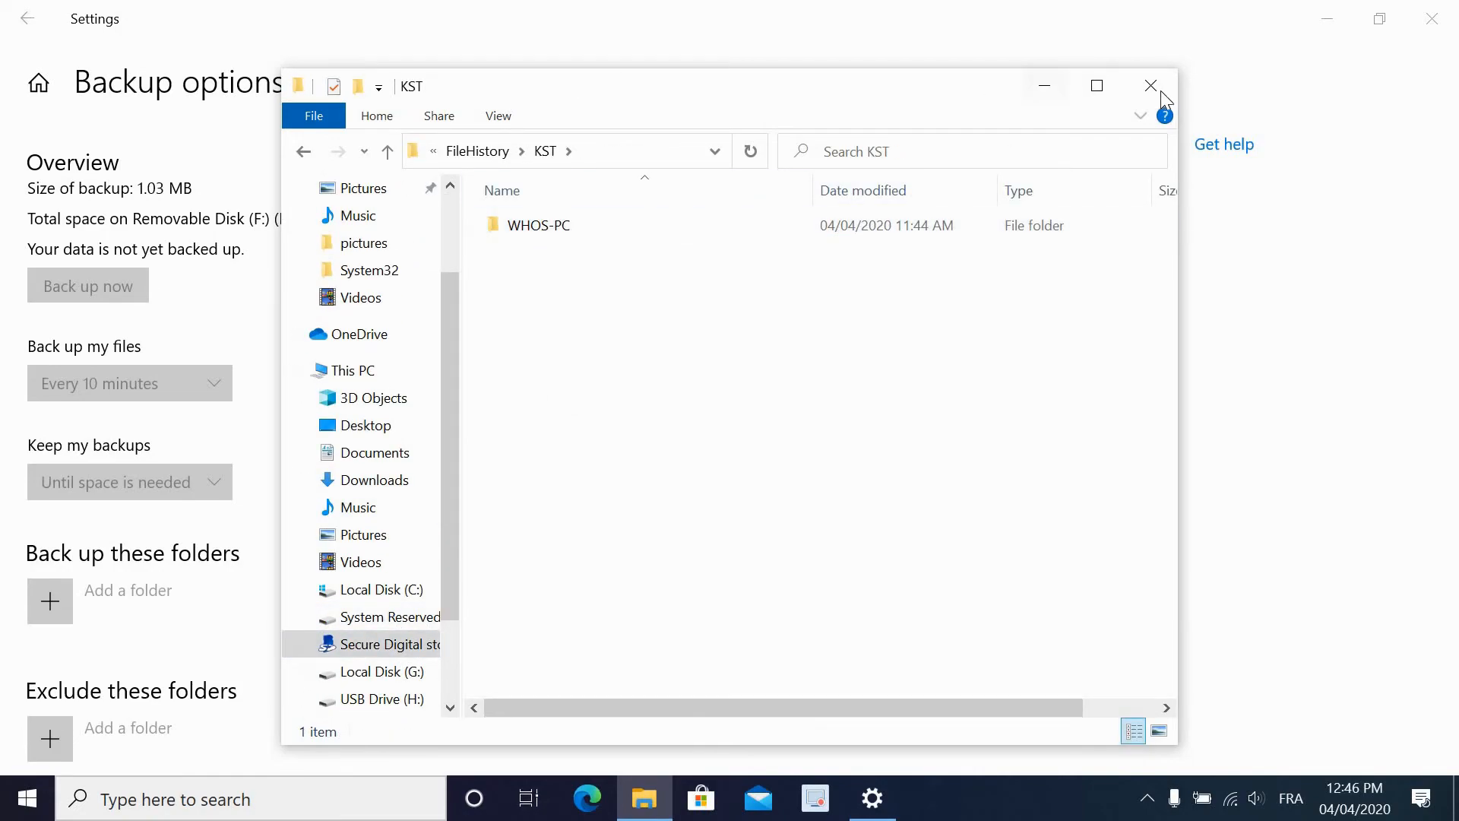
{"action": "left_click", "coordinate": [1151, 85]}
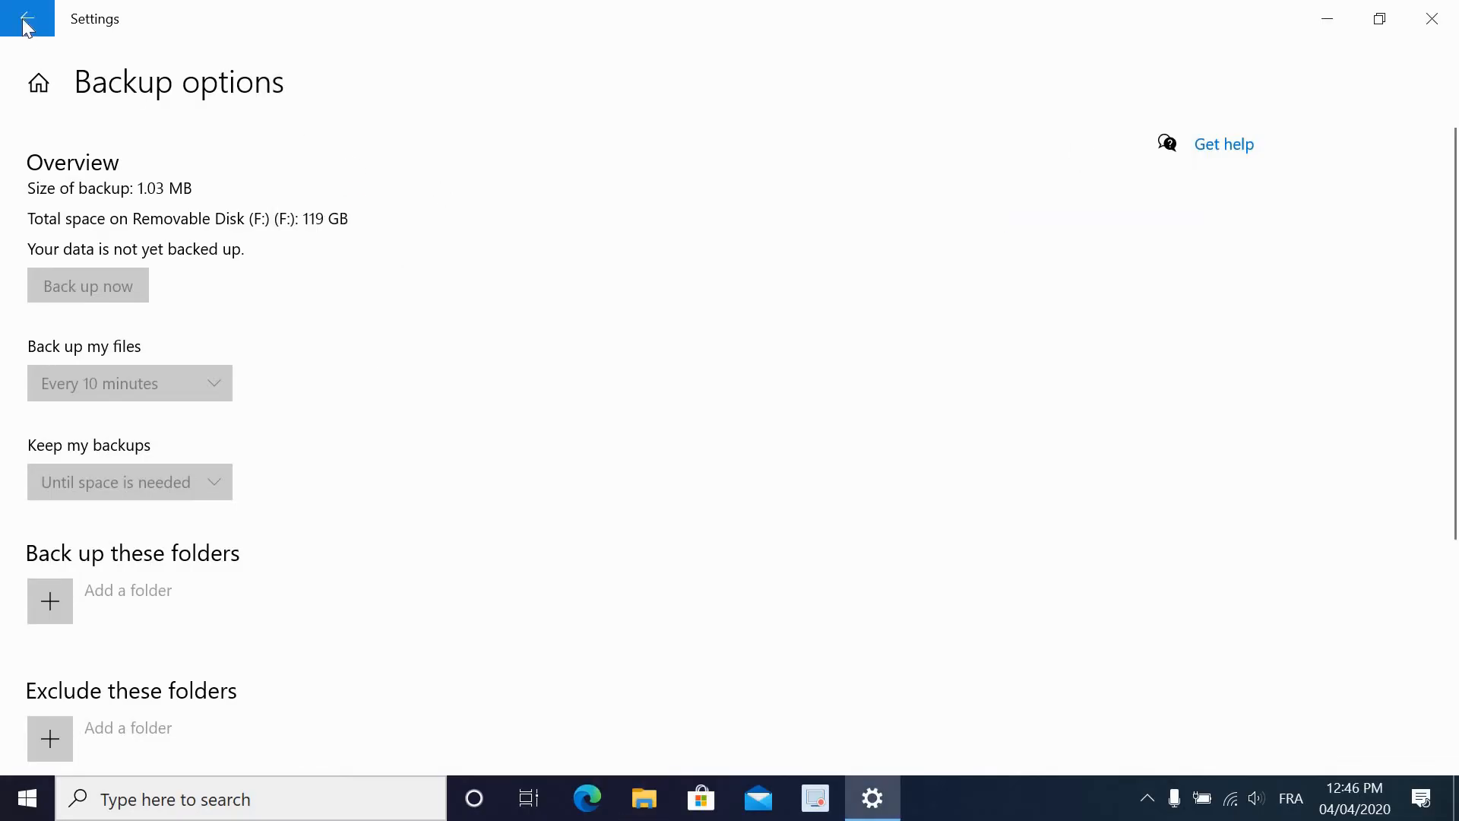
Return to the Backup page and choose a Removable Disk from the available drives.
{"action": "left_click", "coordinate": [26, 18]}
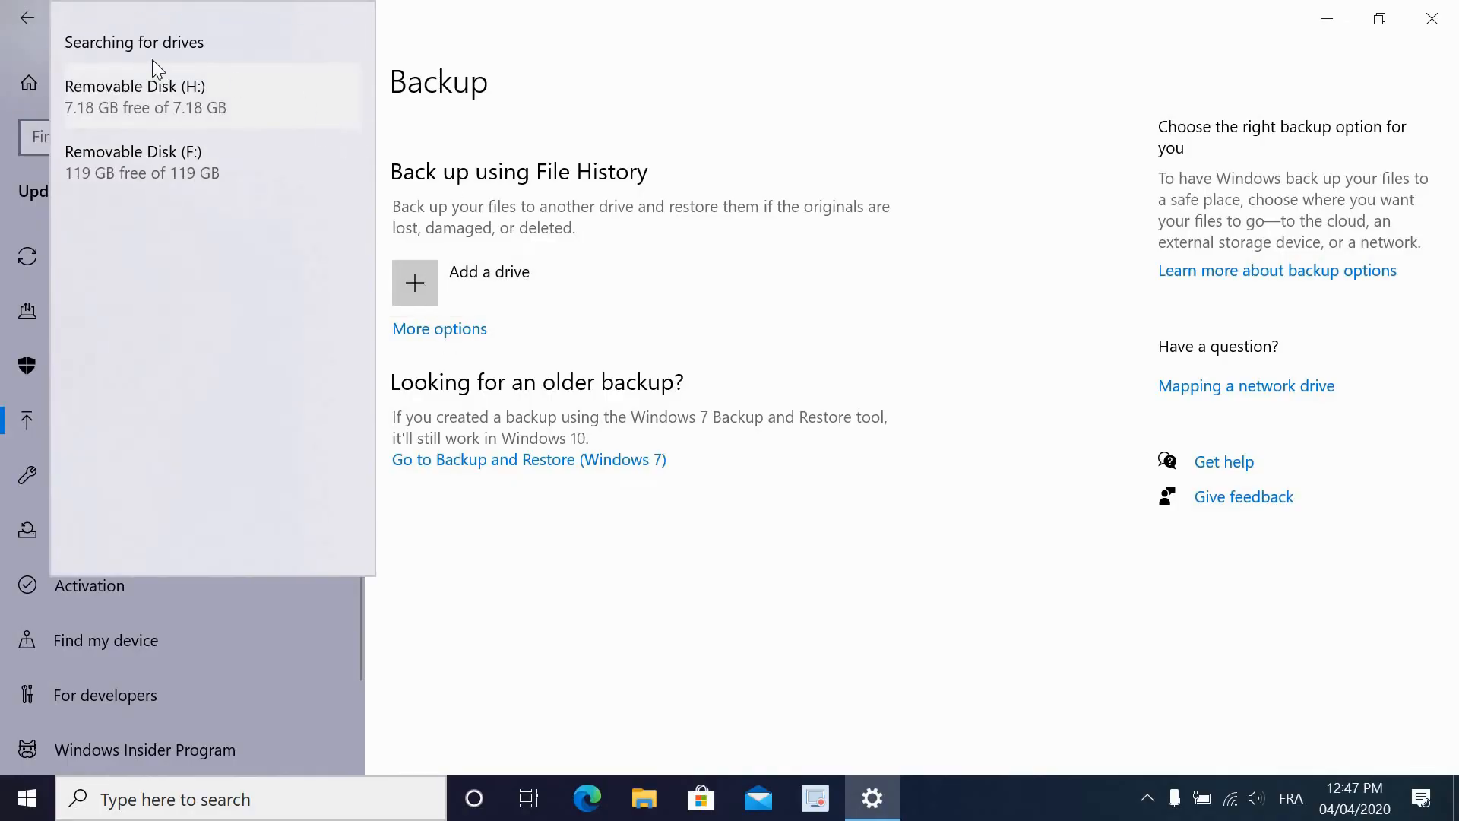
{"action": "left_click", "coordinate": [1432, 18]}
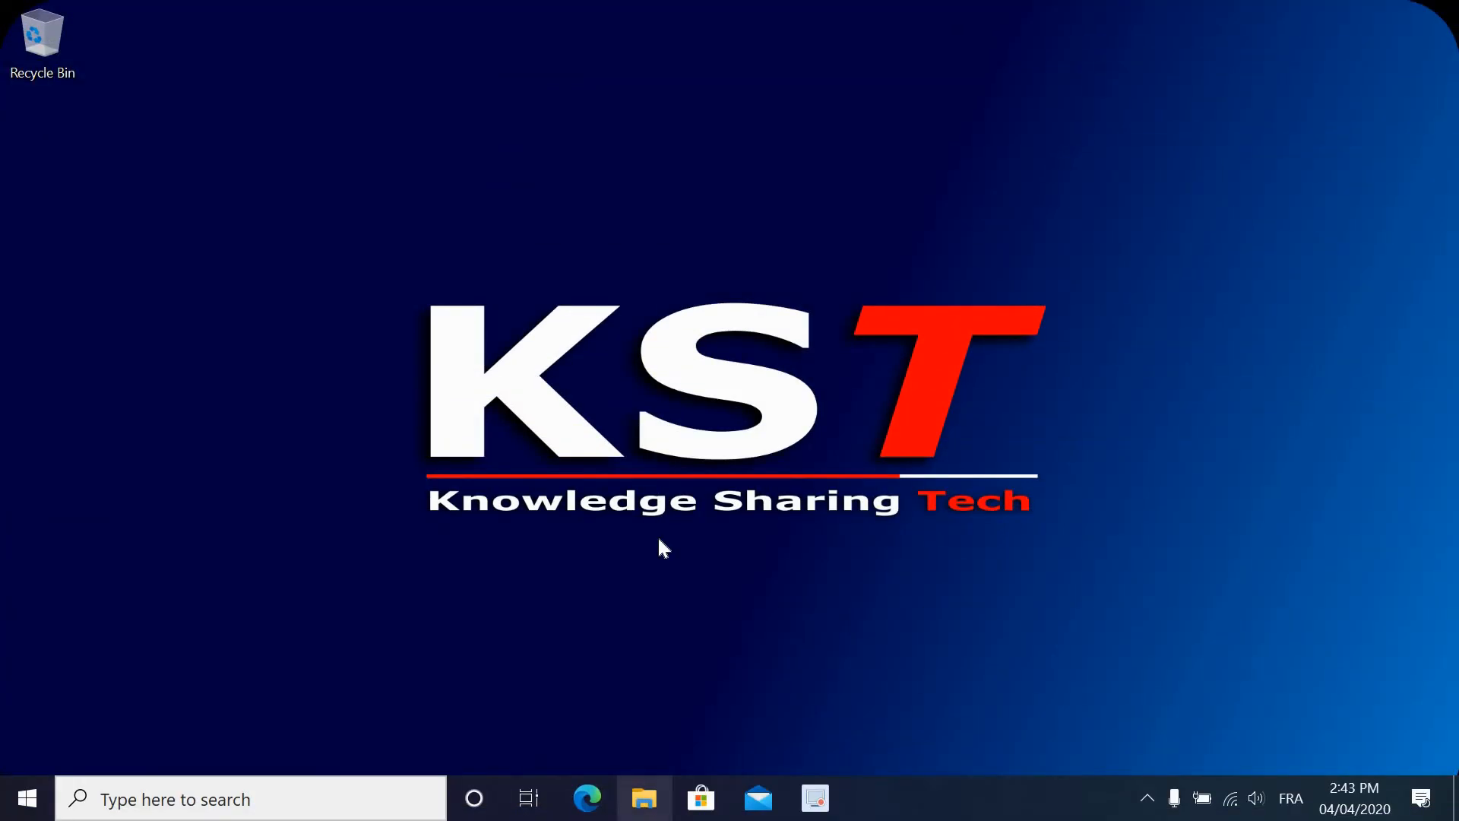
Permanently delete the thisyears-figures presentation from Documents, confirming the deletion.
{"action": "left_click", "coordinate": [643, 798]}
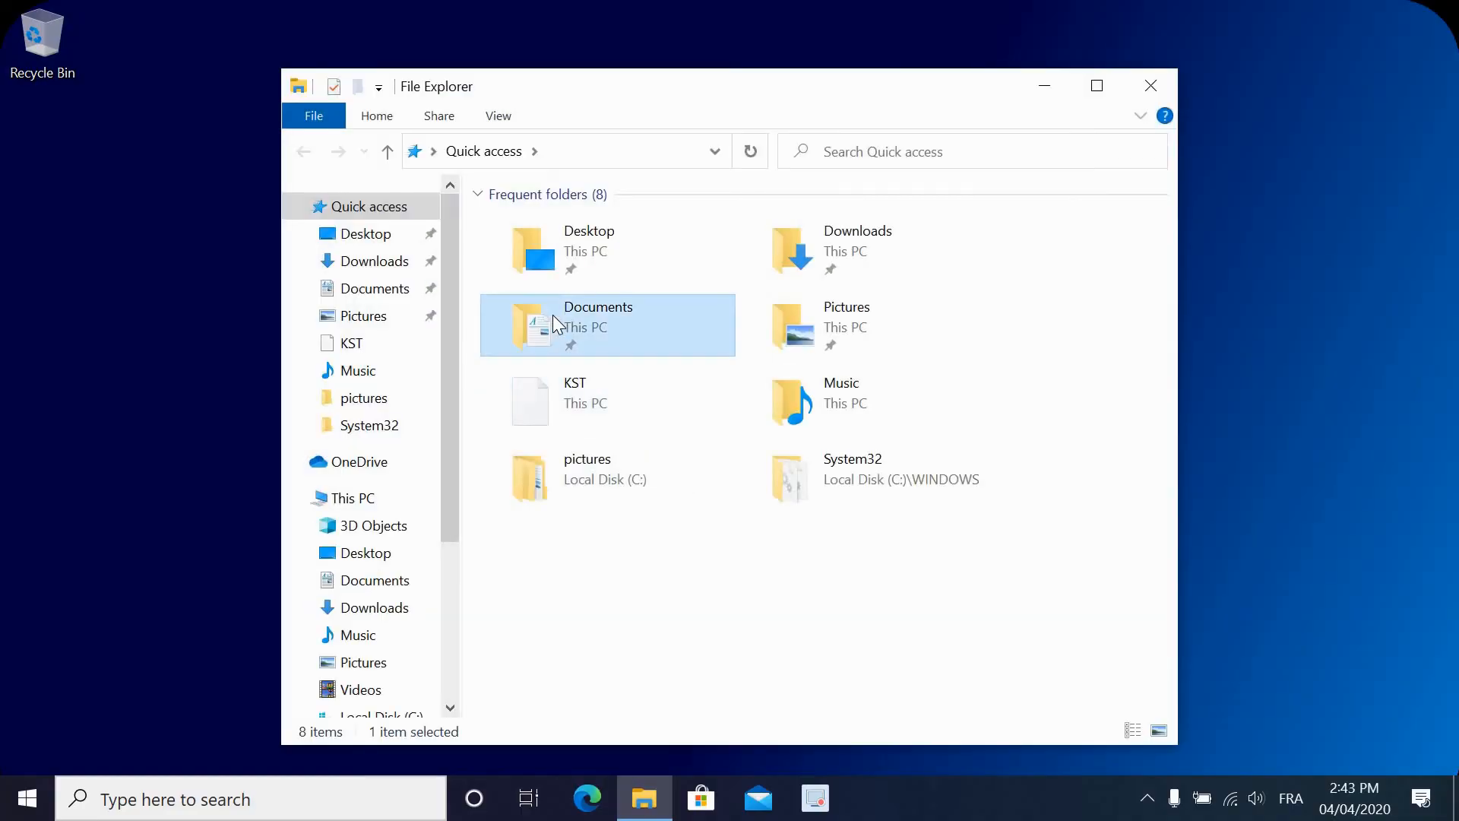
{"action": "double_click", "coordinate": [597, 325]}
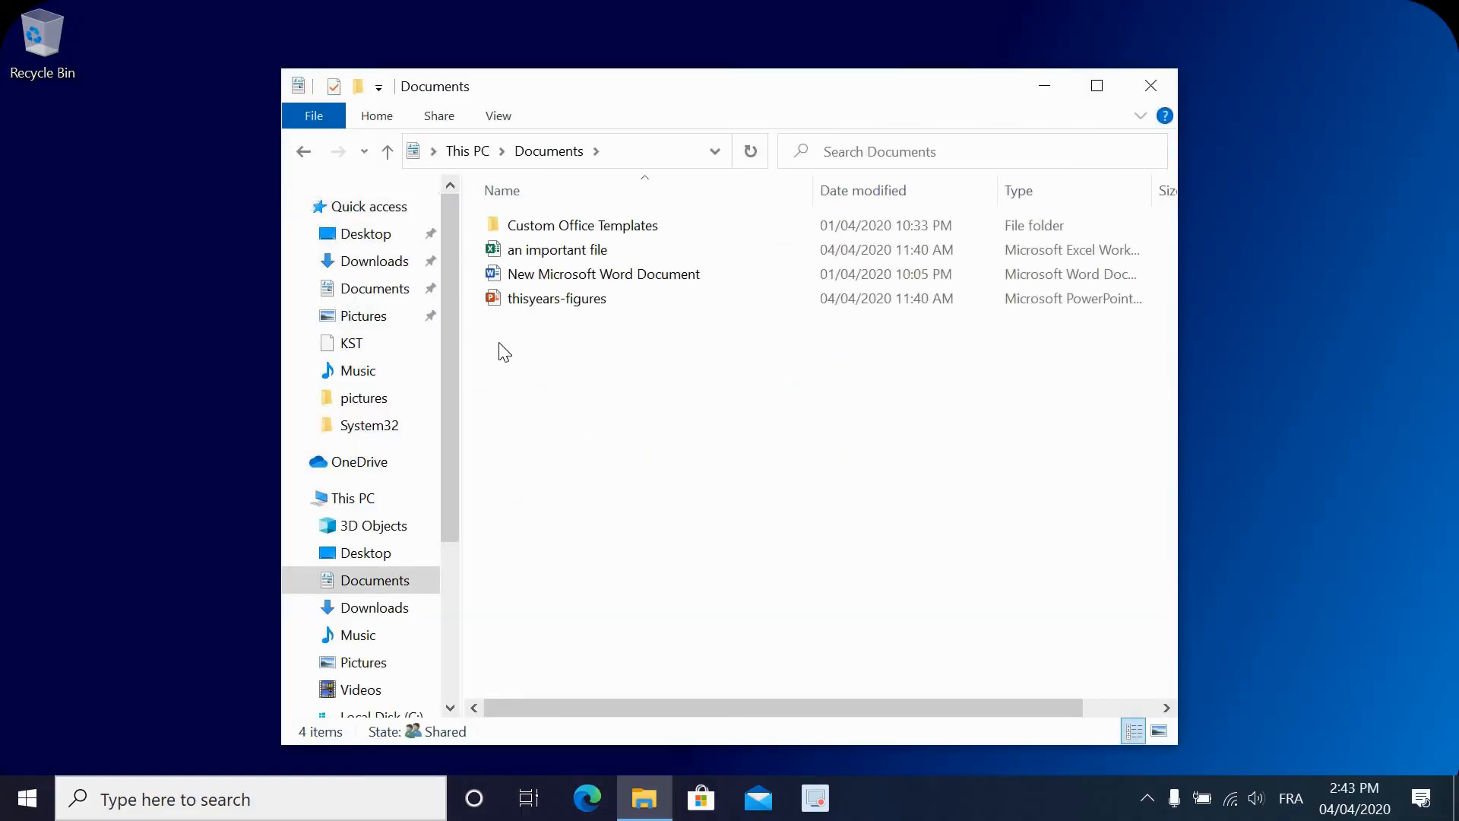
{"action": "left_click", "coordinate": [557, 297]}
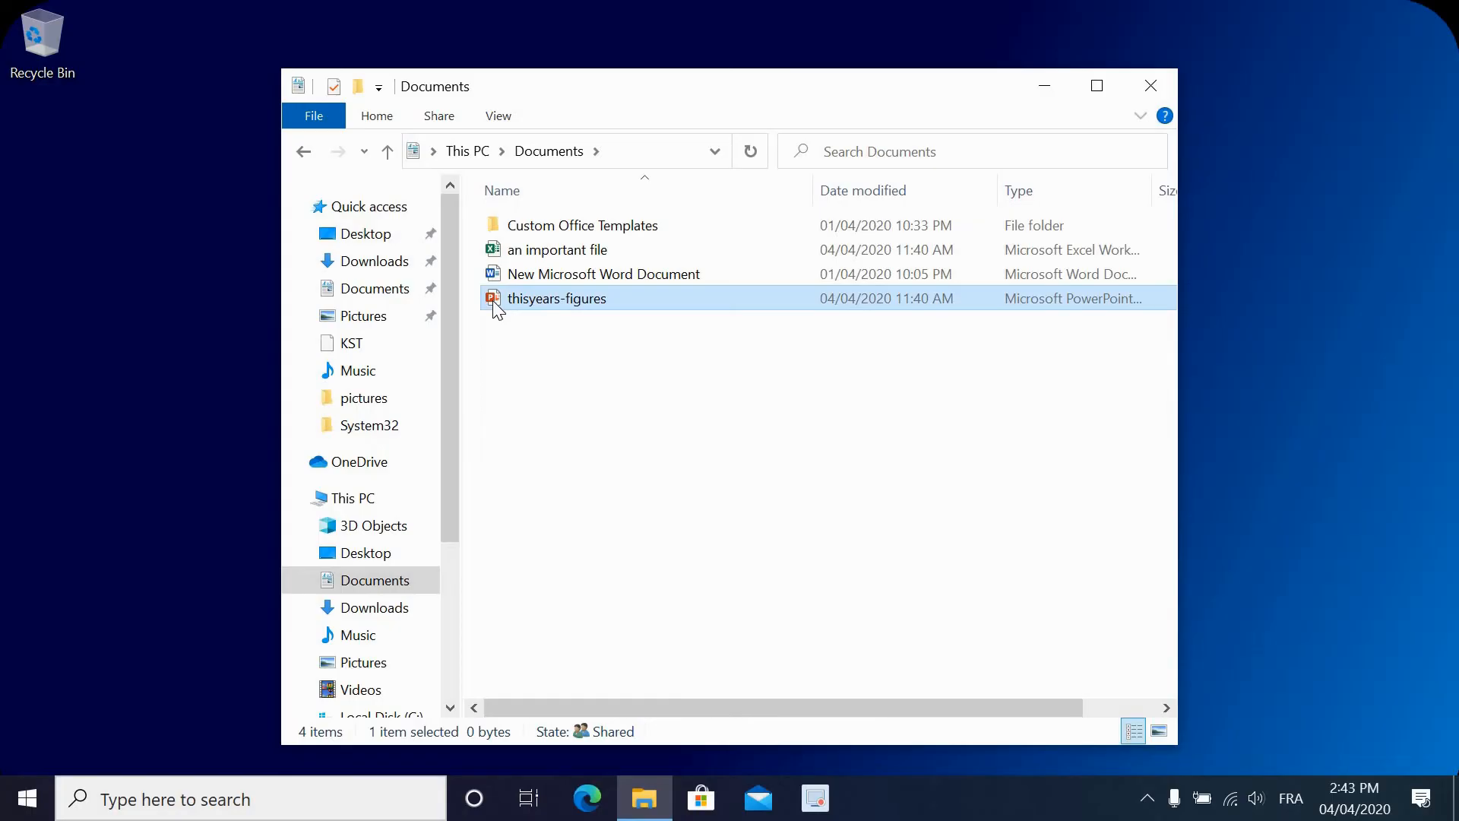
{"action": "key", "text": "Delete"}
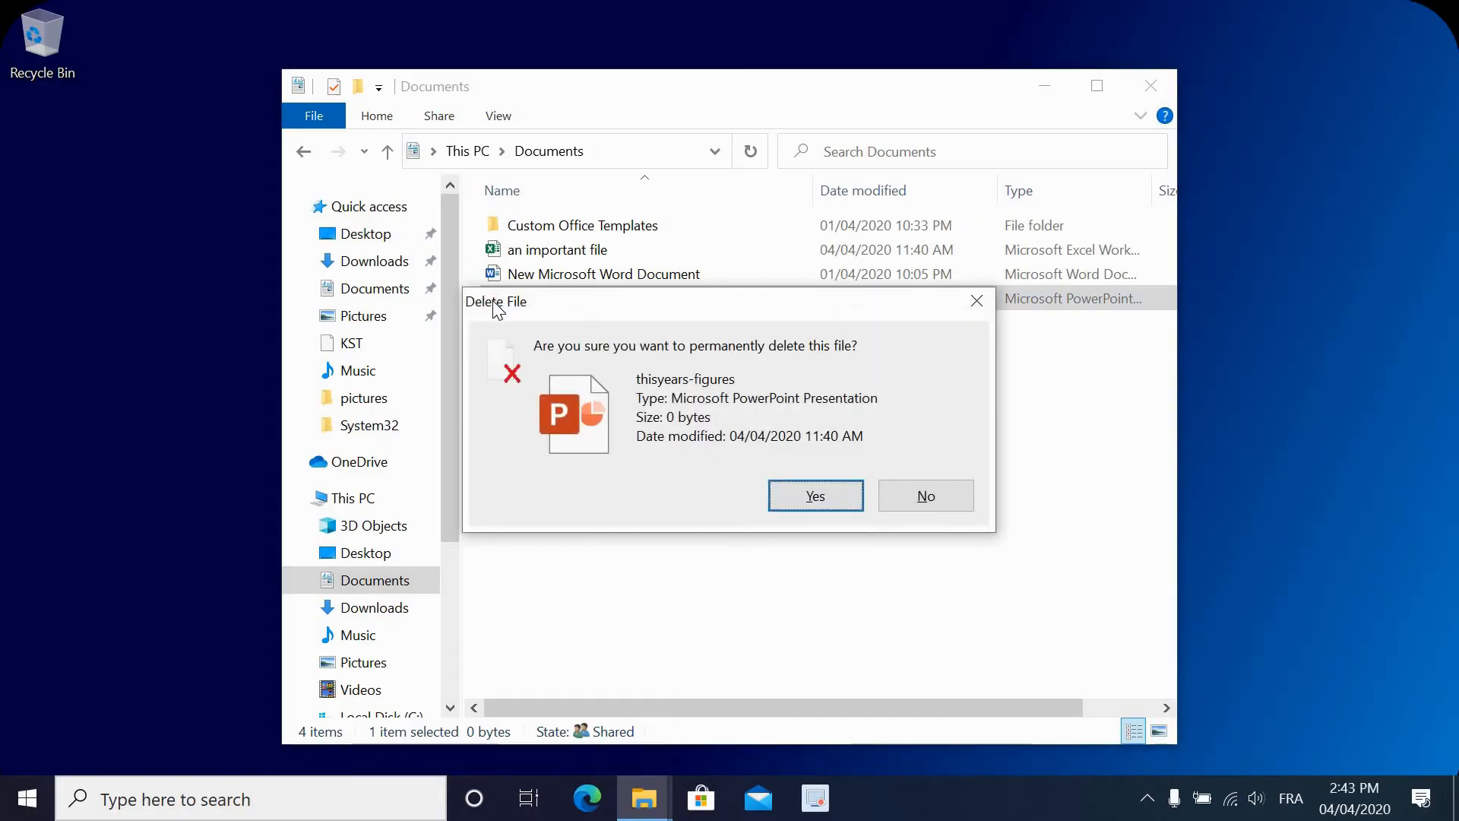
{"action": "left_click", "coordinate": [814, 495]}
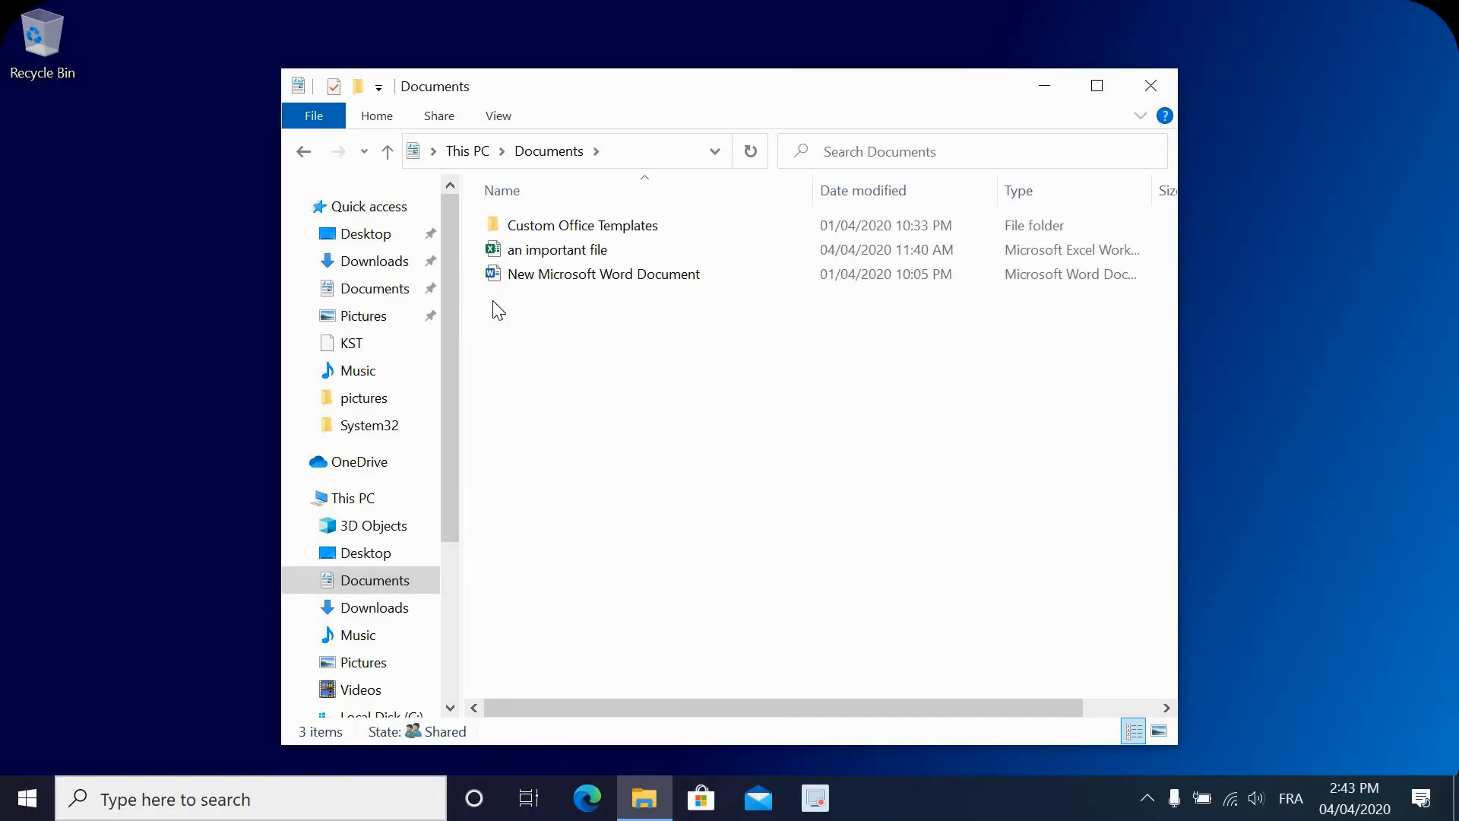
{"action": "mouse_move", "coordinate": [534, 334]}
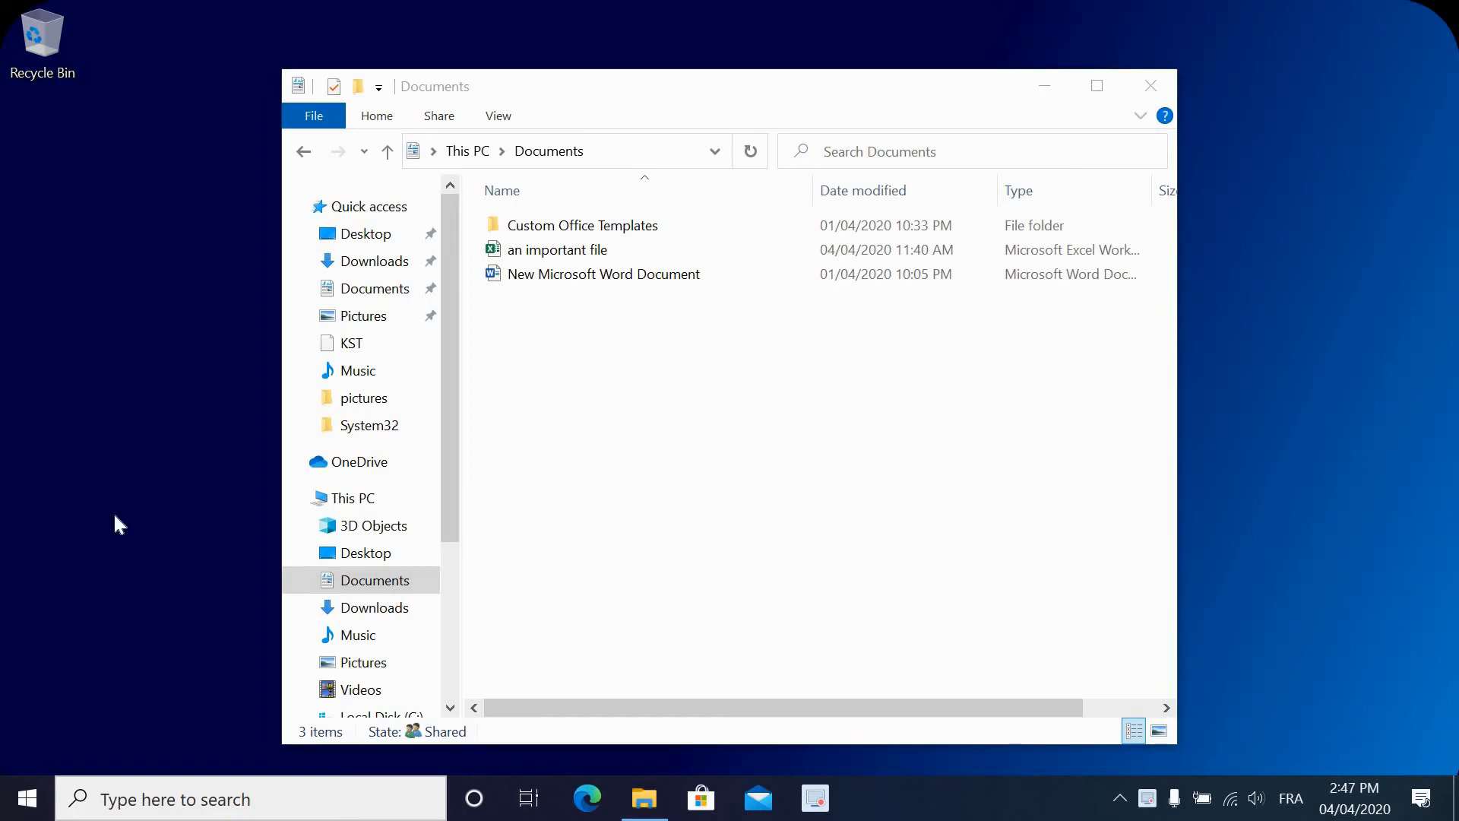
From This PC, list the Documents folder's previous versions and choose the 12:45 PM one.
{"action": "left_click", "coordinate": [582, 225]}
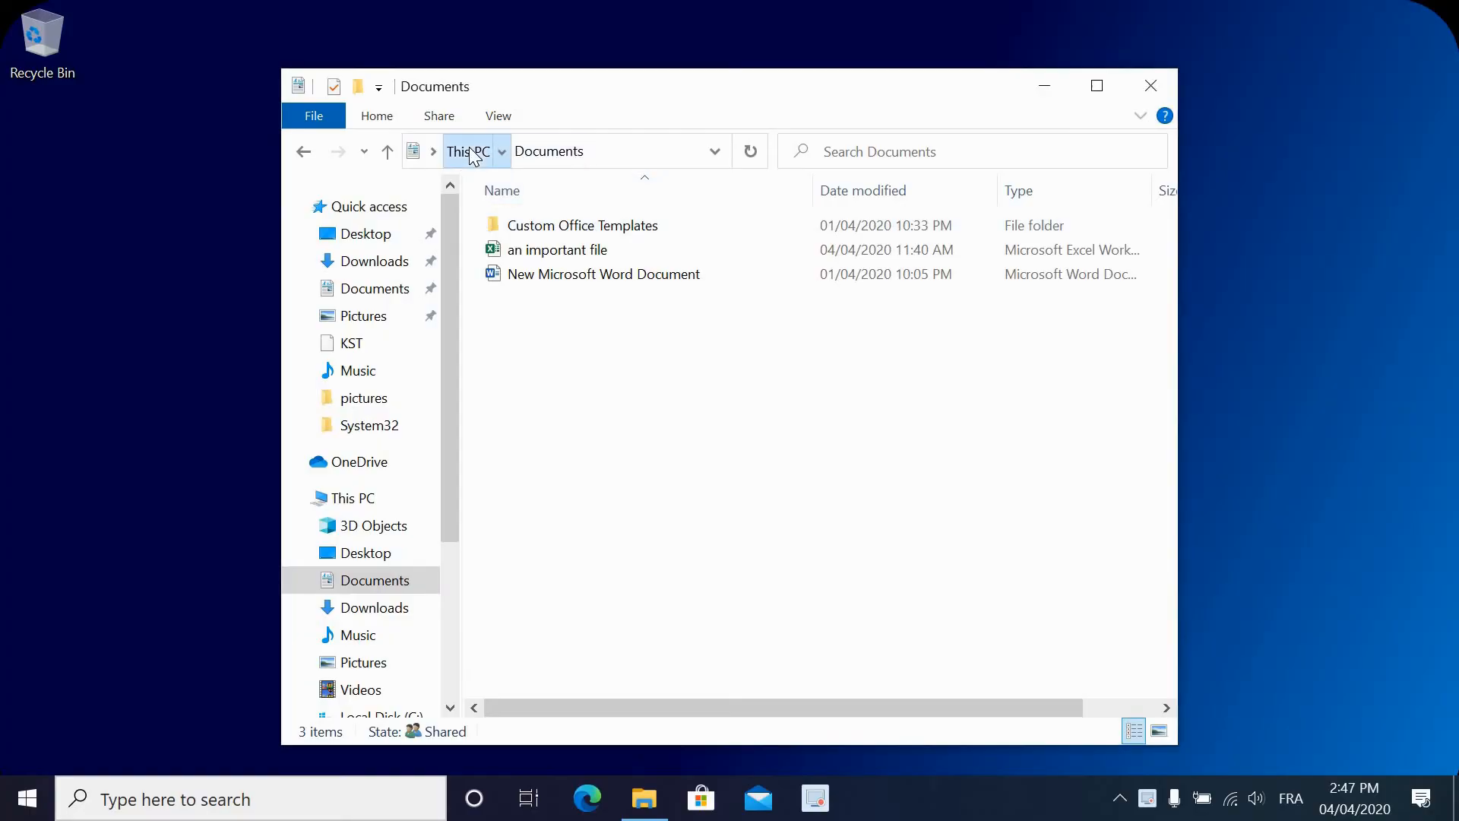
{"action": "left_click", "coordinate": [469, 151]}
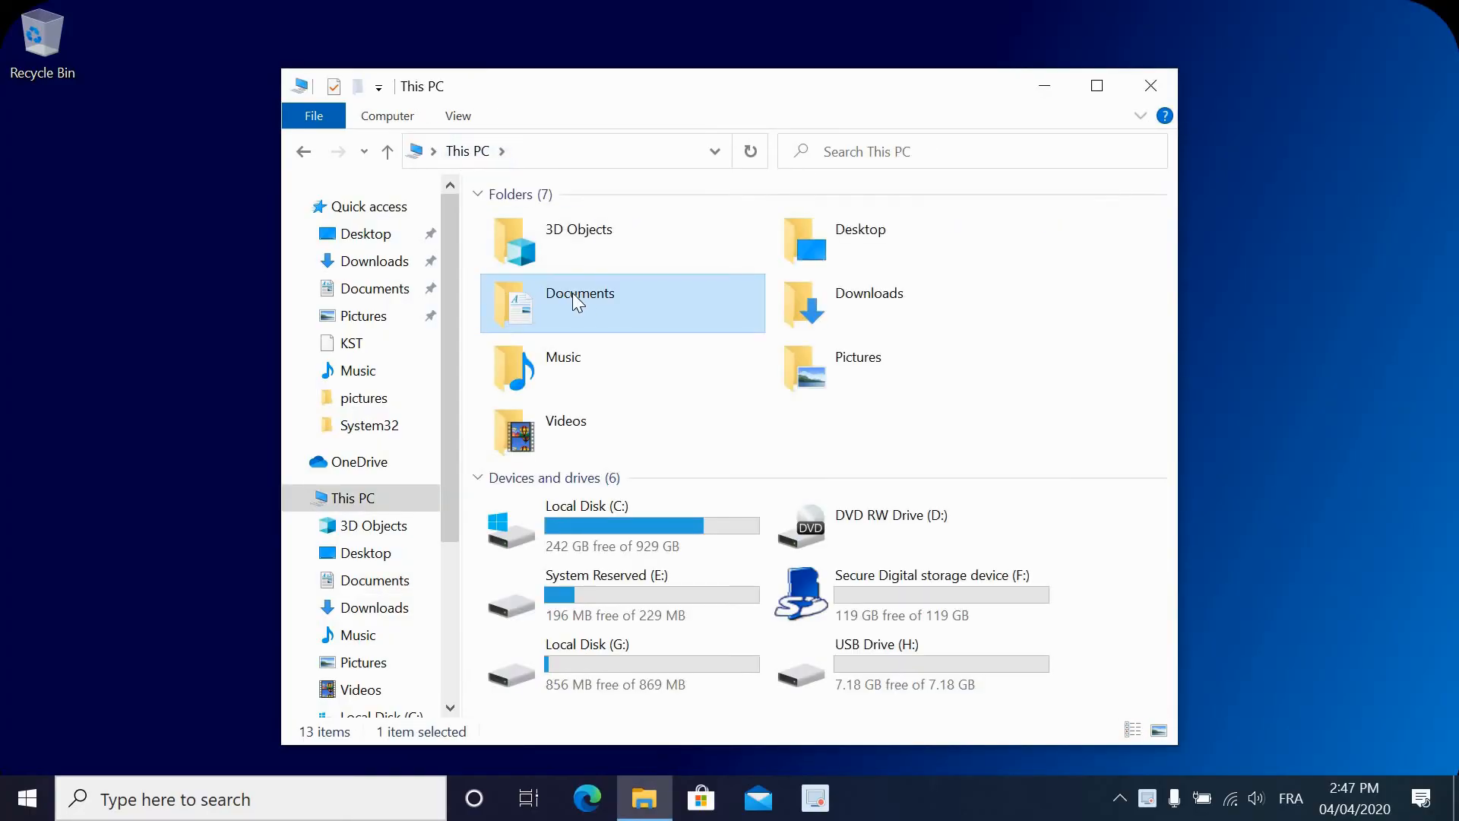
{"action": "right_click", "coordinate": [579, 302]}
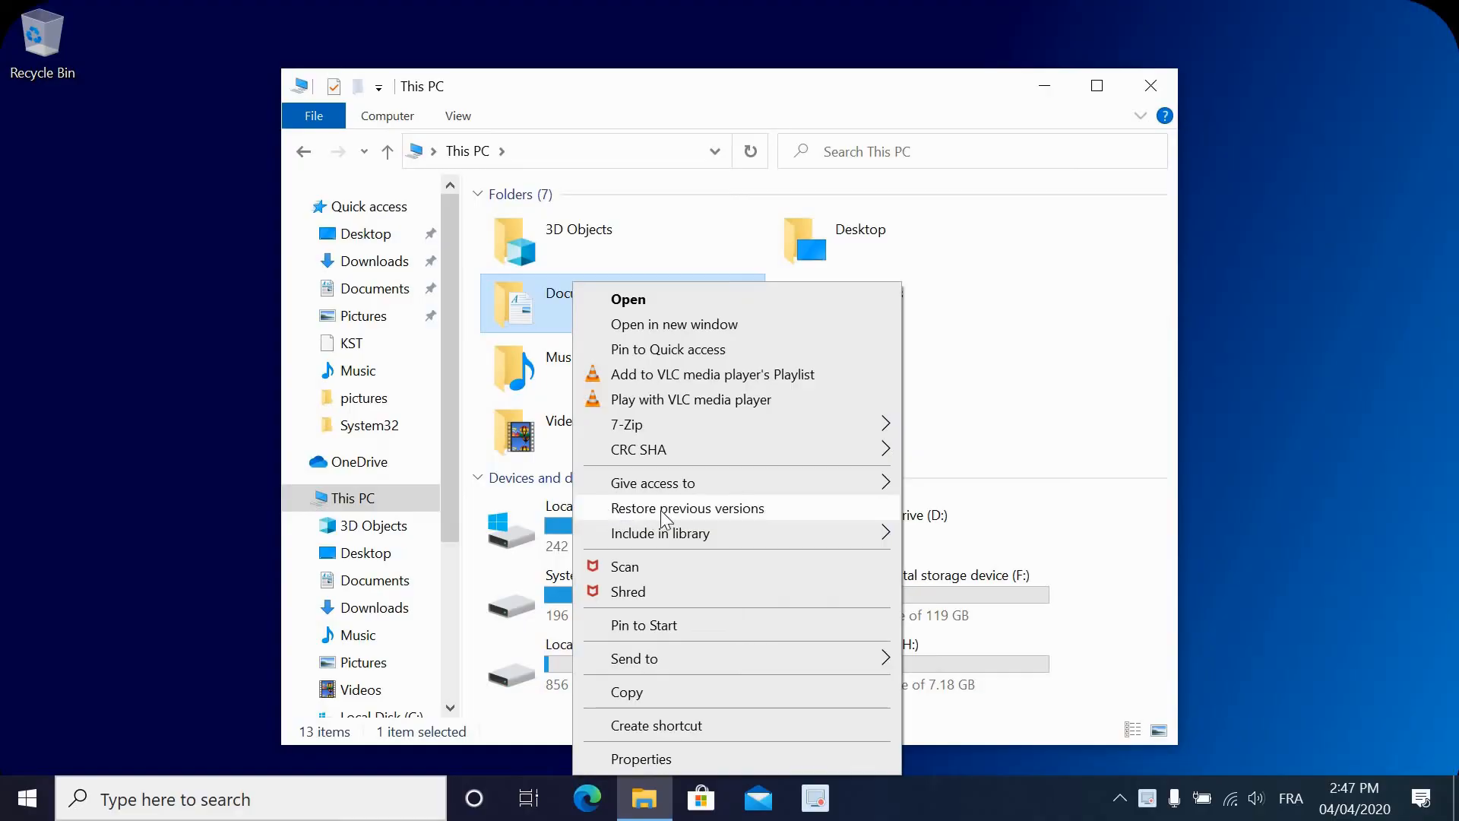
{"action": "left_click", "coordinate": [687, 508]}
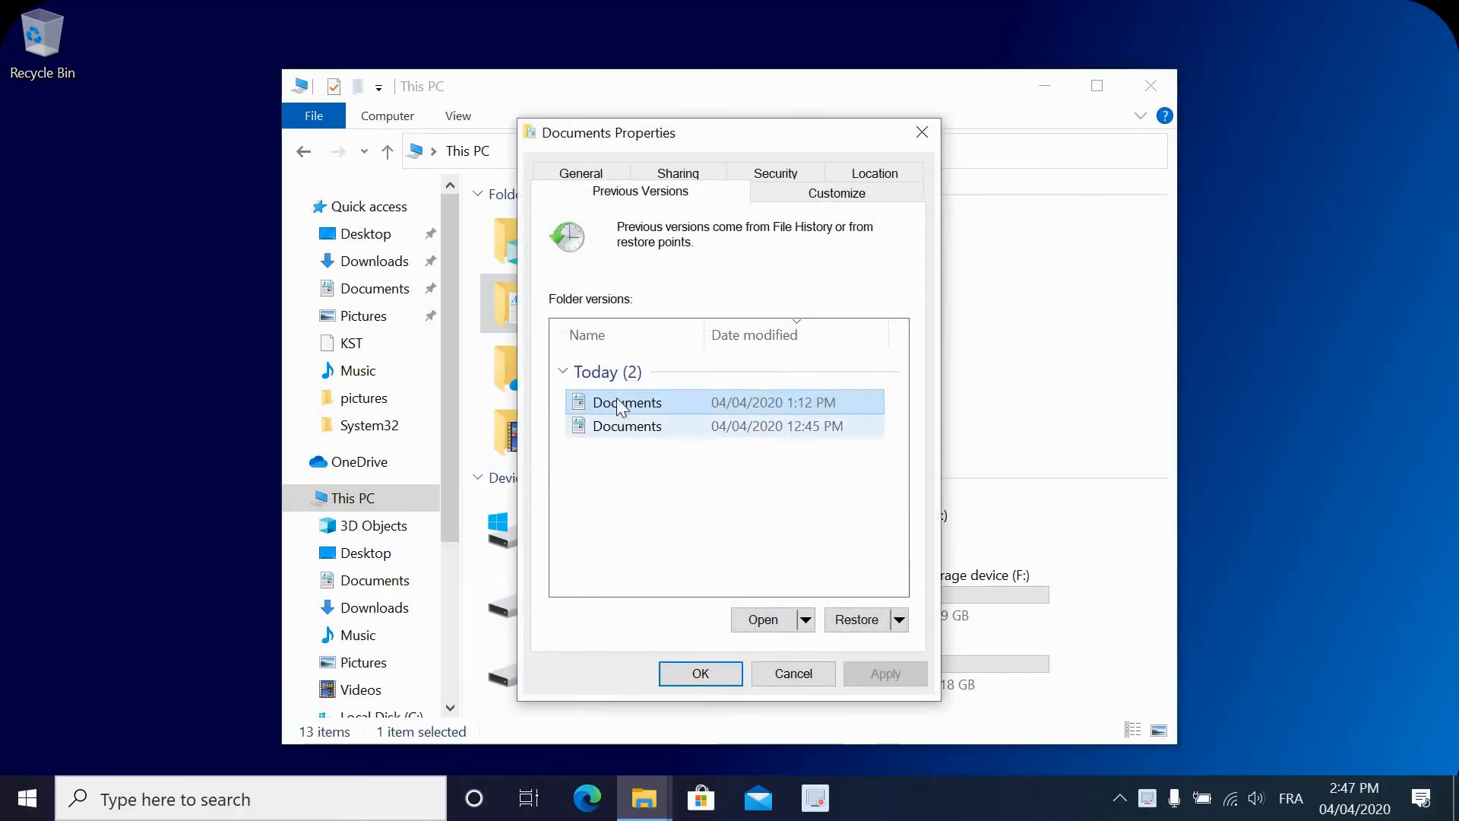
{"action": "mouse_move", "coordinate": [614, 449]}
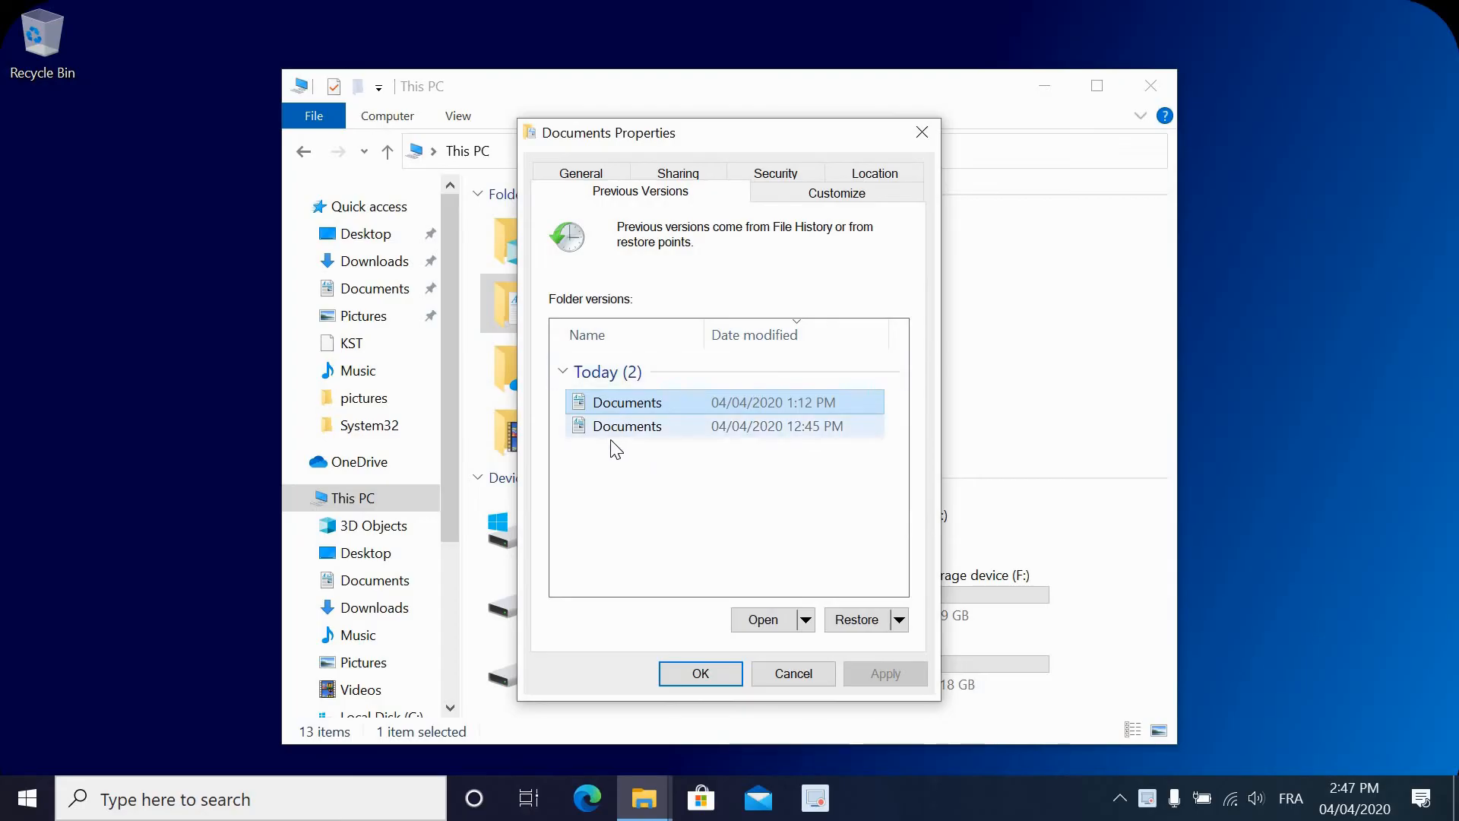
{"action": "left_click", "coordinate": [628, 425]}
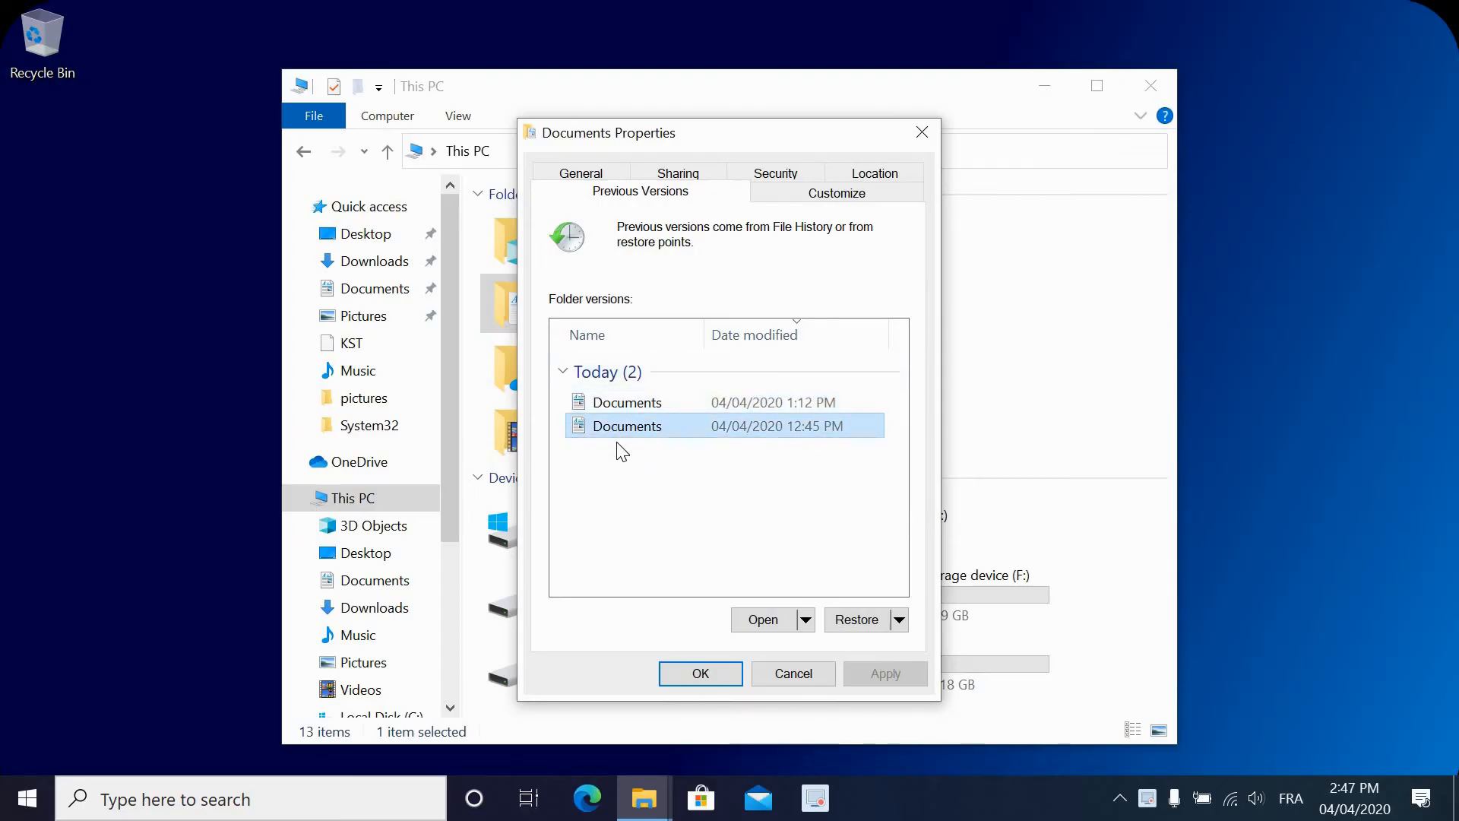
{"action": "mouse_move", "coordinate": [596, 435]}
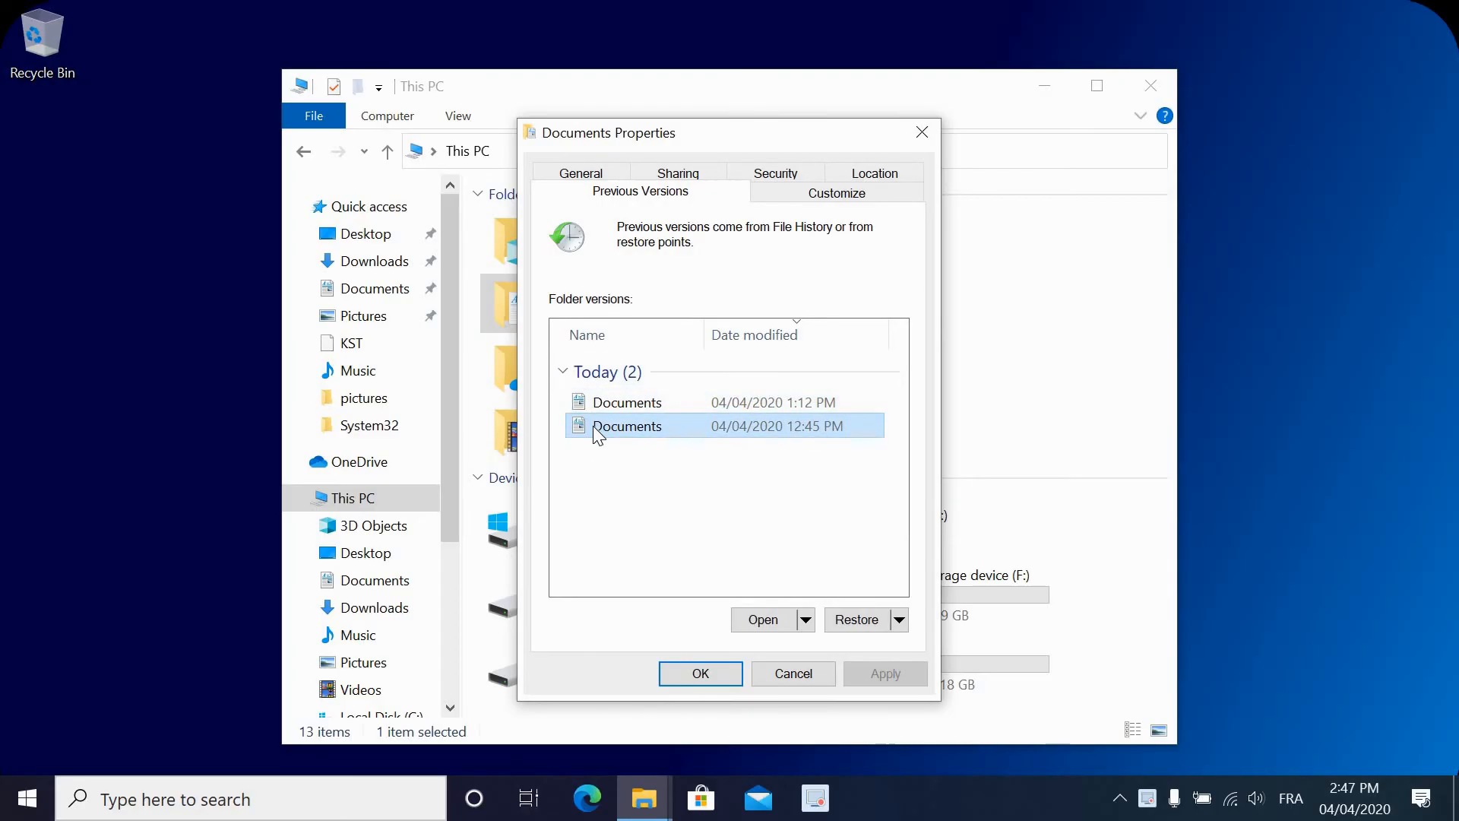
{"action": "mouse_move", "coordinate": [806, 632]}
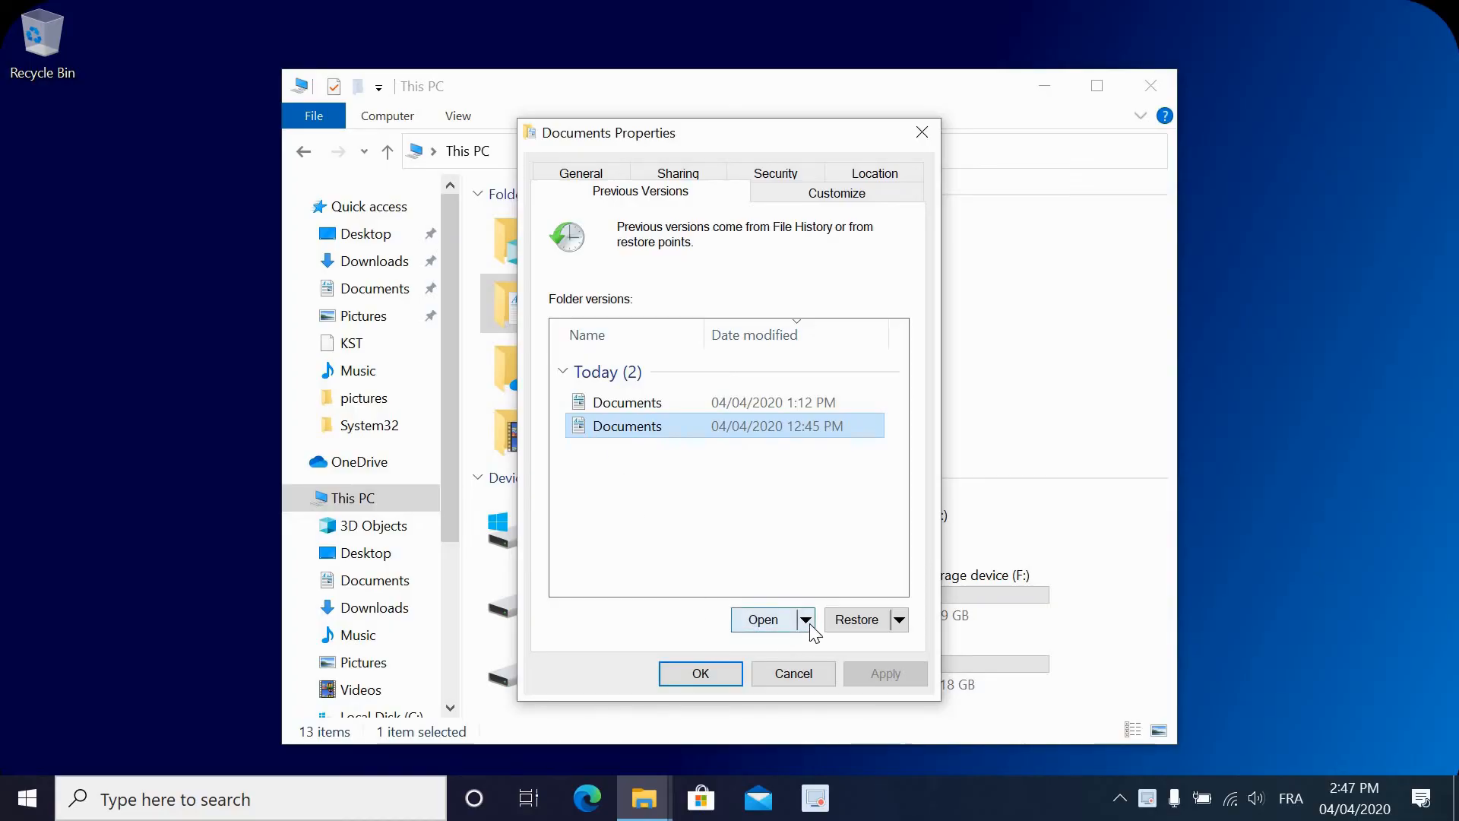
Open the earlier Documents version in File History and restore the thisyears-figures presentation.
{"action": "left_click", "coordinate": [806, 620]}
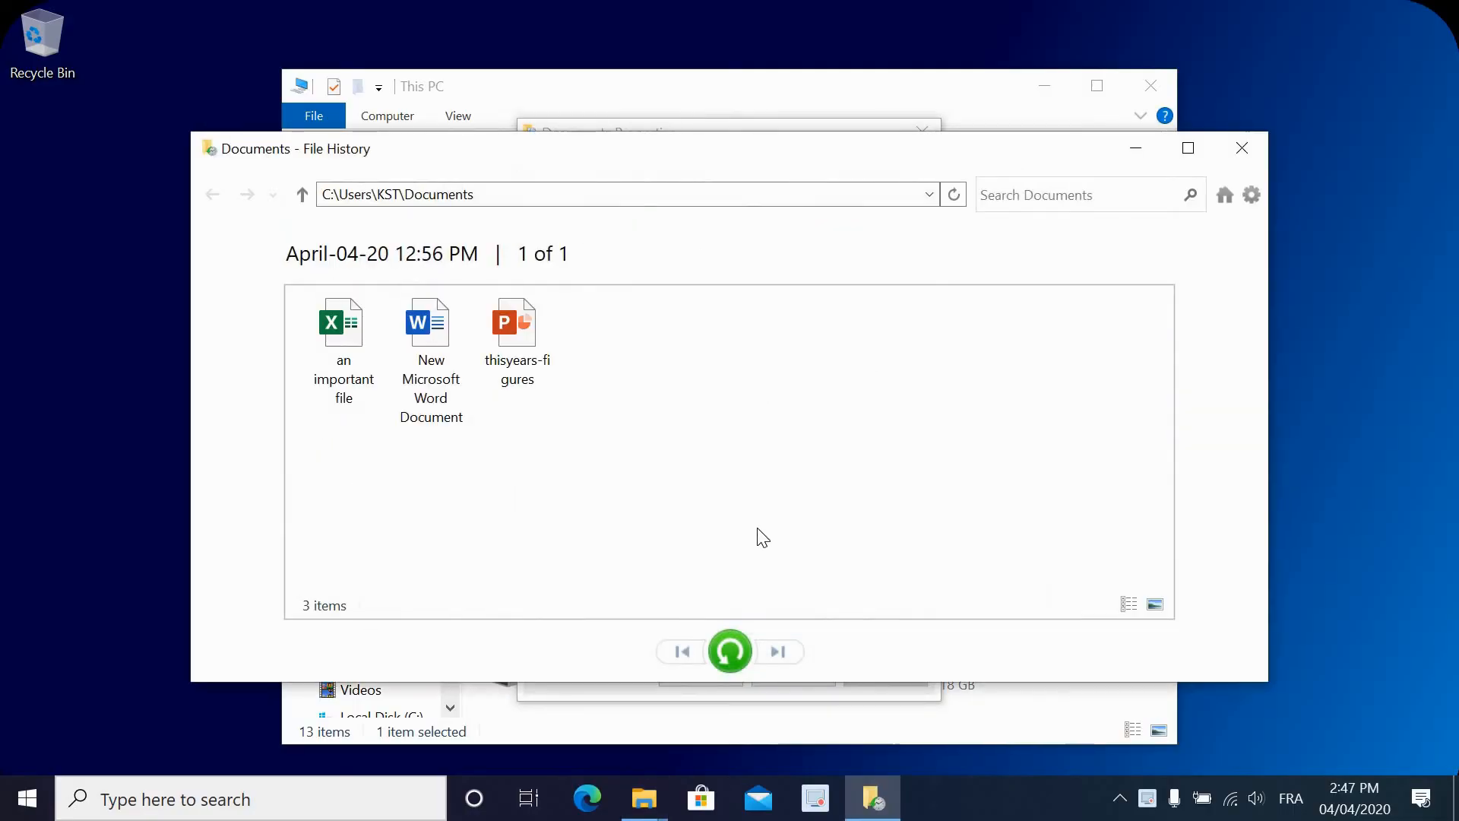
{"action": "left_click", "coordinate": [517, 335]}
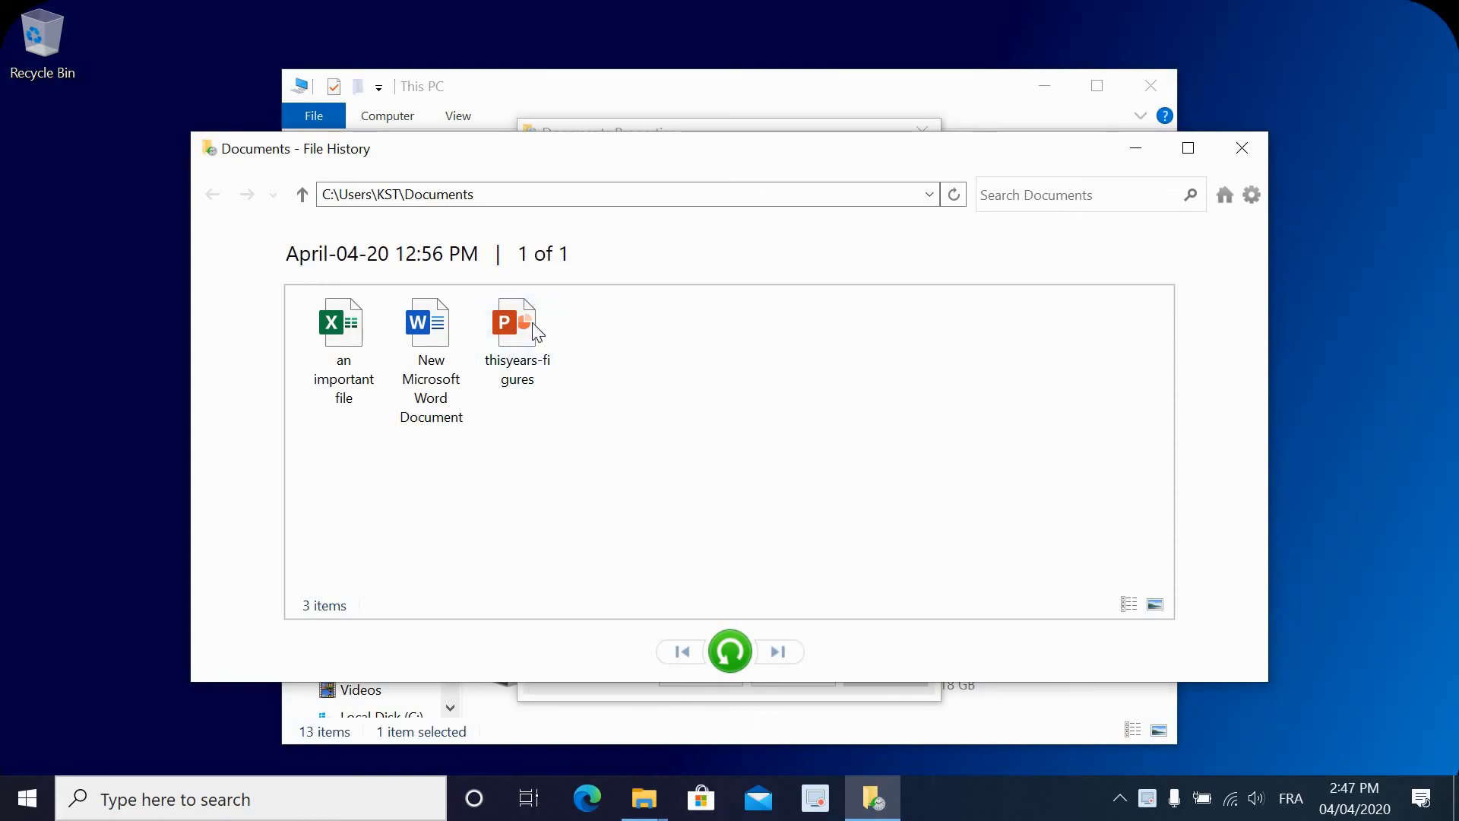
{"action": "left_click", "coordinate": [517, 325]}
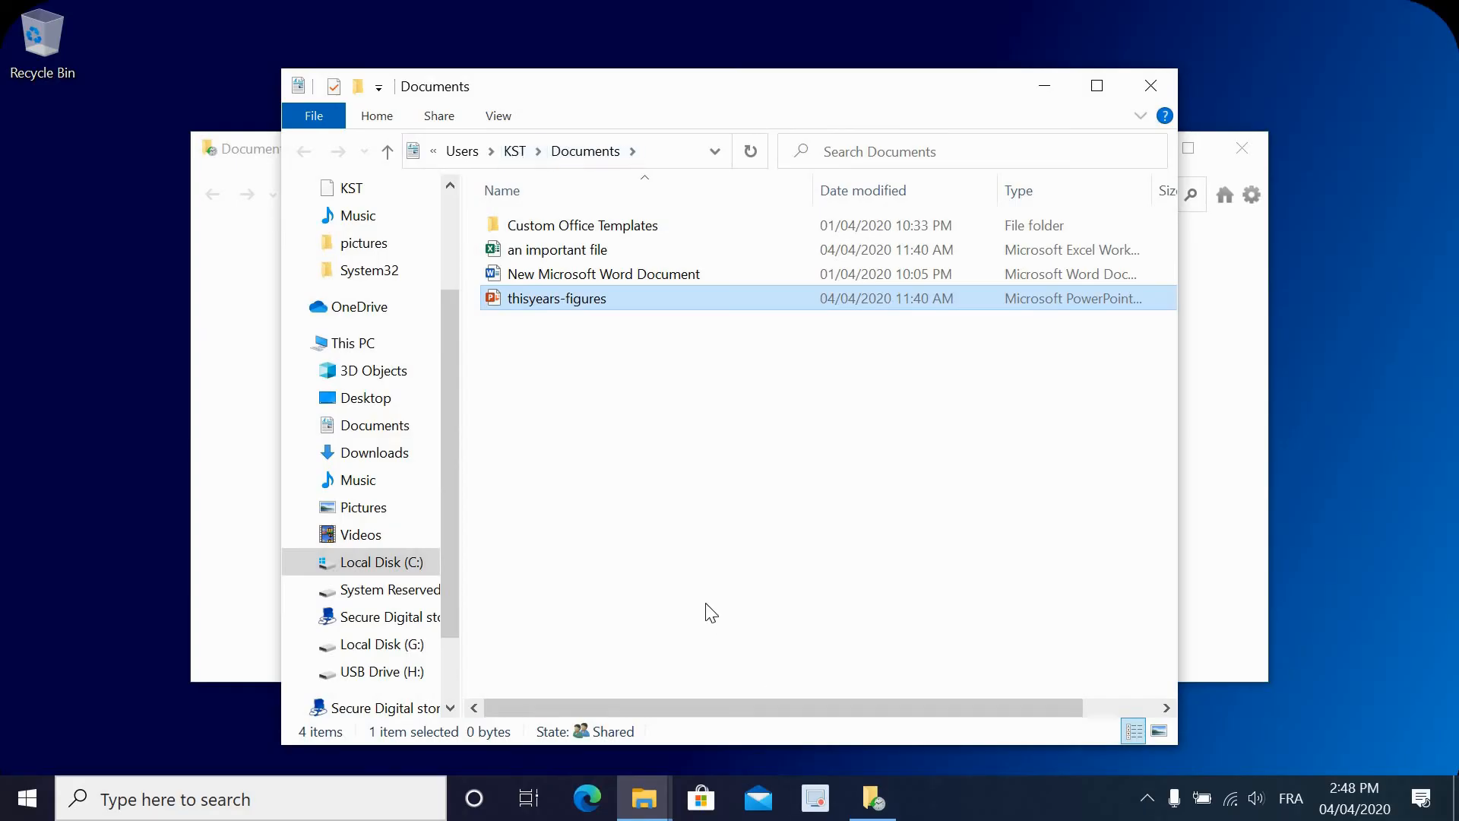
{"action": "mouse_move", "coordinate": [707, 603]}
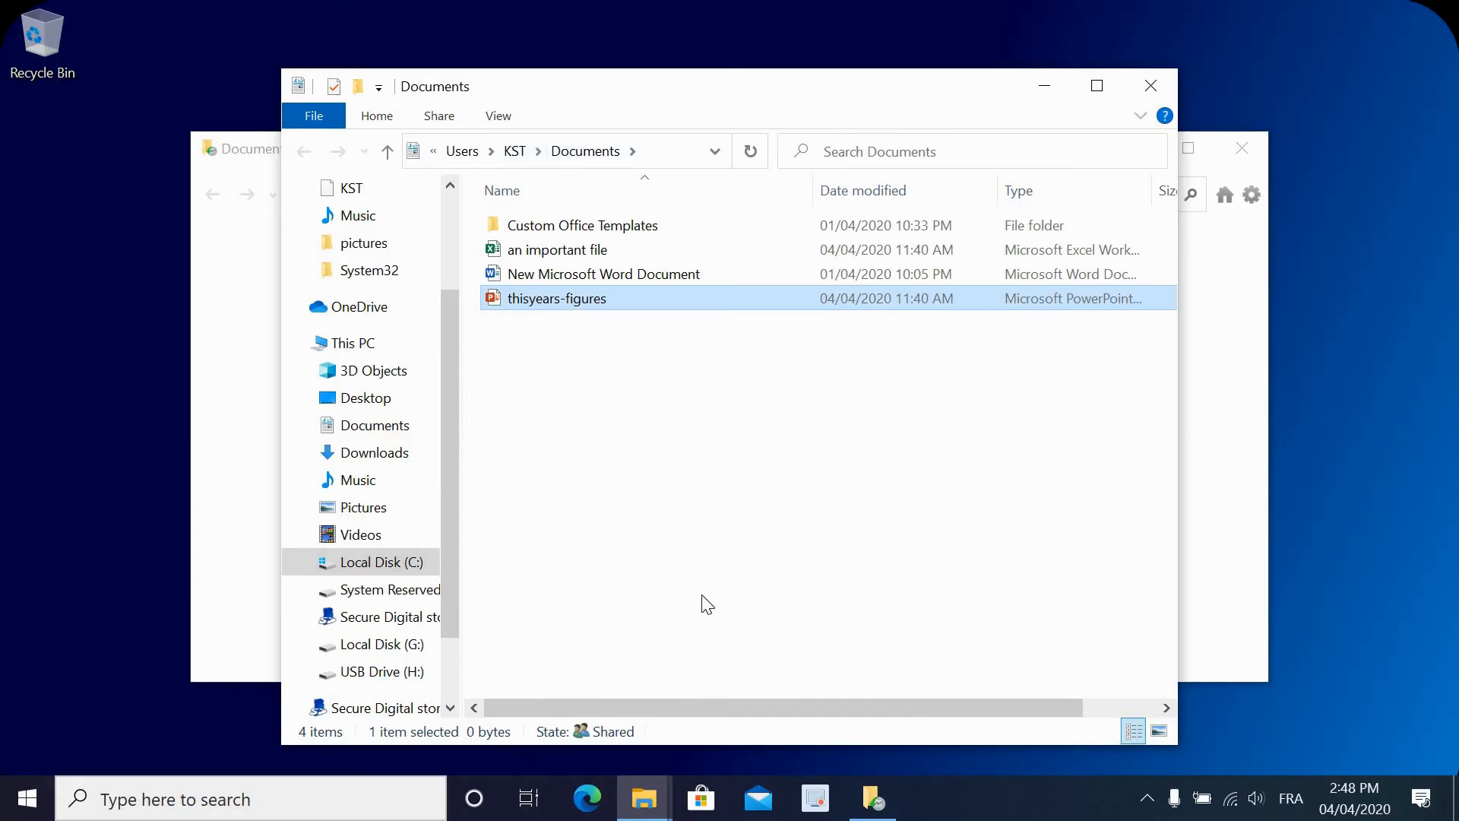
{"action": "mouse_move", "coordinate": [508, 405]}
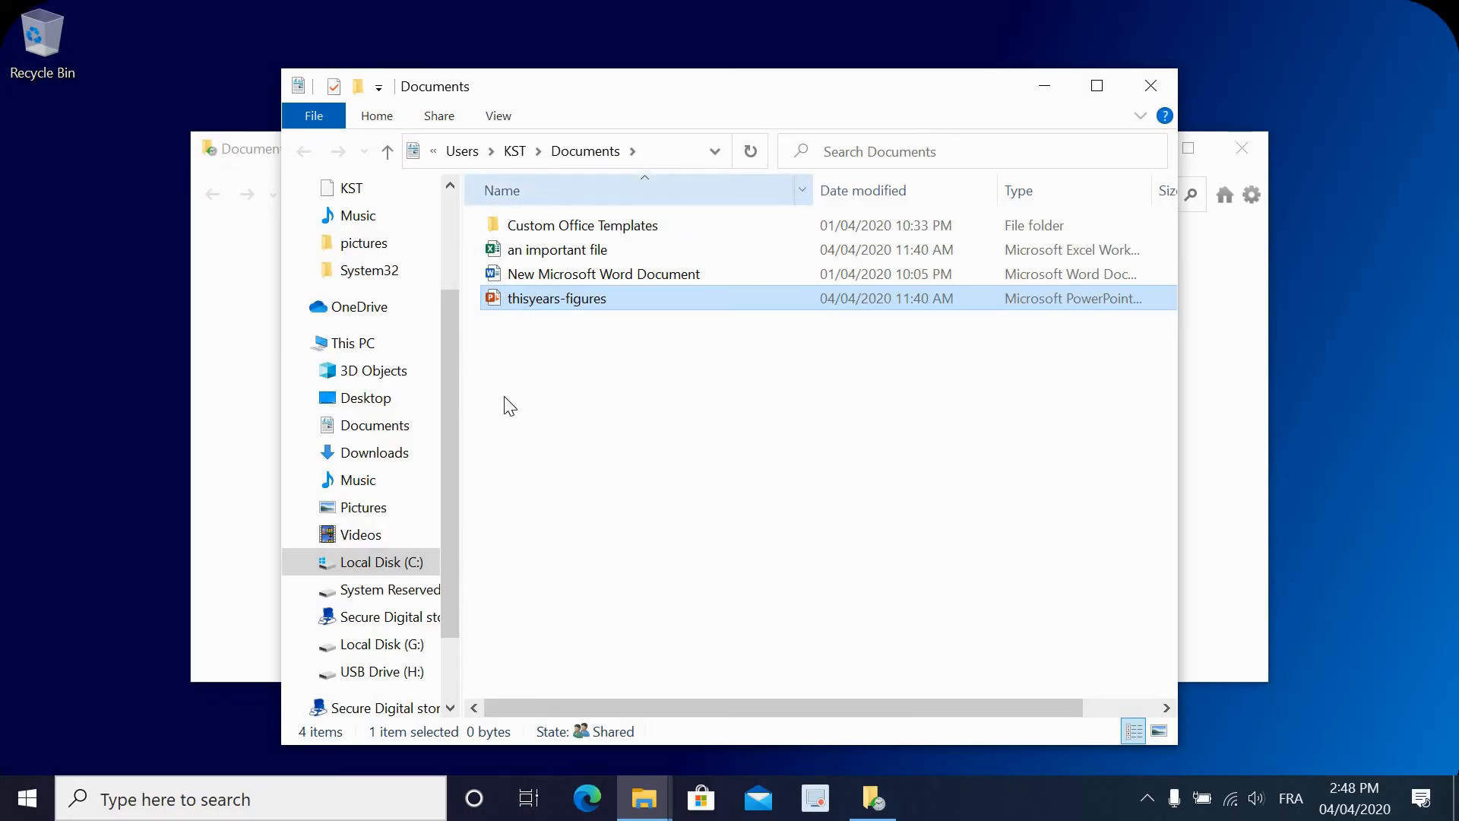
List the Pictures folder's previous versions and choose the 11:40 AM one to restore.
{"action": "left_click", "coordinate": [363, 507]}
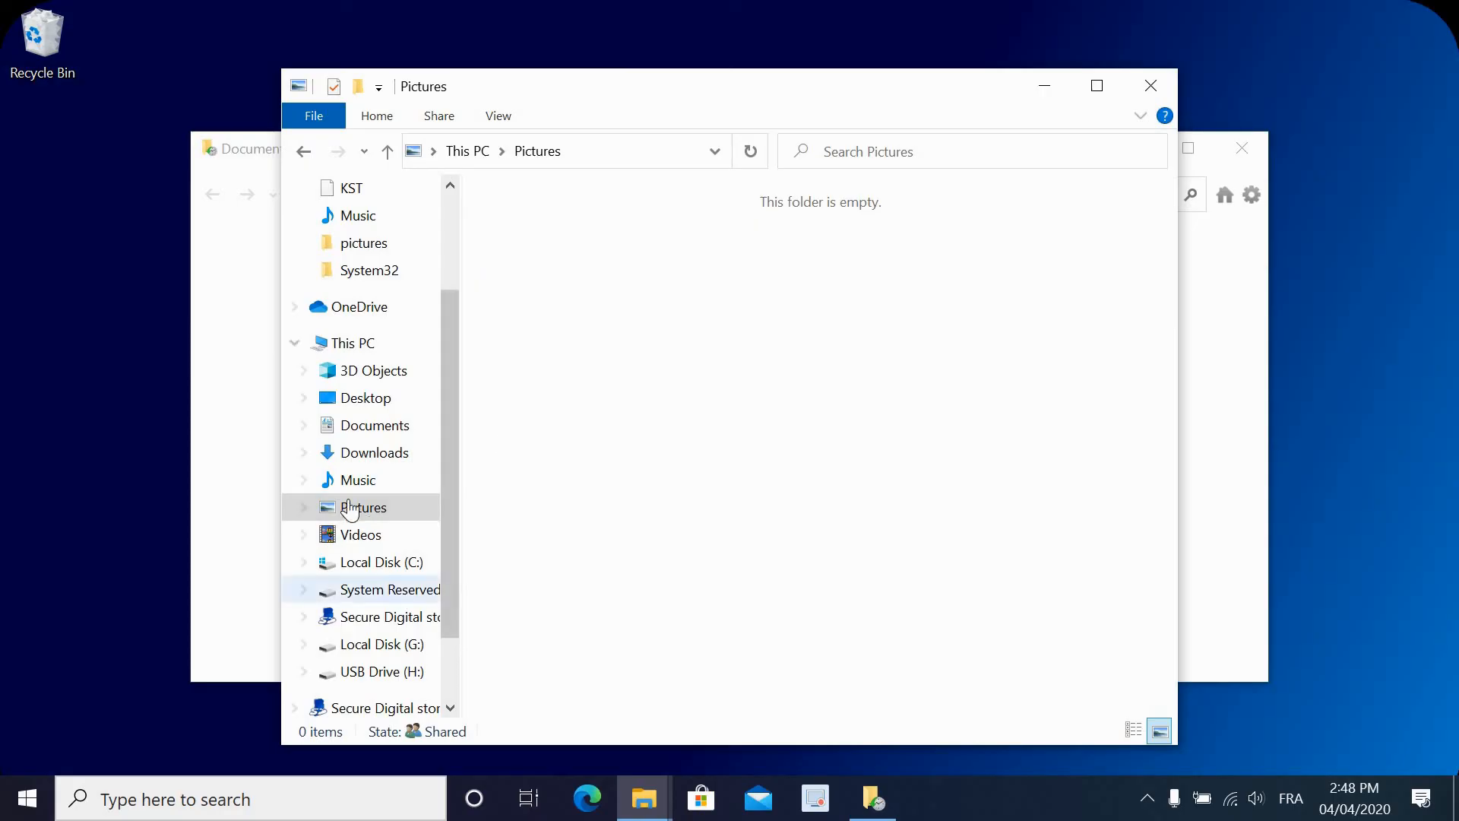
{"action": "left_click", "coordinate": [352, 342]}
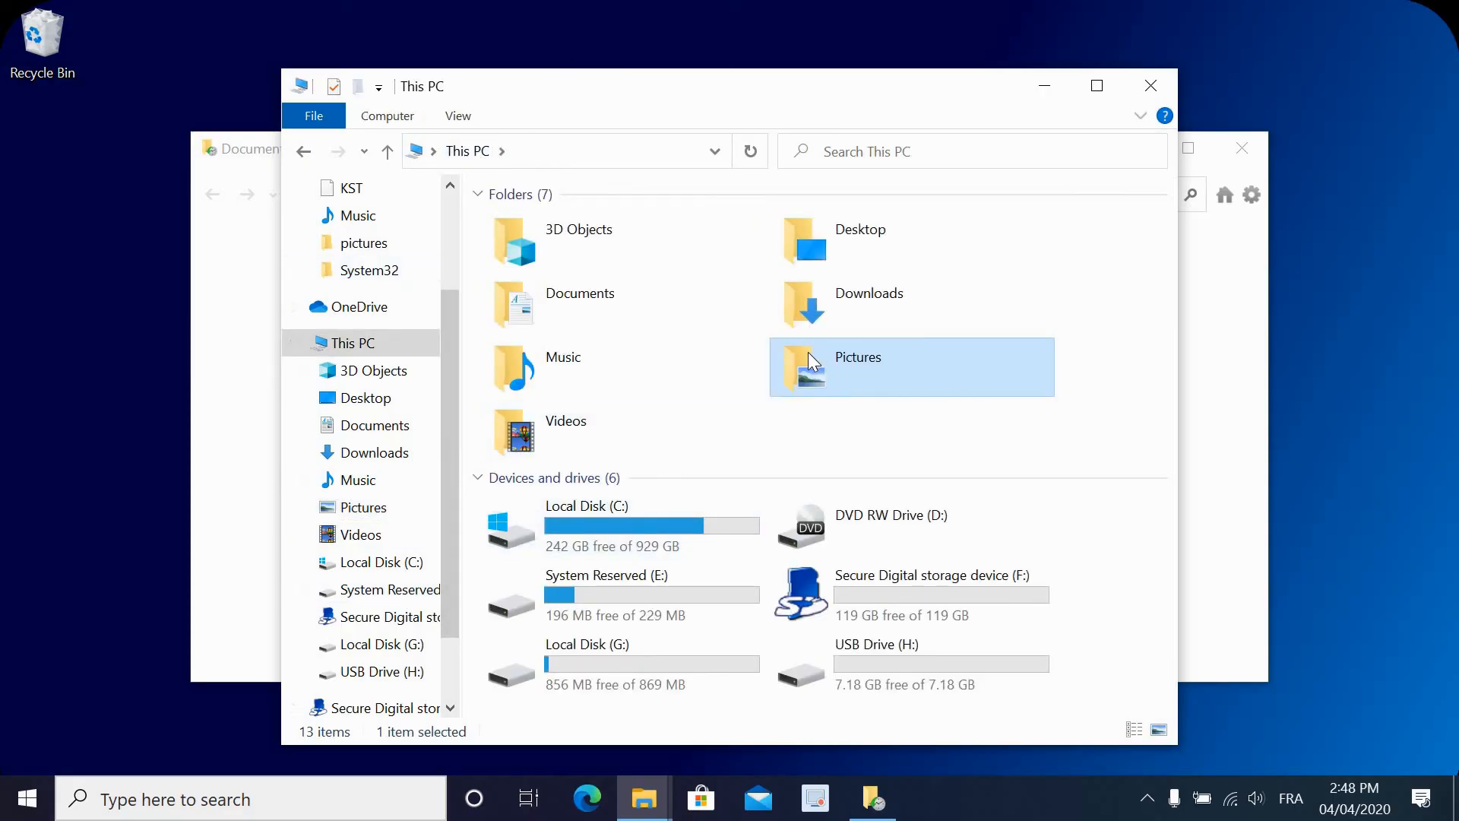
{"action": "right_click", "coordinate": [856, 366]}
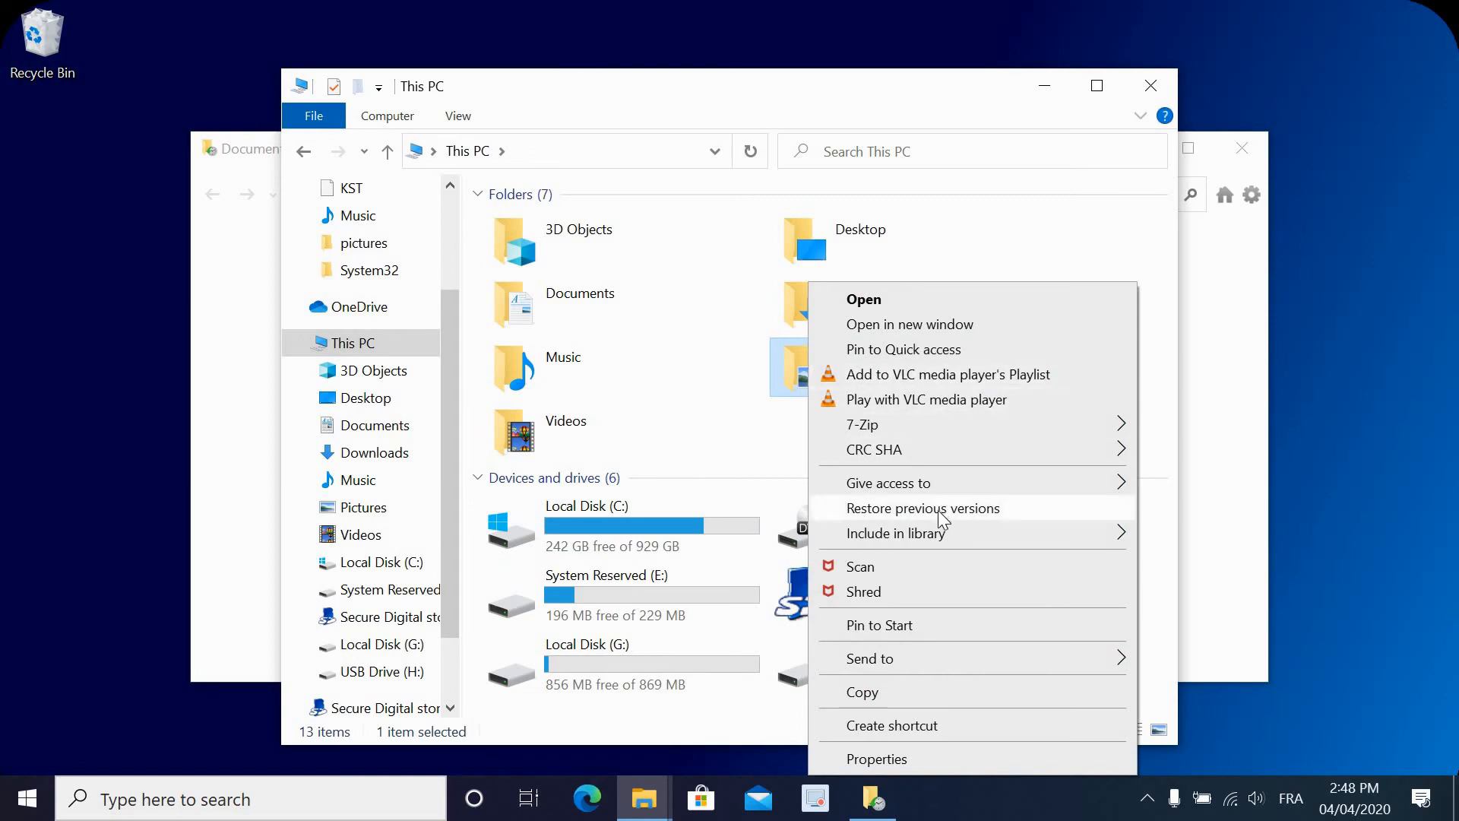
{"action": "left_click", "coordinate": [922, 508]}
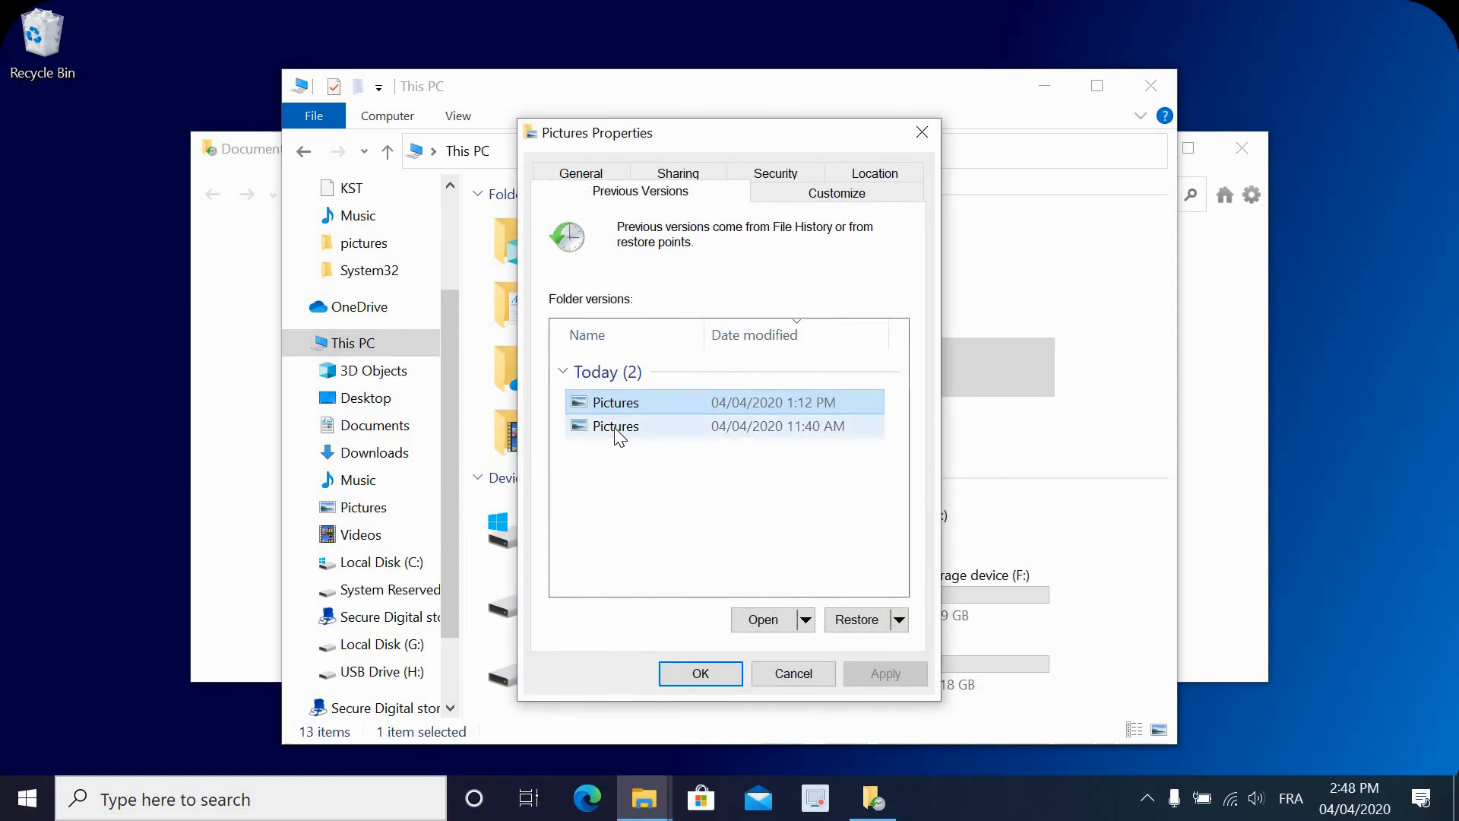
{"action": "left_click", "coordinate": [616, 425]}
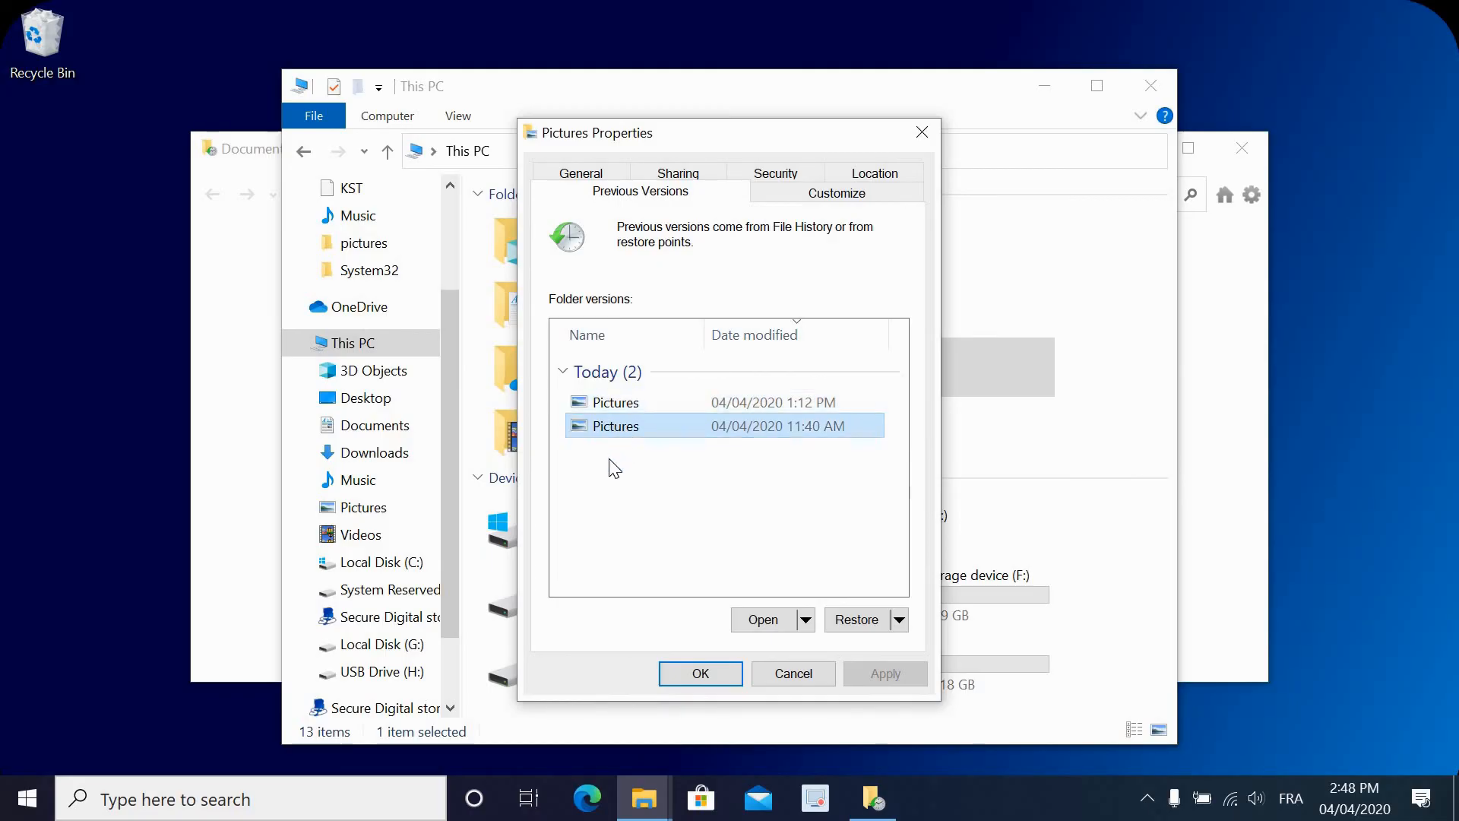
{"action": "mouse_move", "coordinate": [856, 620]}
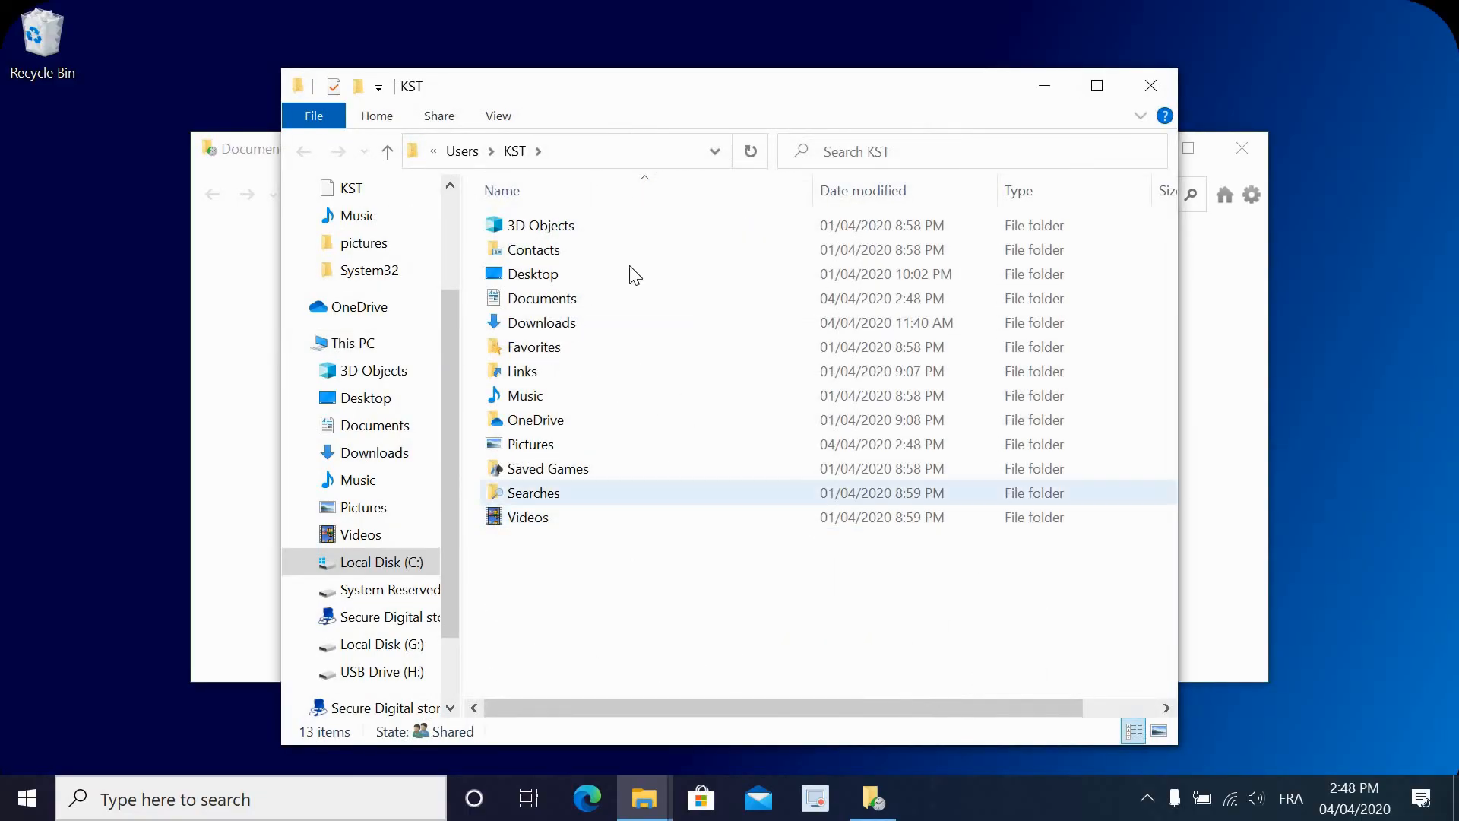
Open the restored Pictures folder and select all four items in it.
{"action": "left_click", "coordinate": [547, 468]}
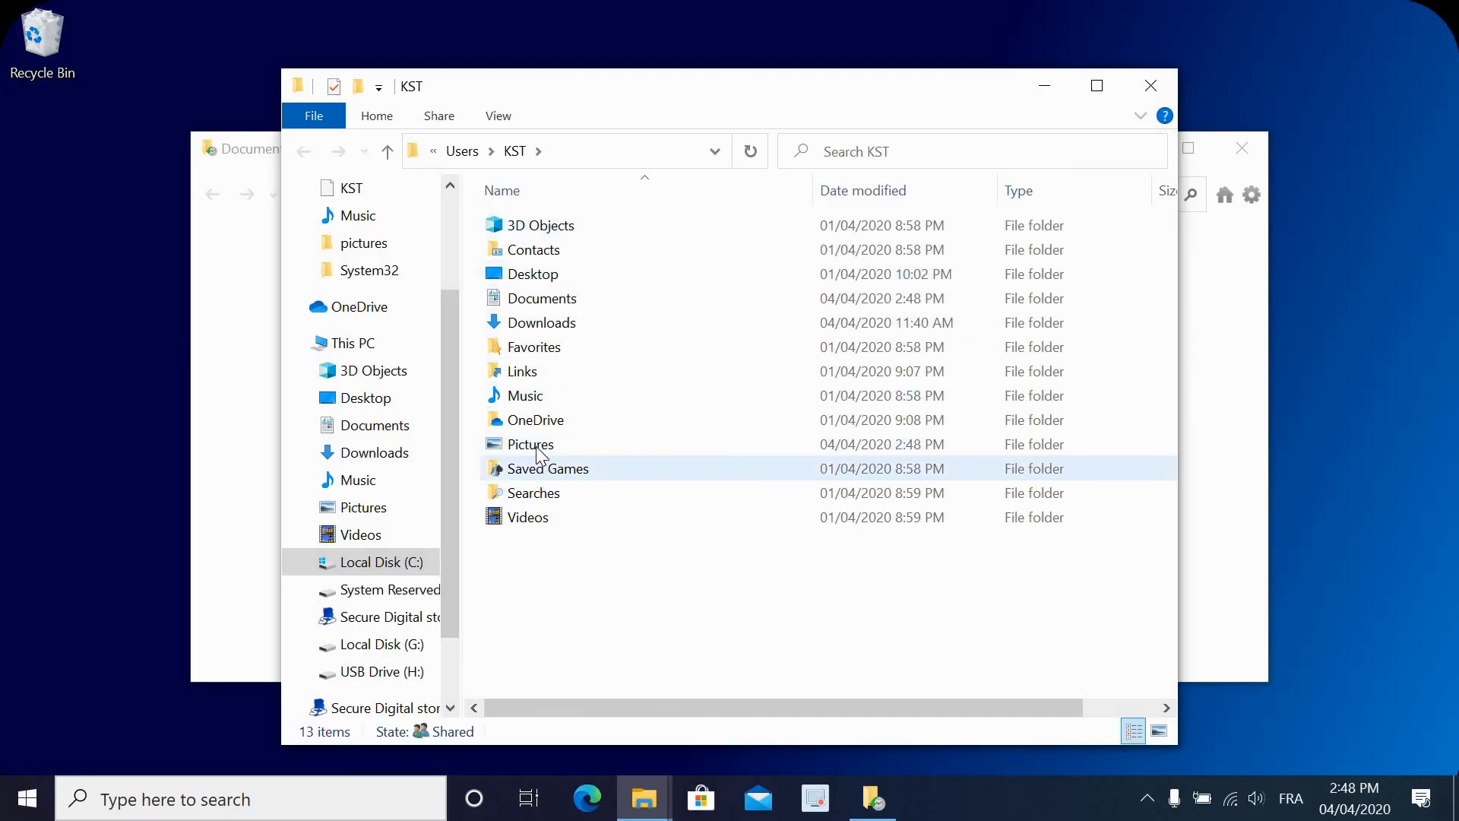
{"action": "double_click", "coordinate": [529, 444]}
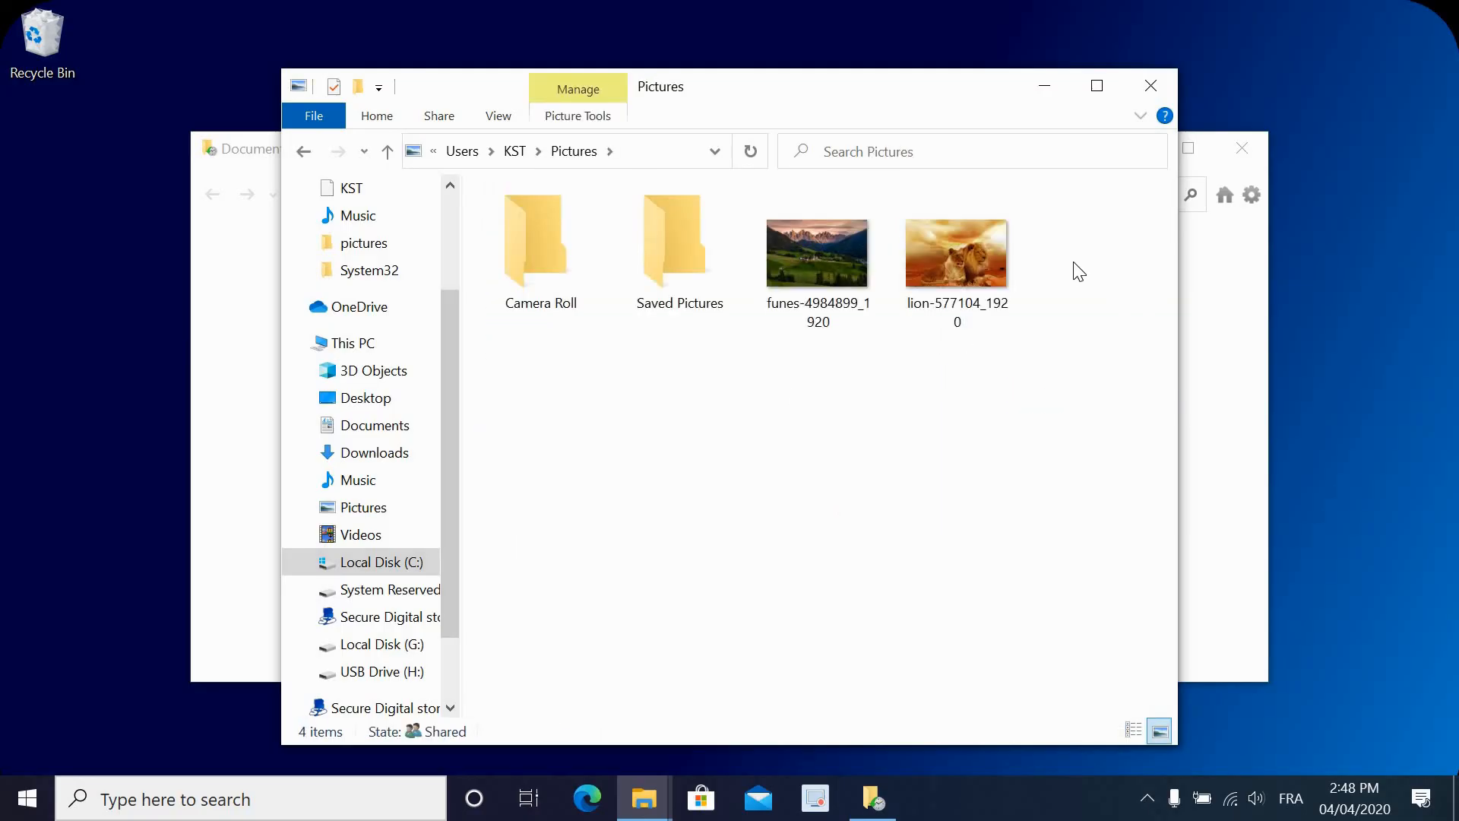
{"action": "key", "text": "ctrl+a"}
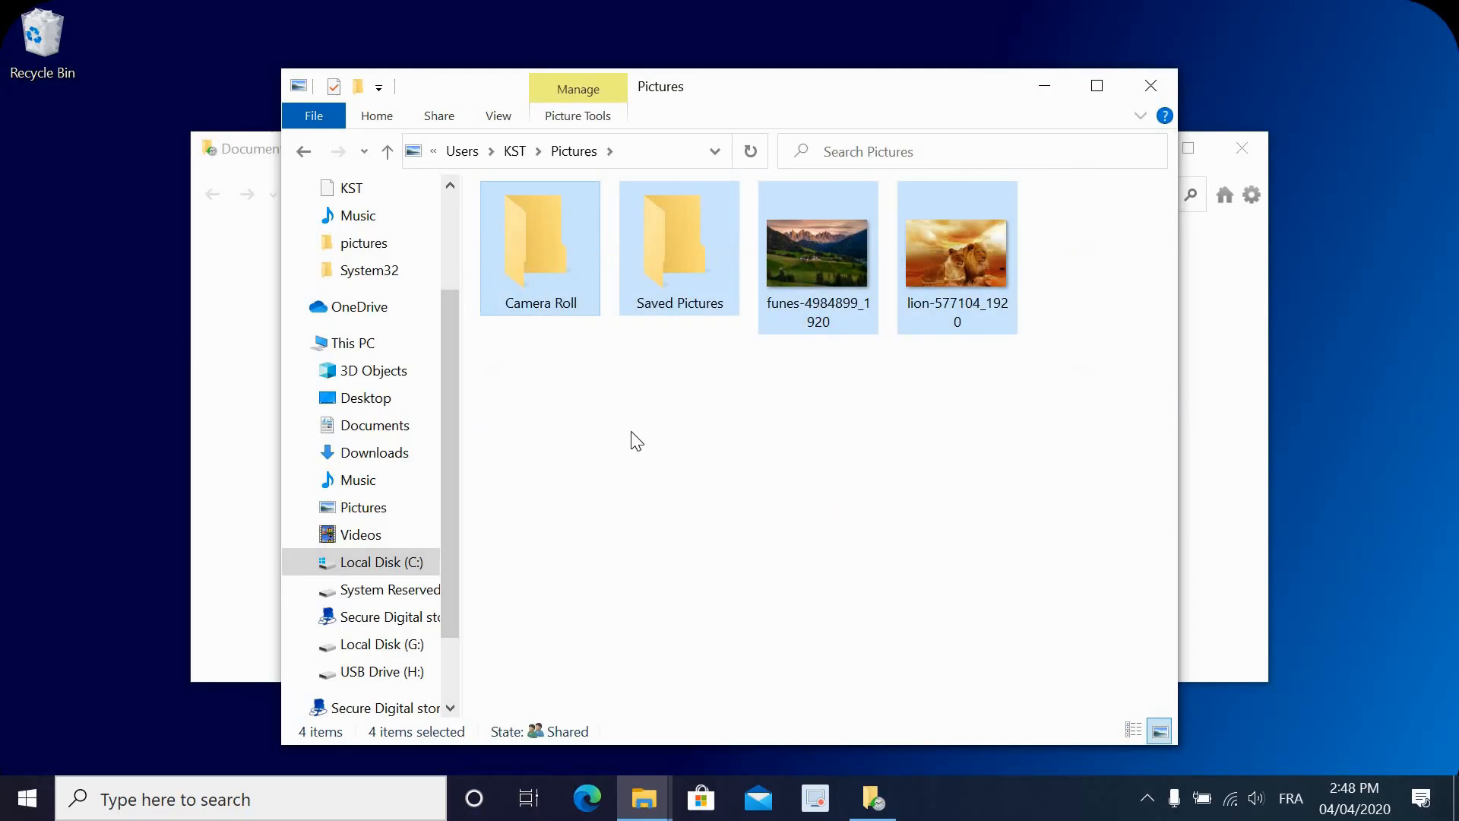
{"action": "mouse_move", "coordinate": [774, 459]}
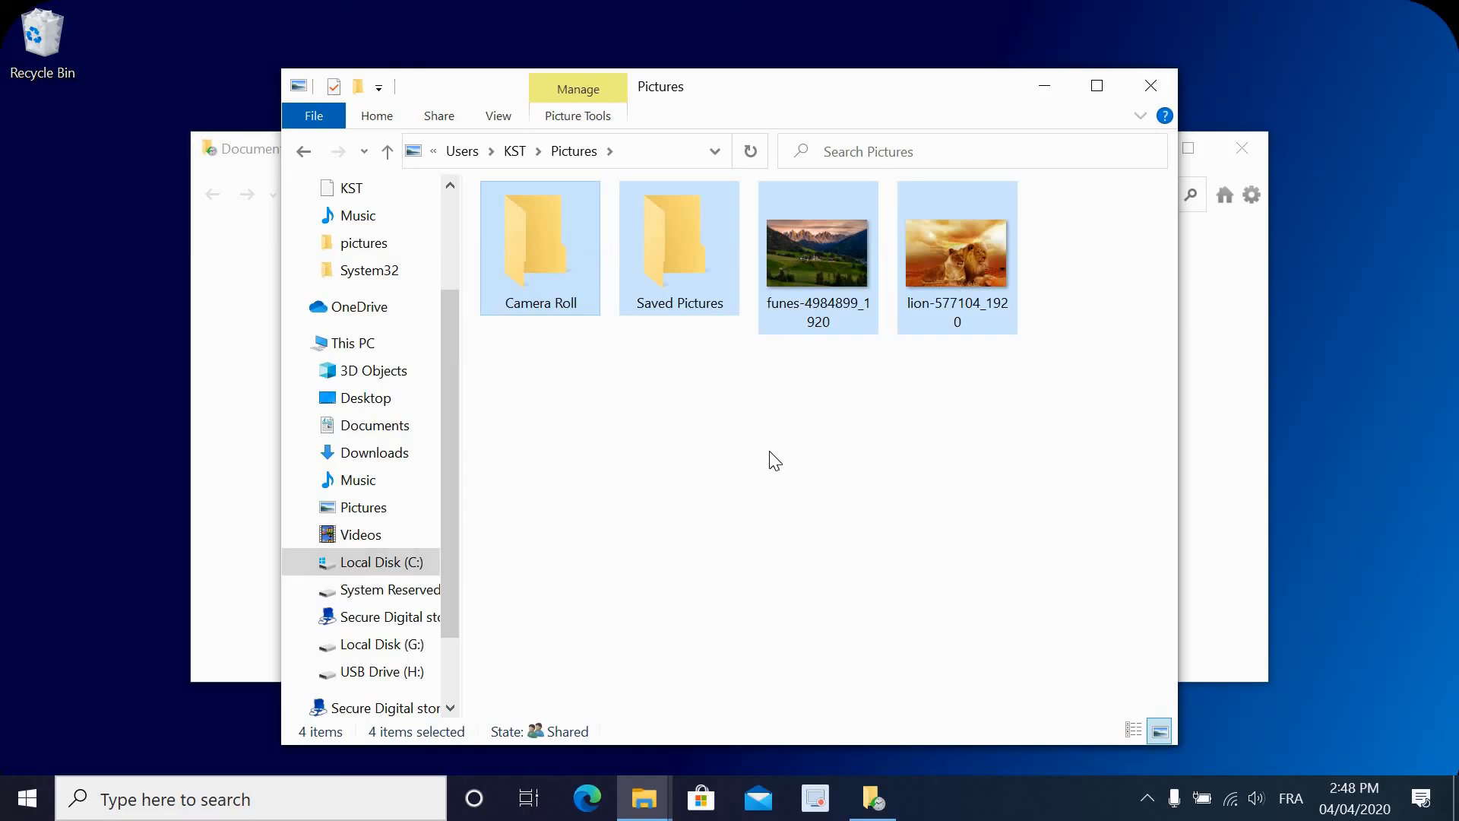